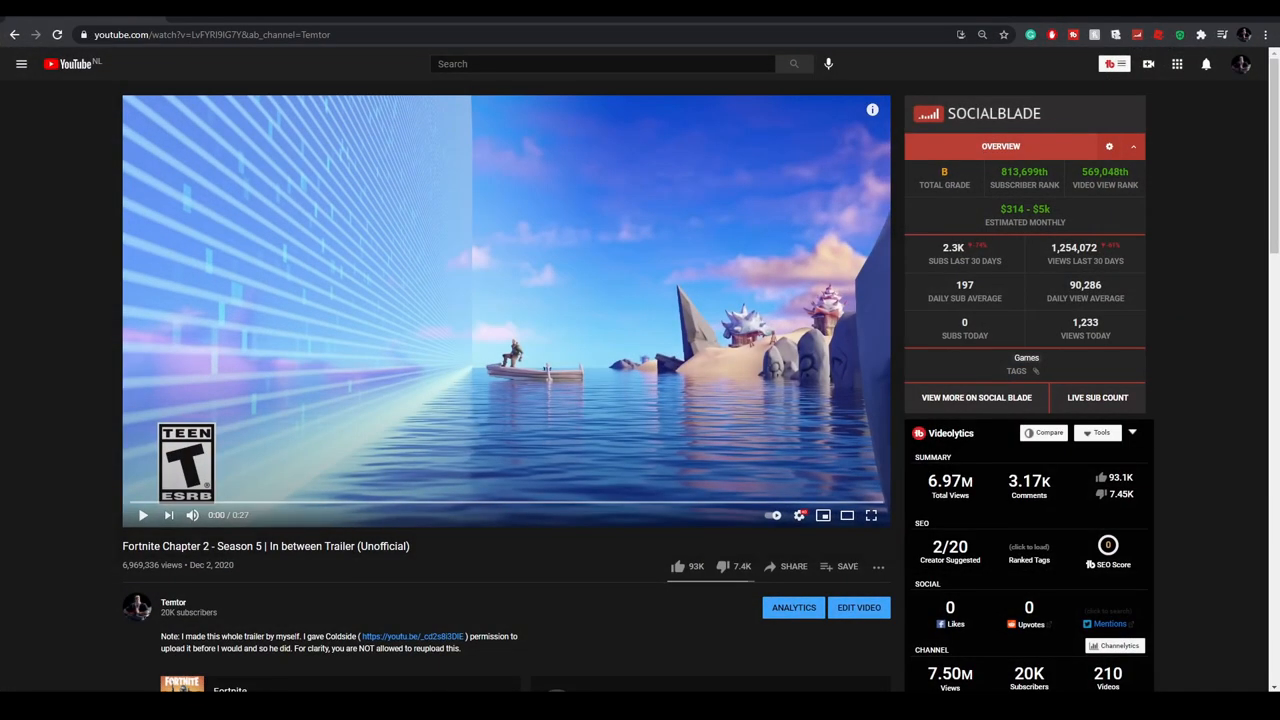
Scroll past the YouTube trailer to its Blender scene breakdown
{"action": "scroll", "scroll_direction": "down", "scroll_amount": 3}
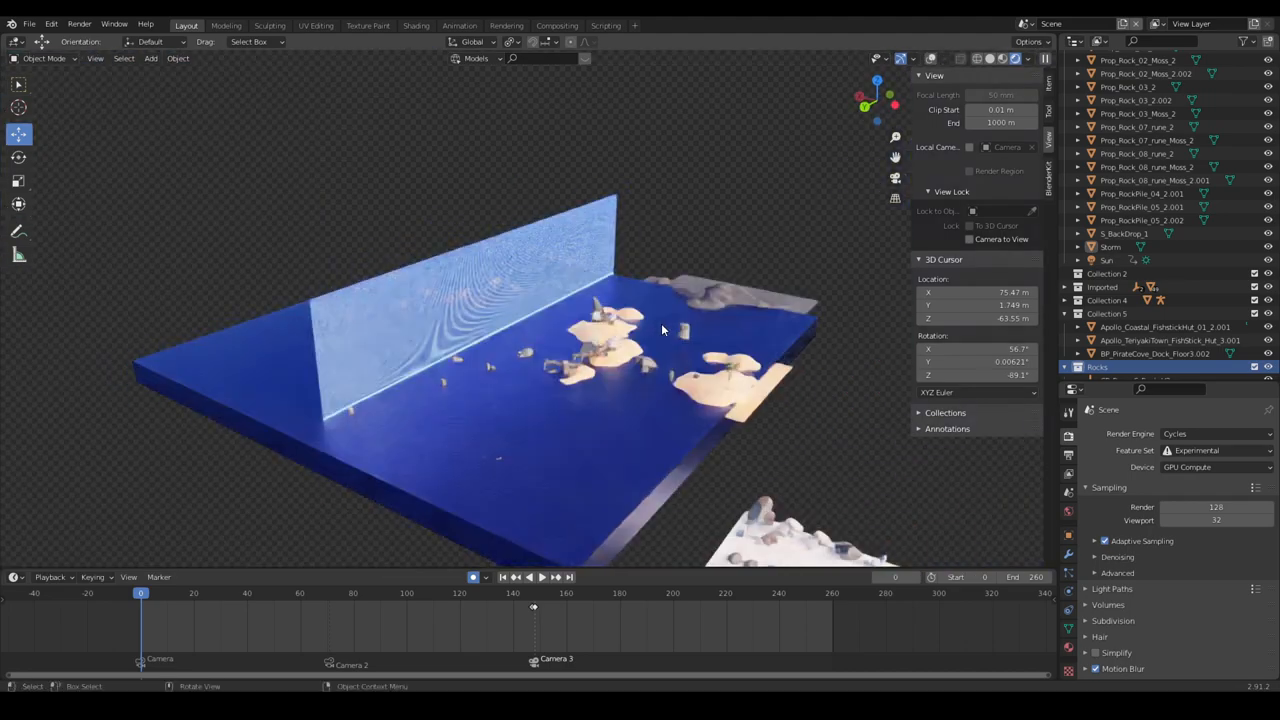
Orbit the viewport around the storm wall, boat and water scene
{"action": "left_click_drag", "start_coordinate": [660, 330], "coordinate": [768, 355]}
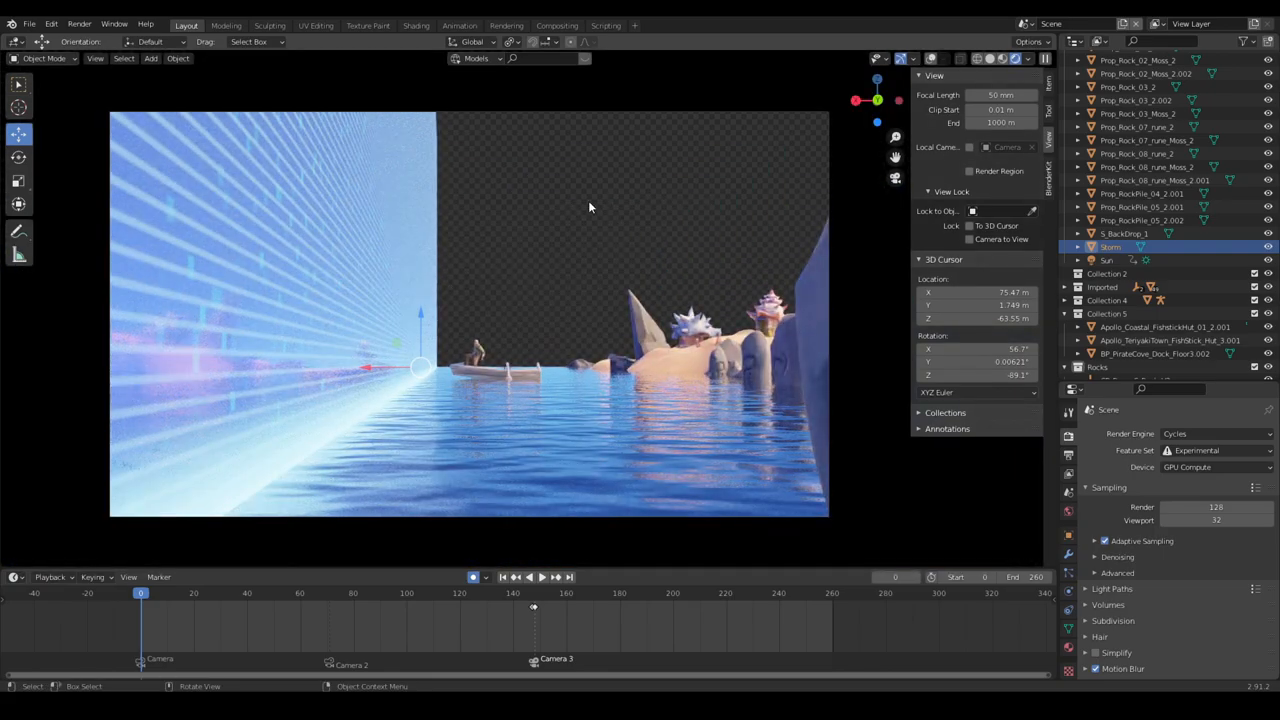
{"action": "mouse_move", "coordinate": [847, 171]}
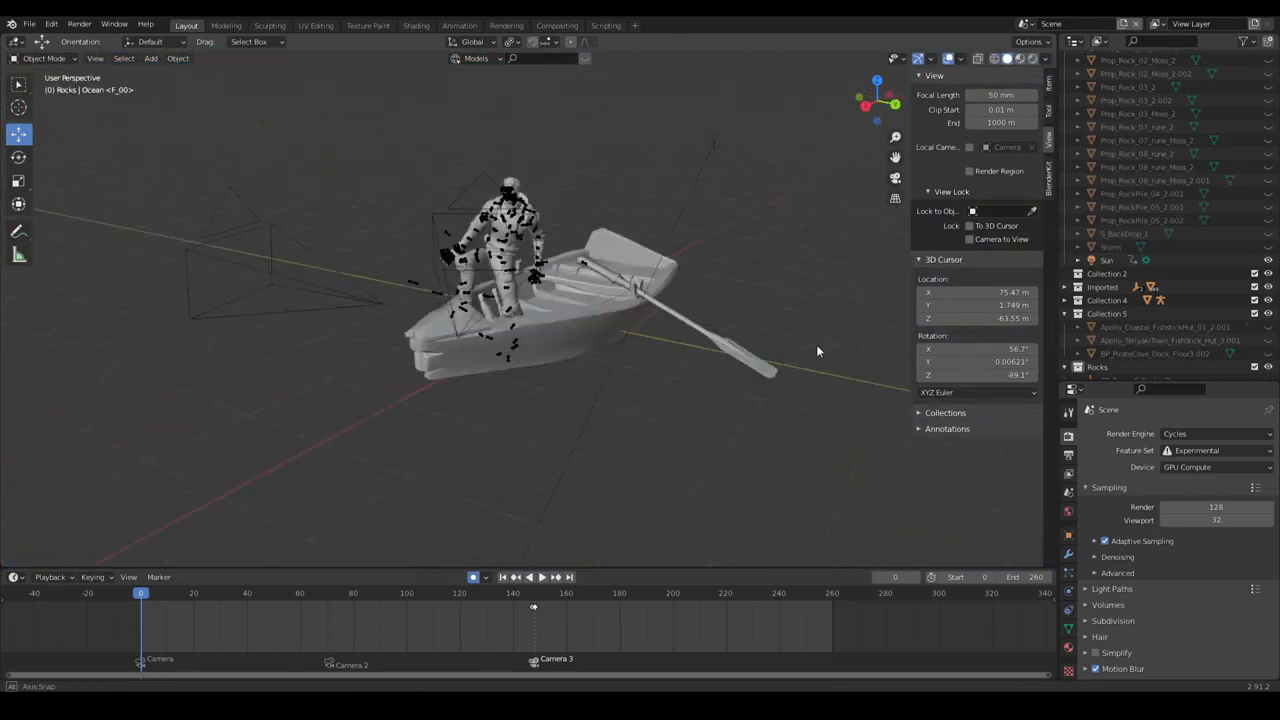
Zoom onto the boat, view its image-based material in Shading, then return to Layout
{"action": "left_click_drag", "start_coordinate": [815, 350], "coordinate": [293, 362]}
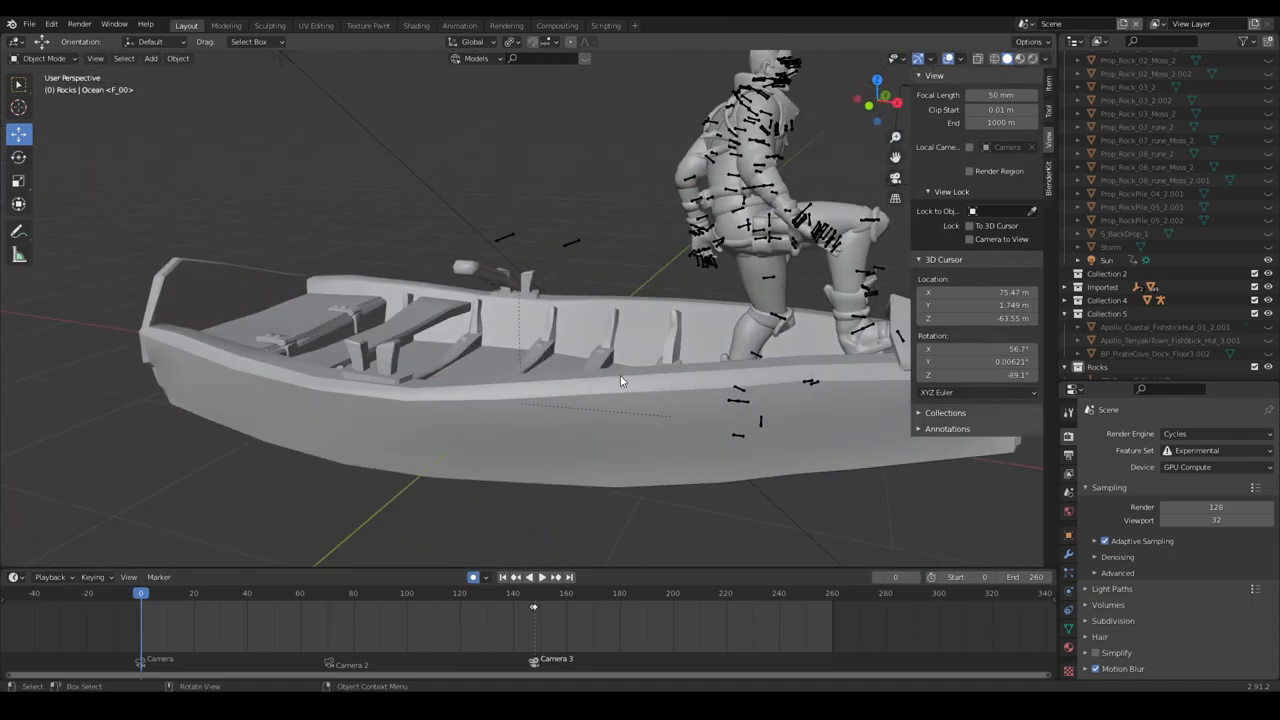
{"action": "left_click", "coordinate": [415, 25]}
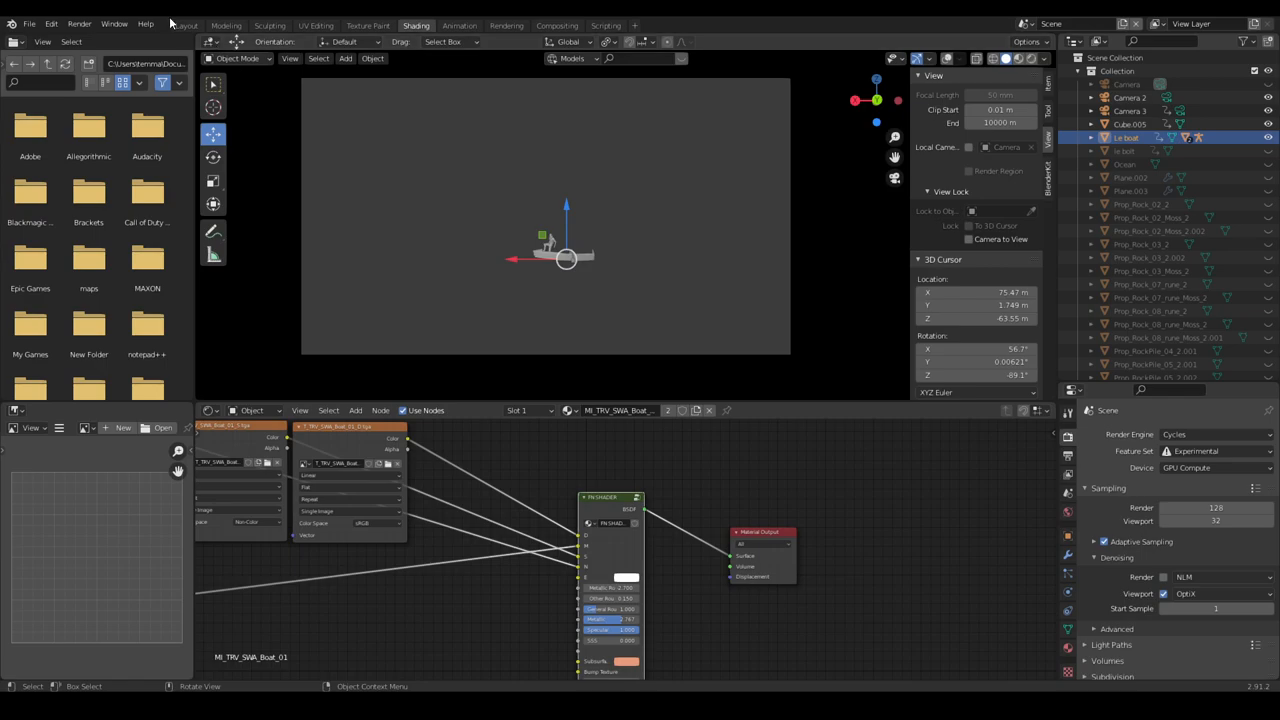
{"action": "left_click", "coordinate": [185, 25]}
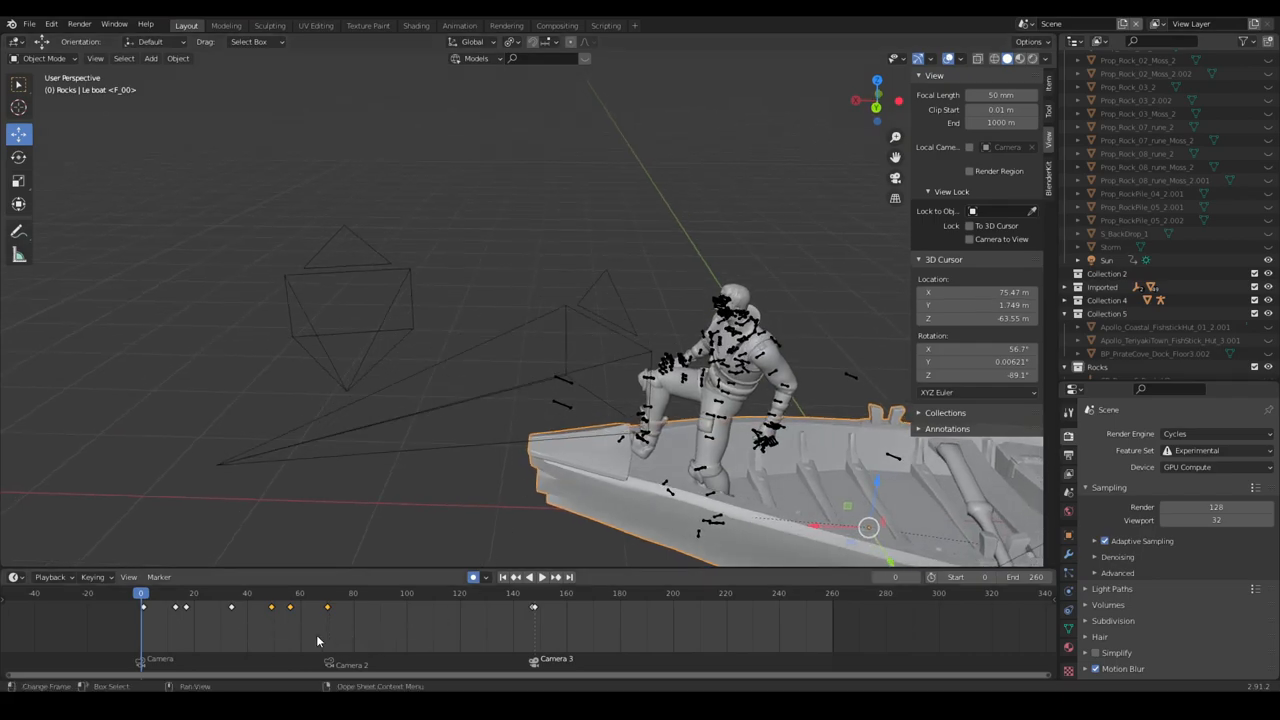
Play the animation through Jonesy's hand shot, orbit around him, and restart near frame 0
{"action": "left_click", "coordinate": [471, 576]}
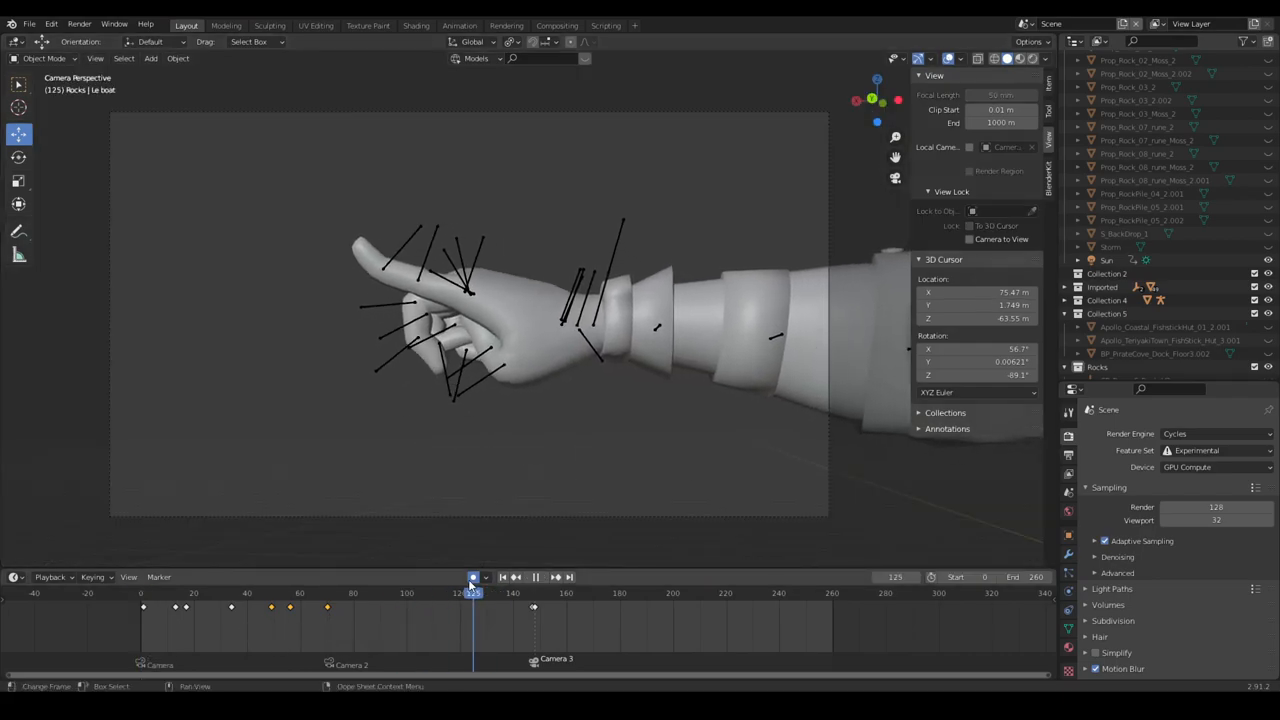
{"action": "left_click", "coordinate": [307, 593]}
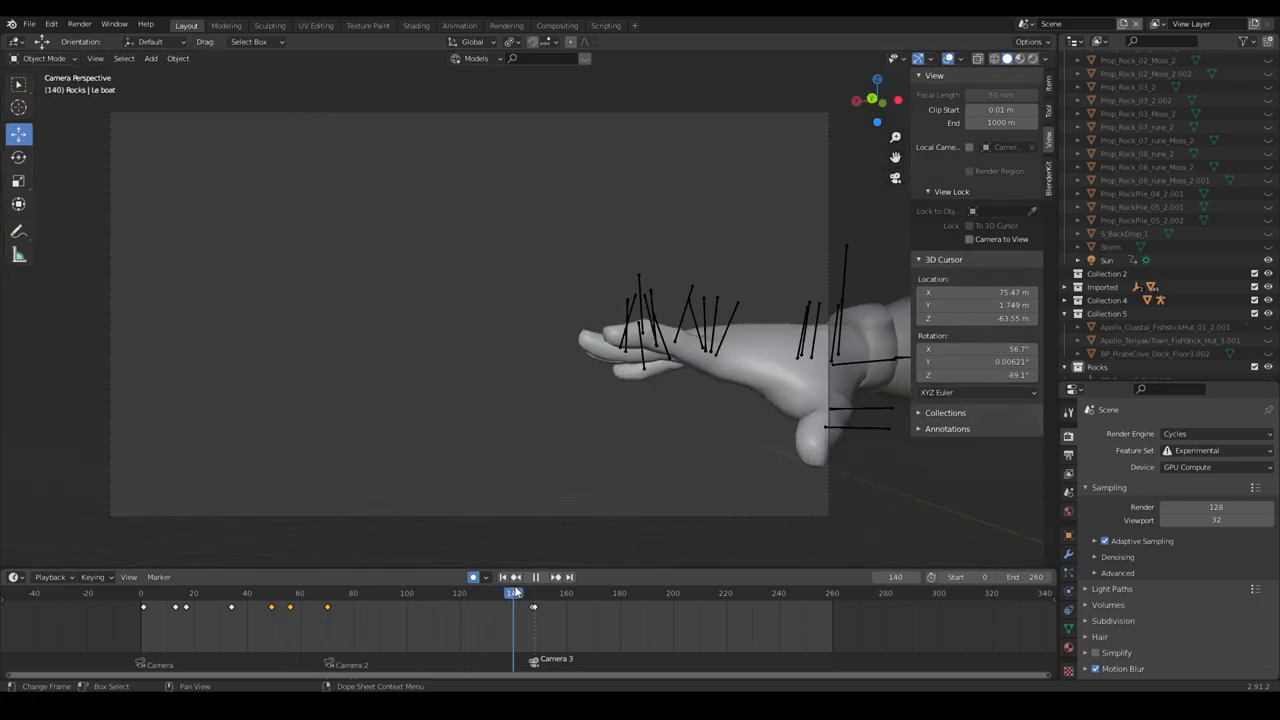
{"action": "left_click", "coordinate": [379, 592]}
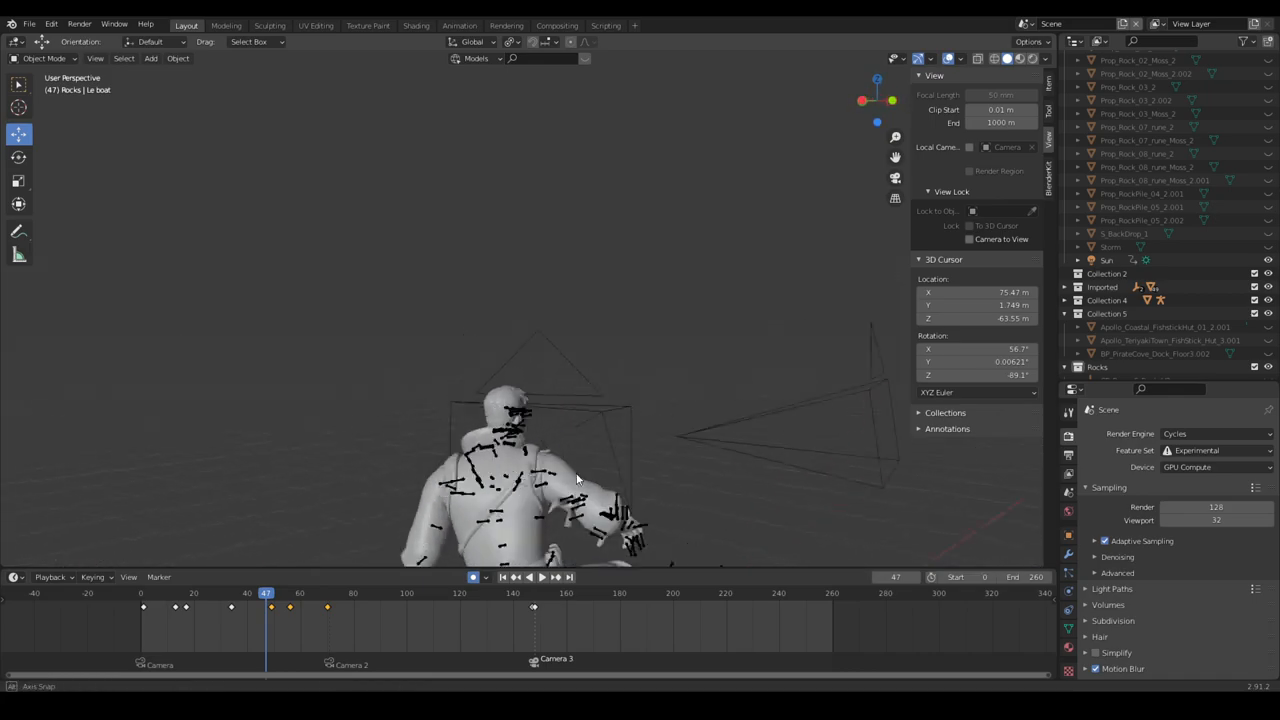
{"action": "left_click_drag", "start_coordinate": [575, 478], "coordinate": [452, 414]}
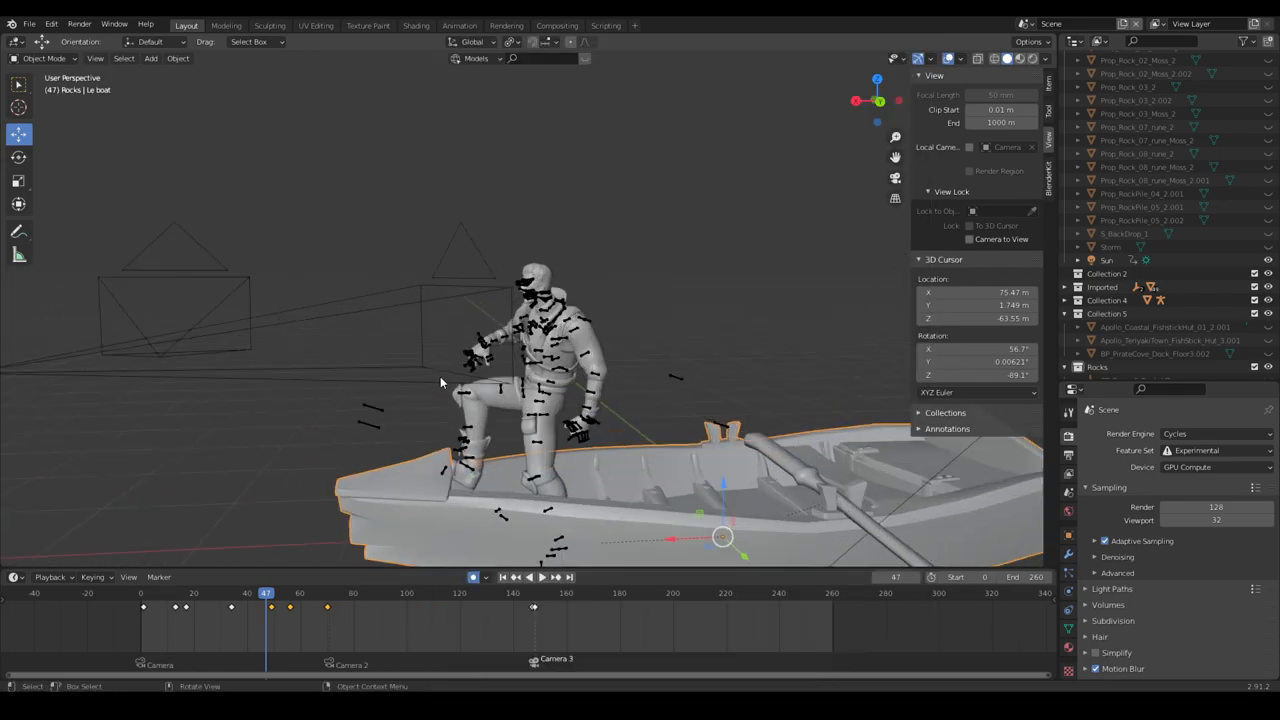
{"action": "left_click", "coordinate": [150, 593]}
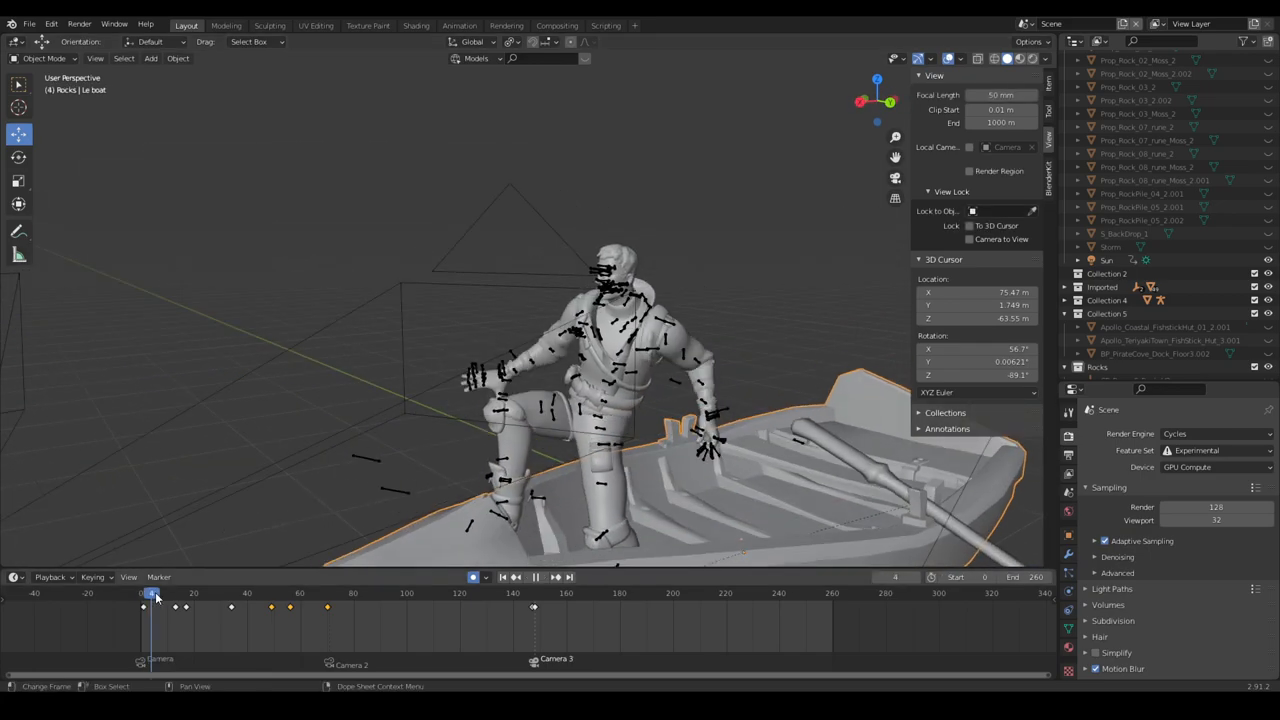
Replay the boat animation from an early frame with Jonesy and the rocks in view
{"action": "left_click", "coordinate": [268, 593]}
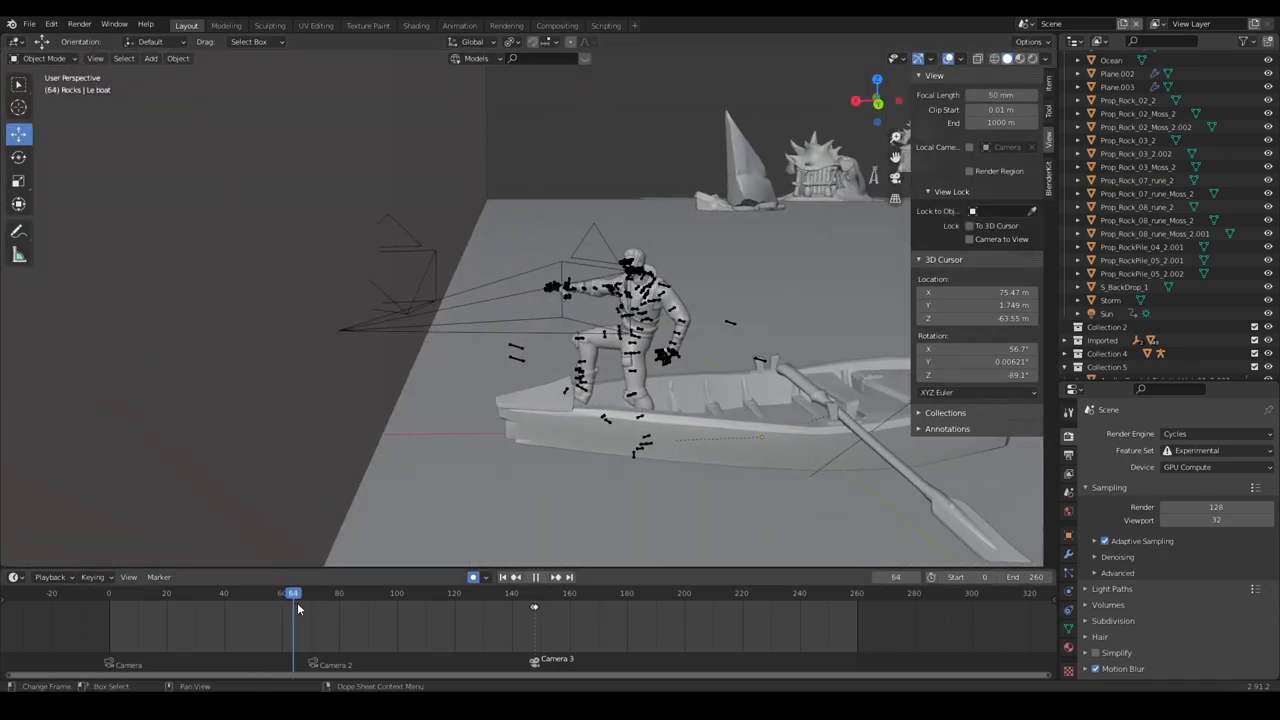
Scrub to the hand shot and play through to the lightning smear on Jonesy's hand
{"action": "left_click_drag", "start_coordinate": [293, 593], "coordinate": [323, 593]}
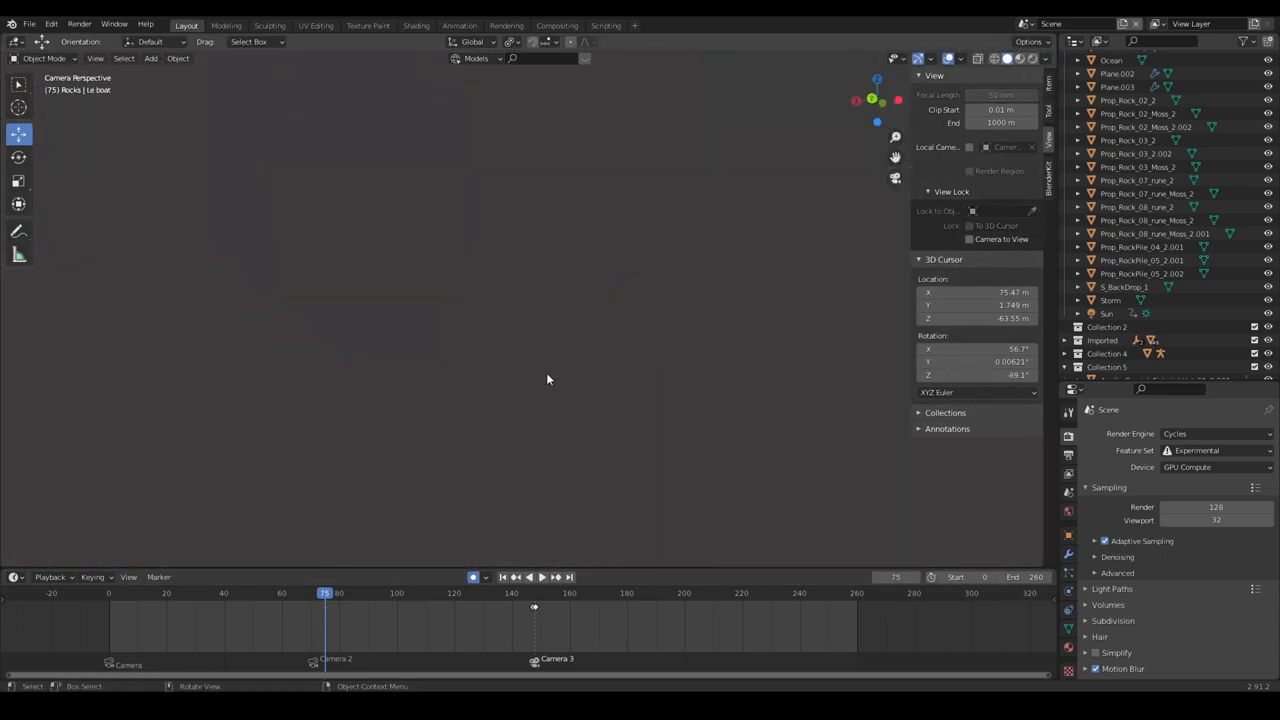
{"action": "left_click", "coordinate": [357, 593]}
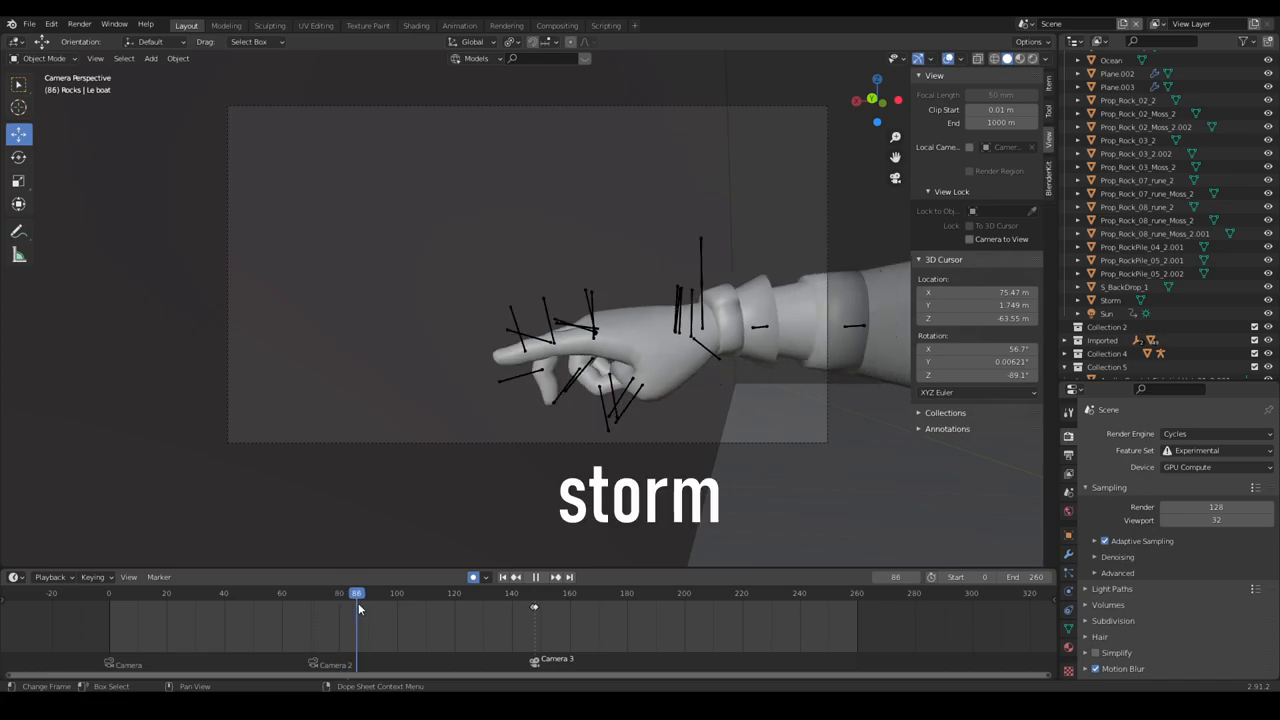
{"action": "left_click_drag", "start_coordinate": [357, 593], "coordinate": [492, 593]}
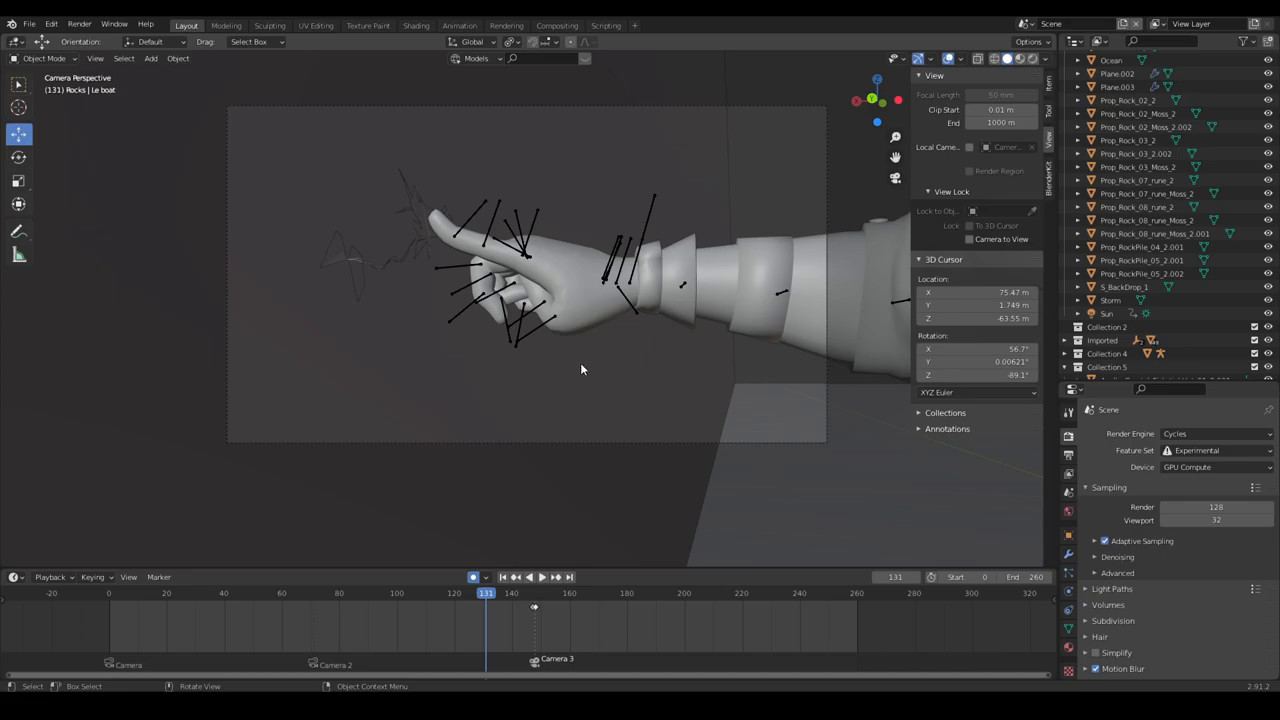
{"action": "mouse_move", "coordinate": [583, 363]}
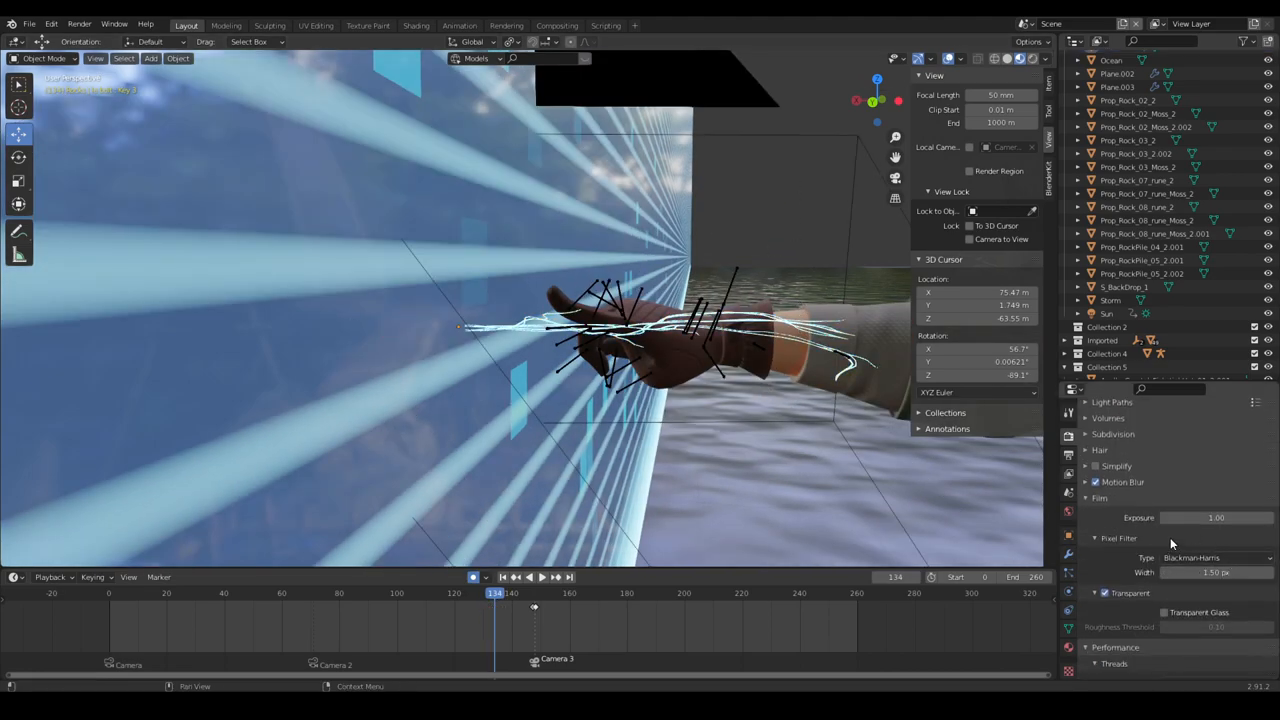
View the hand shot rendered through the camera, then open the ocean's material nodes
{"action": "left_click", "coordinate": [1123, 481]}
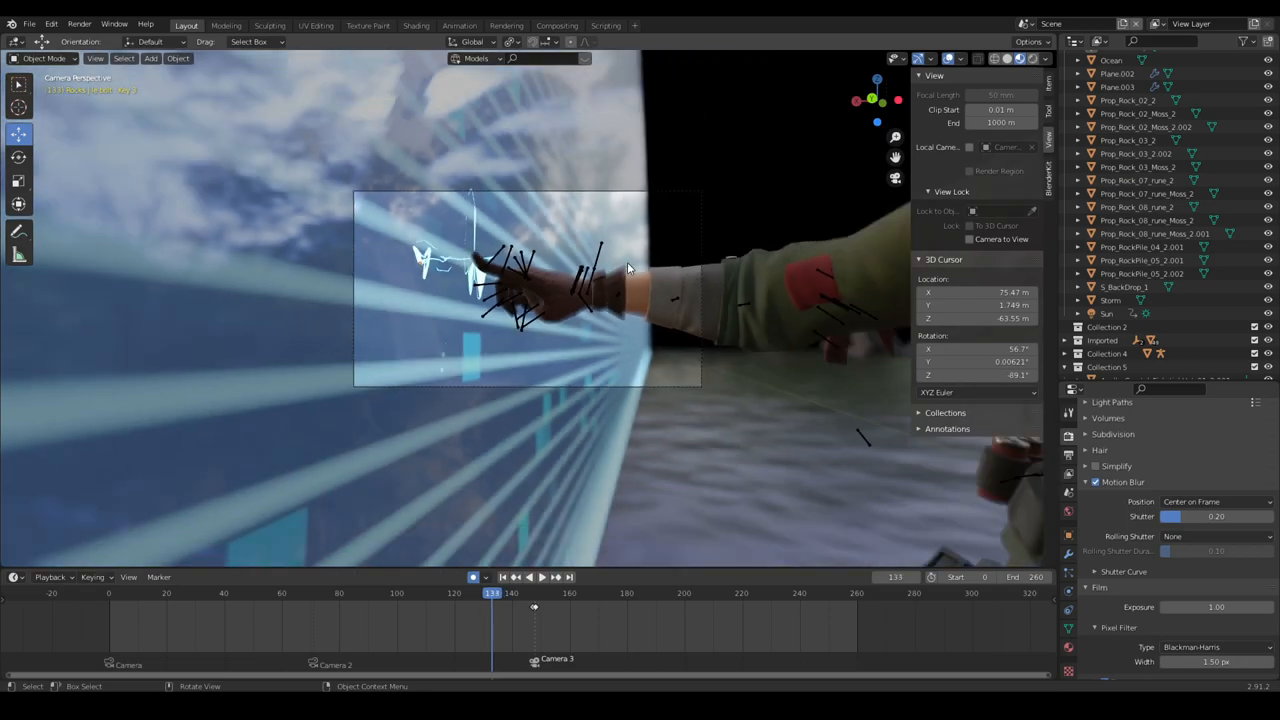
{"action": "left_click", "coordinate": [415, 25]}
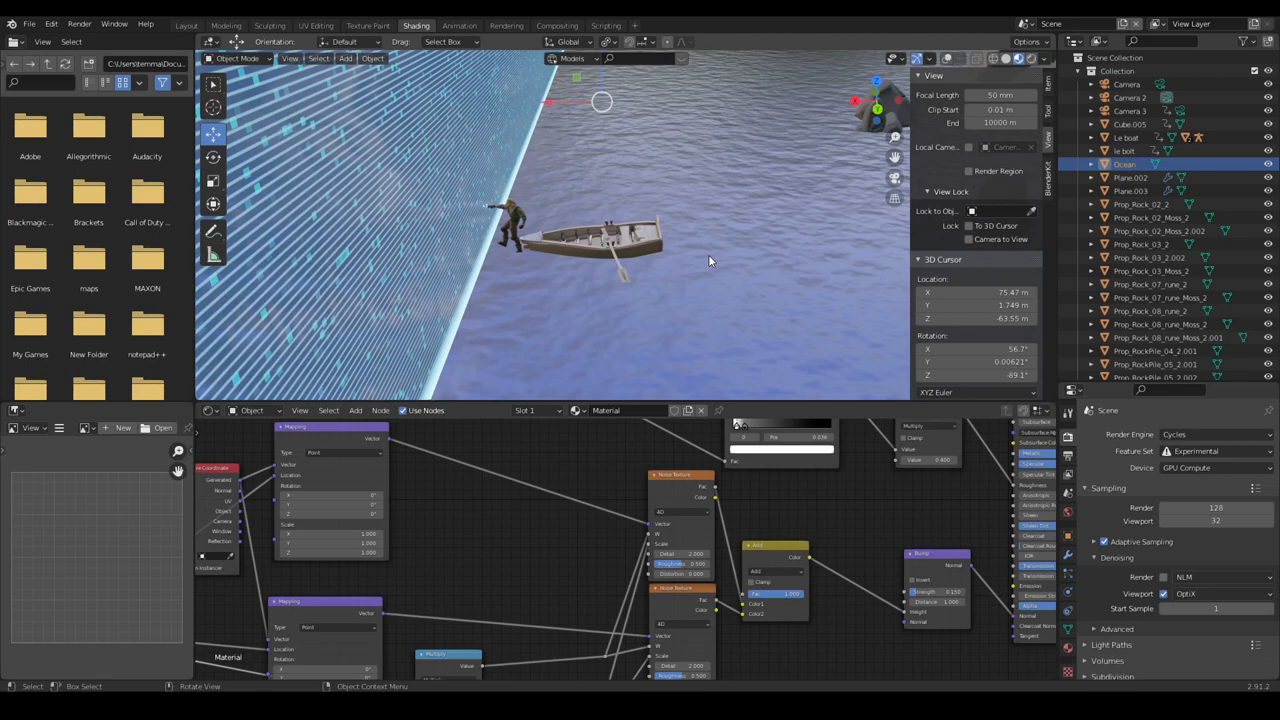
{"action": "mouse_move", "coordinate": [702, 274]}
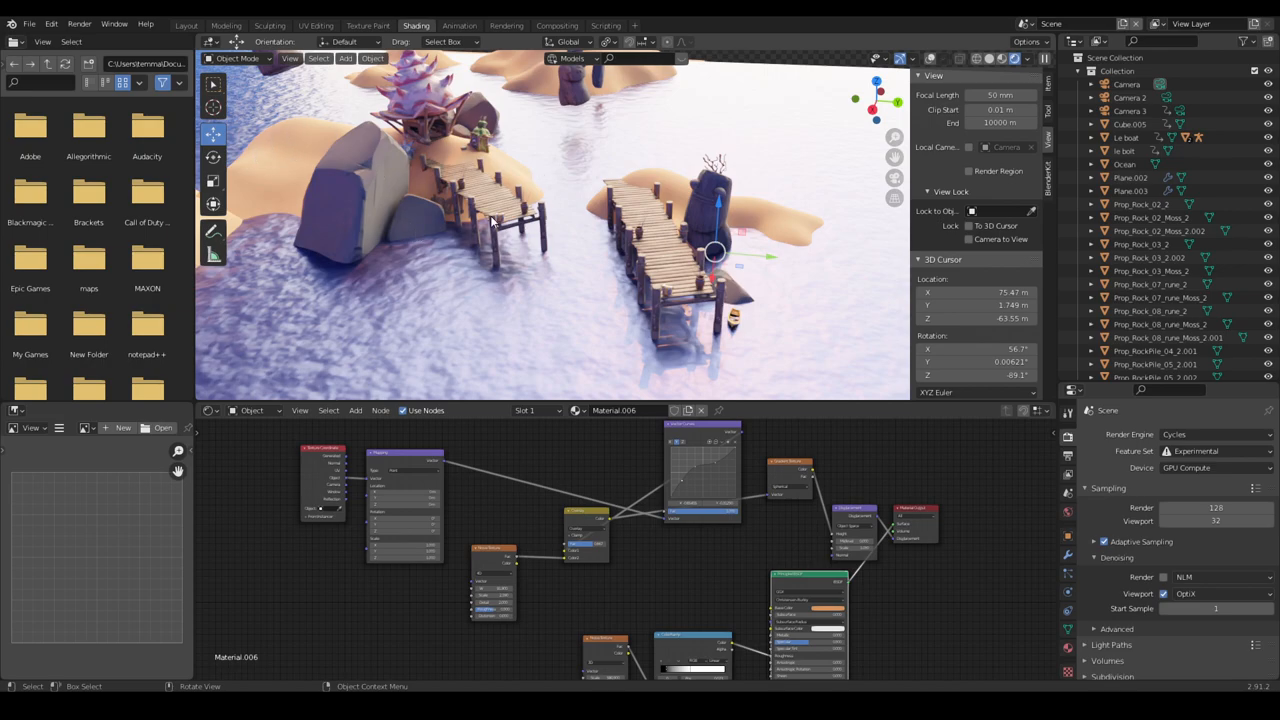
{"action": "mouse_move", "coordinate": [710, 228]}
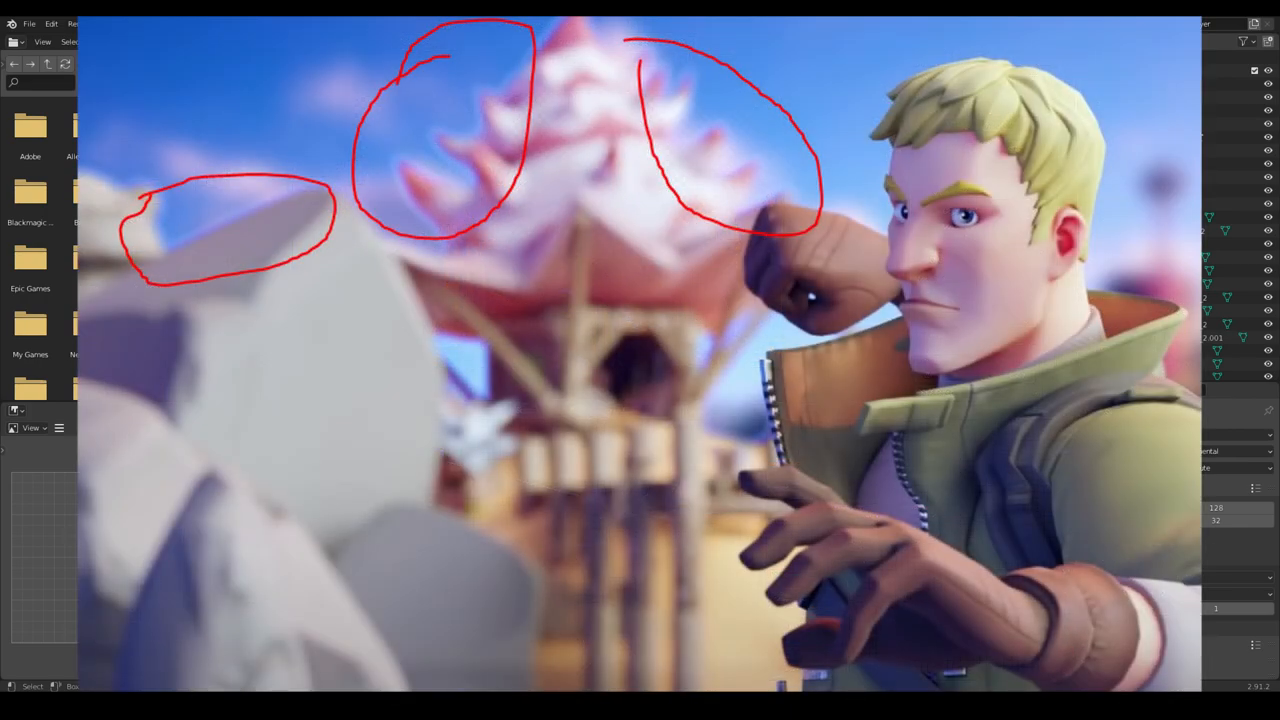
Show the Render Layers, Denoise, ColorRamp and Fog Glow compositing nodes
{"action": "left_click", "coordinate": [557, 25]}
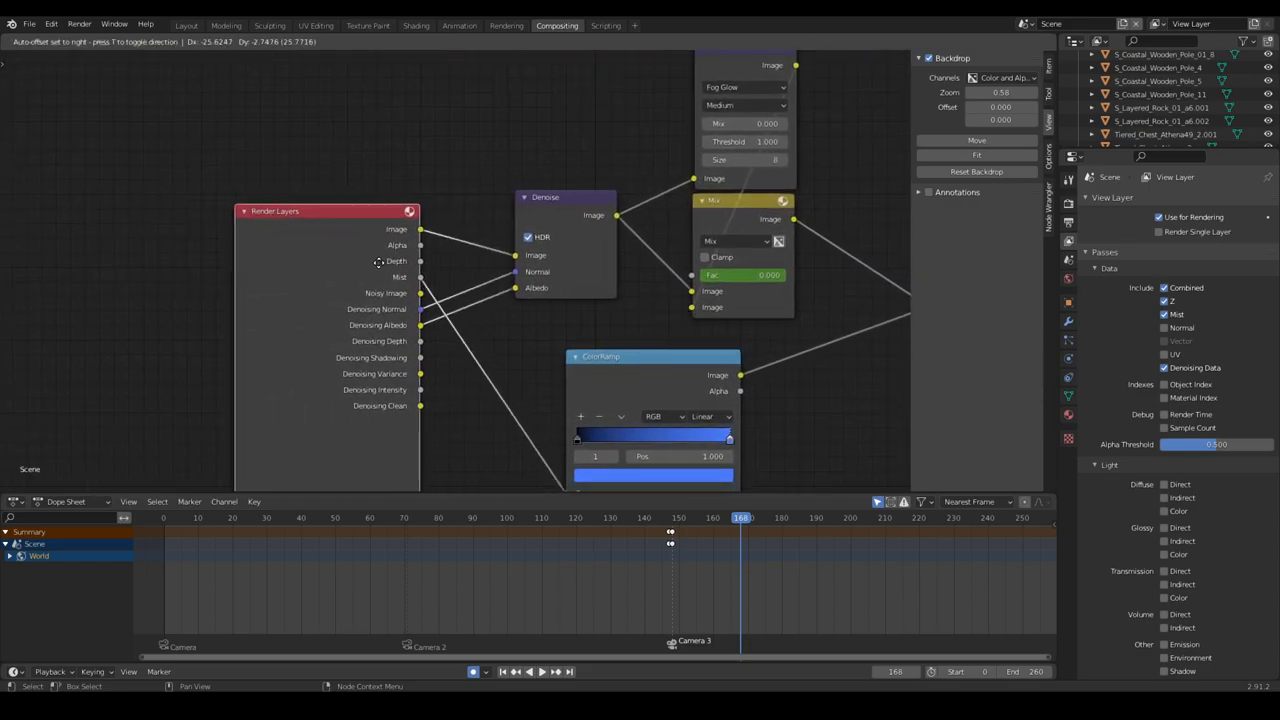
Preview the mist pass, with boat and rocks as grey silhouettes fading with distance
{"action": "left_click", "coordinate": [416, 25]}
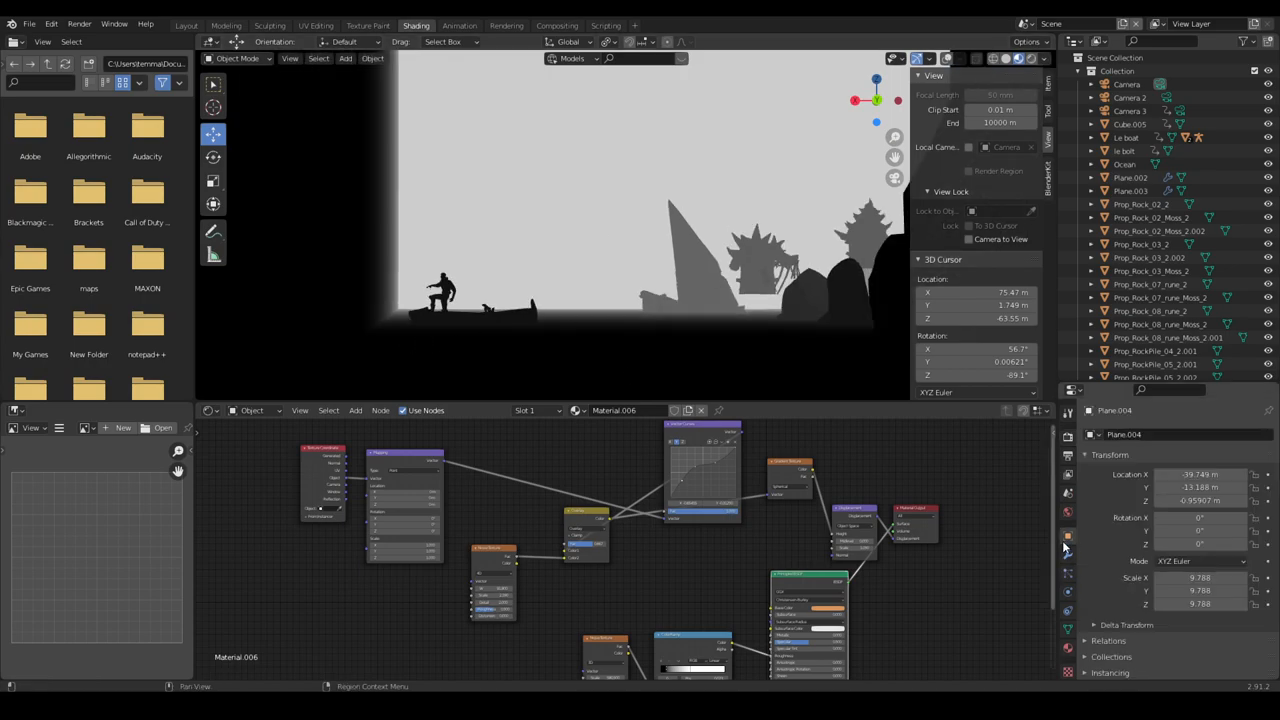
Change the World mist pass Start from 35 m to 0 m and return to the boat shot
{"action": "left_click", "coordinate": [1067, 512]}
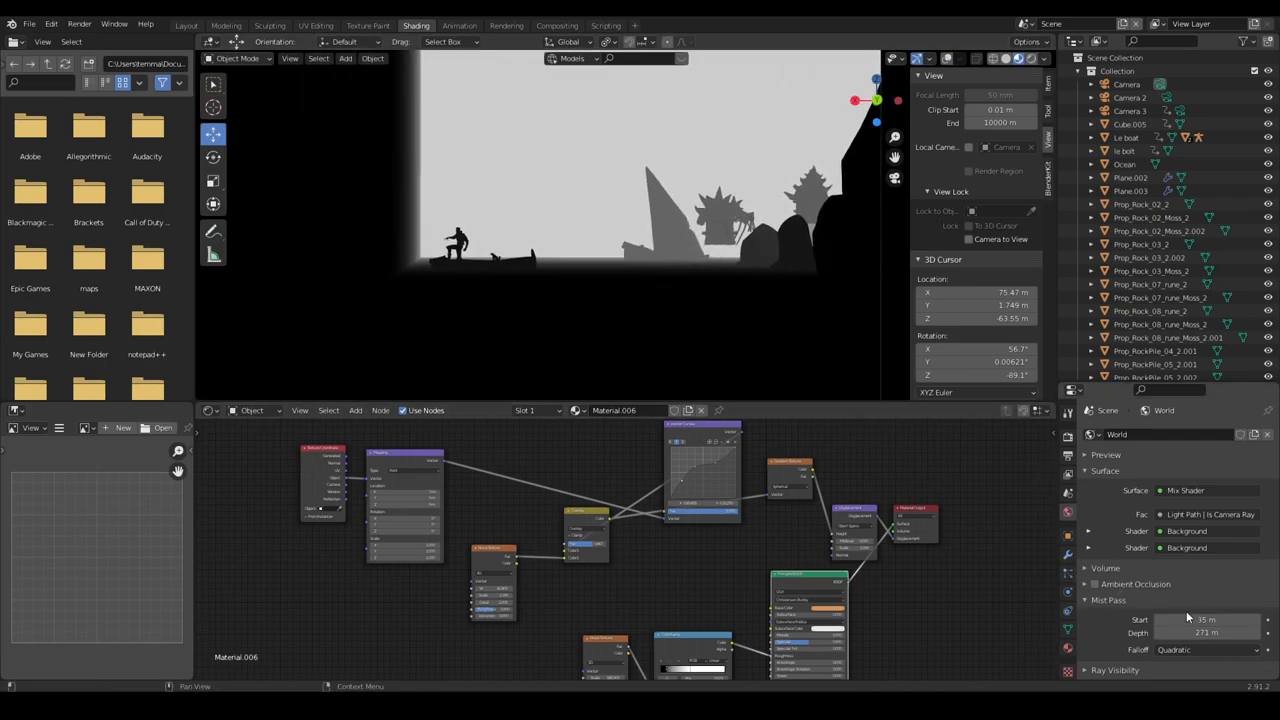
{"action": "left_click", "coordinate": [557, 25]}
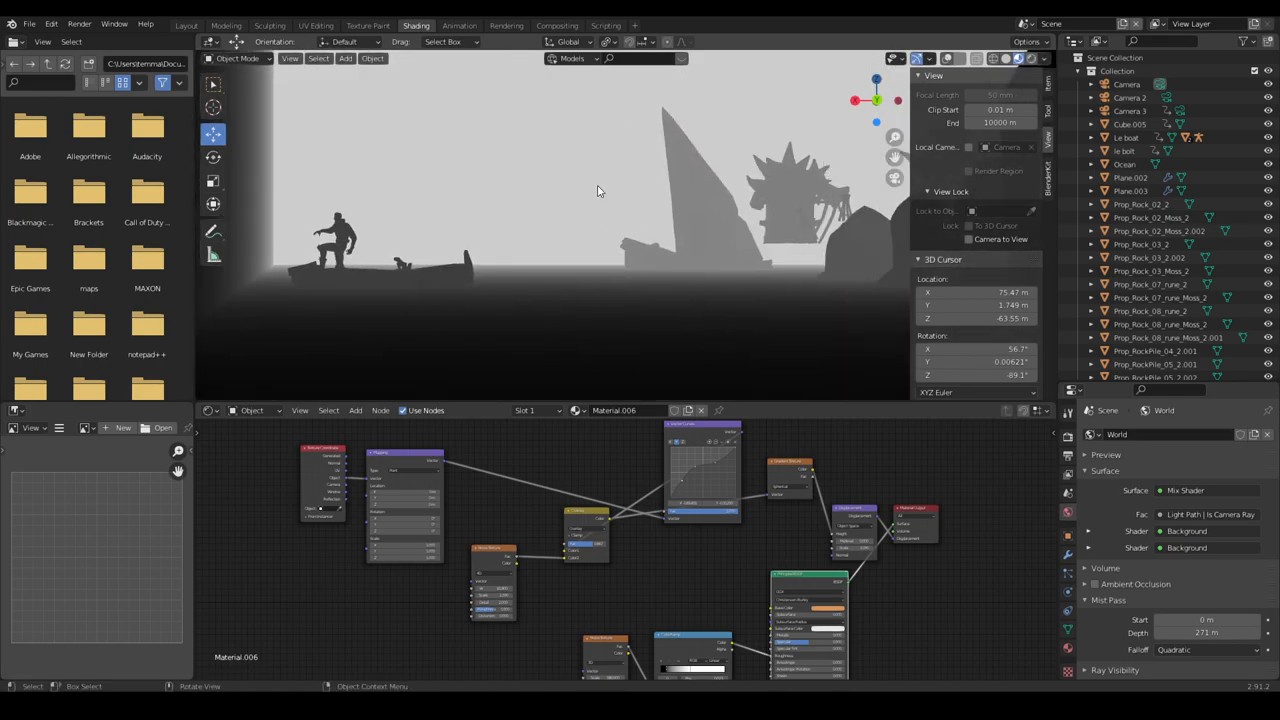
{"action": "left_click", "coordinate": [186, 25]}
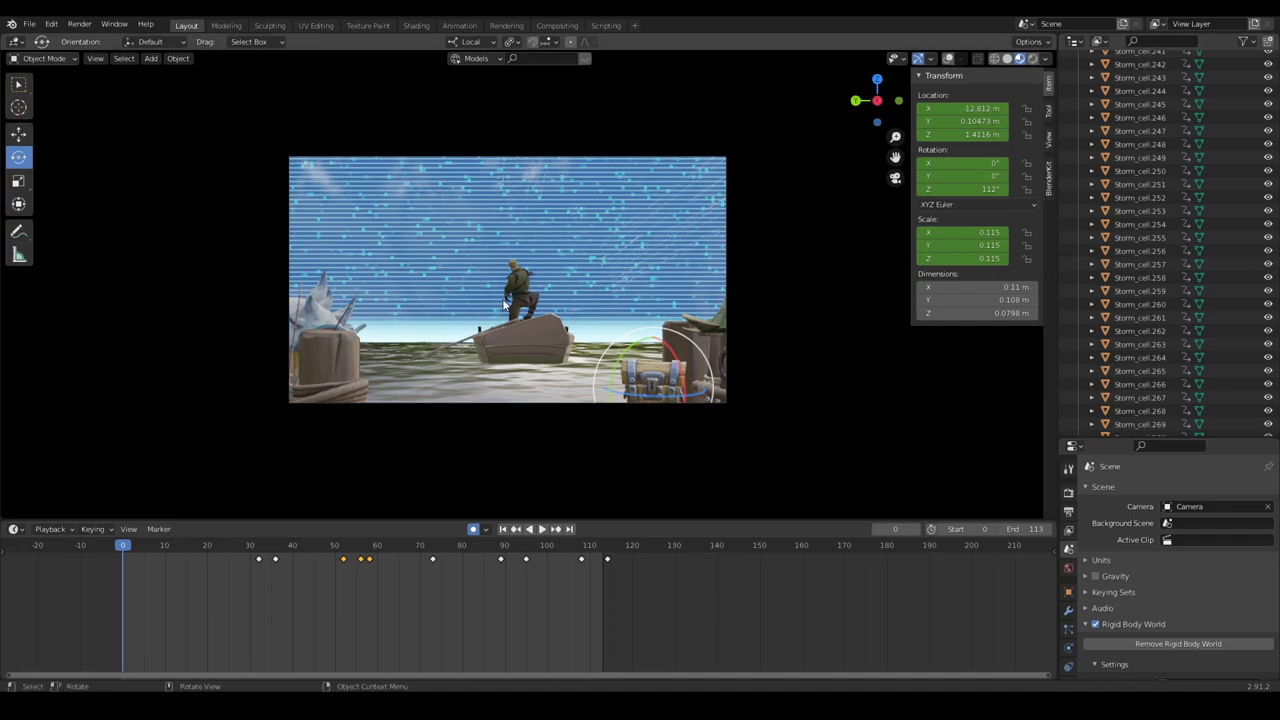
{"action": "mouse_move", "coordinate": [201, 108]}
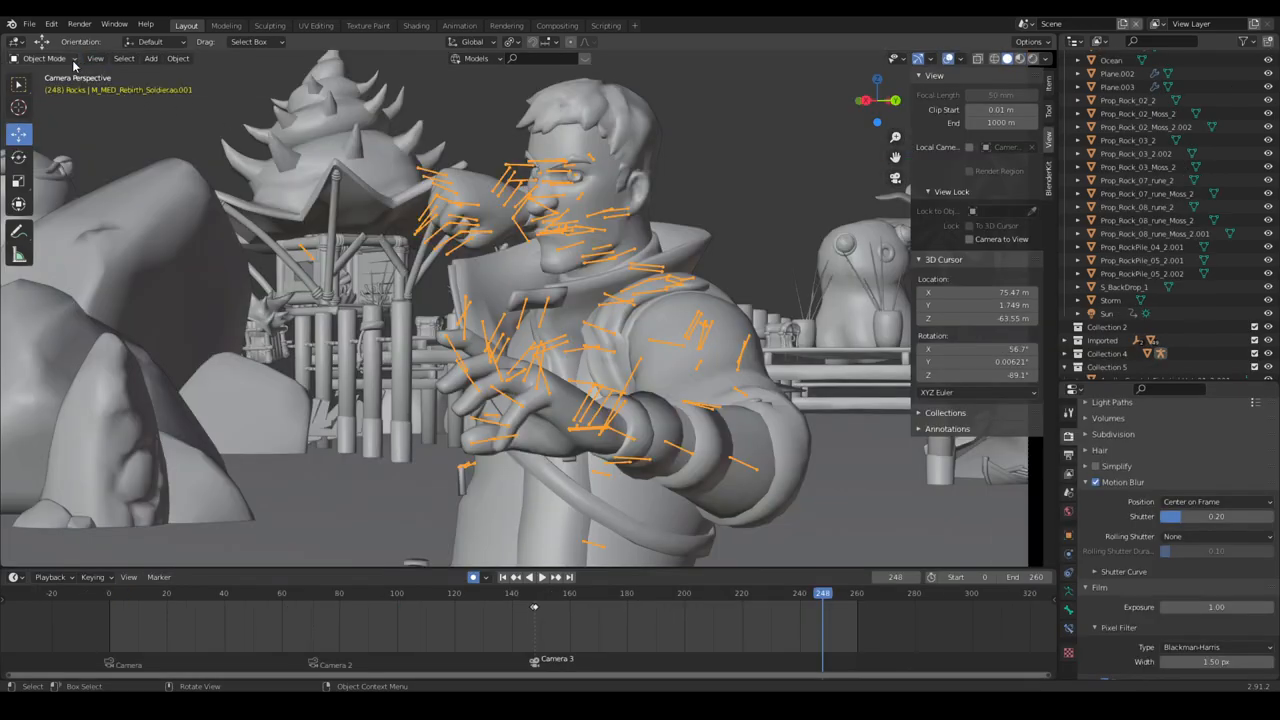
Switch the soldier's rig to Pose Mode and orbit around him on the boat
{"action": "left_click", "coordinate": [44, 58]}
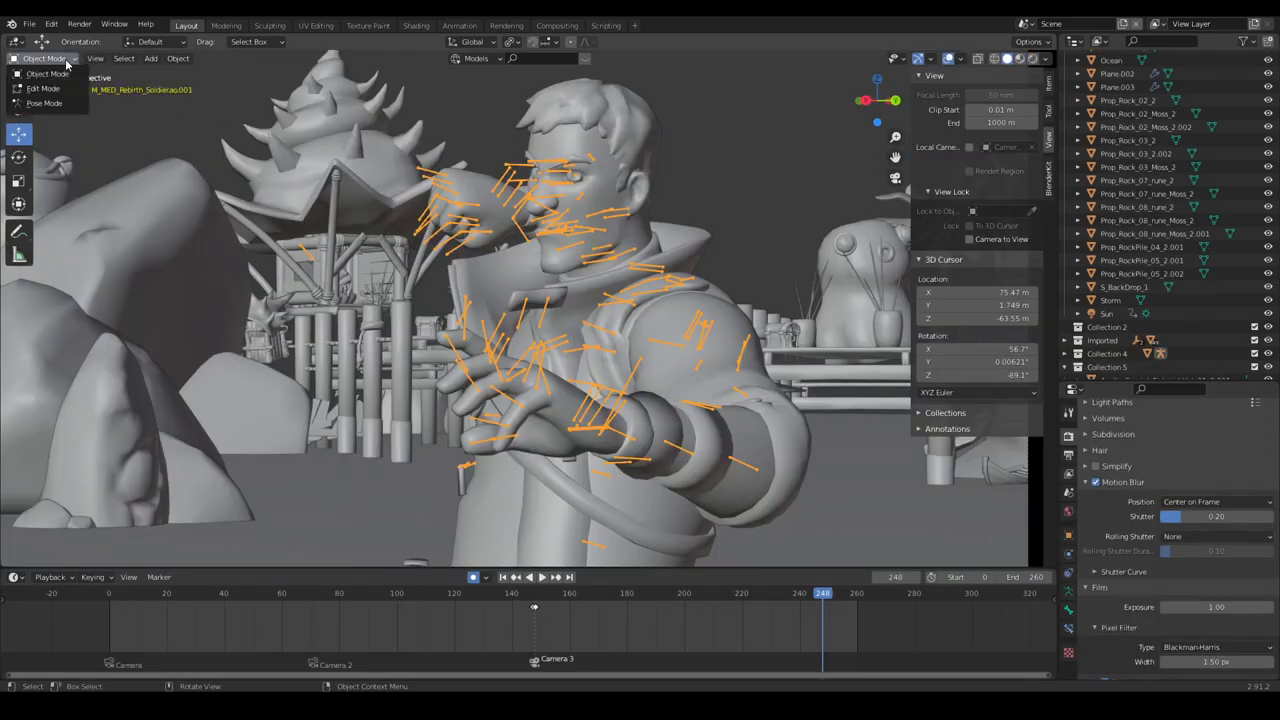
{"action": "mouse_move", "coordinate": [44, 103]}
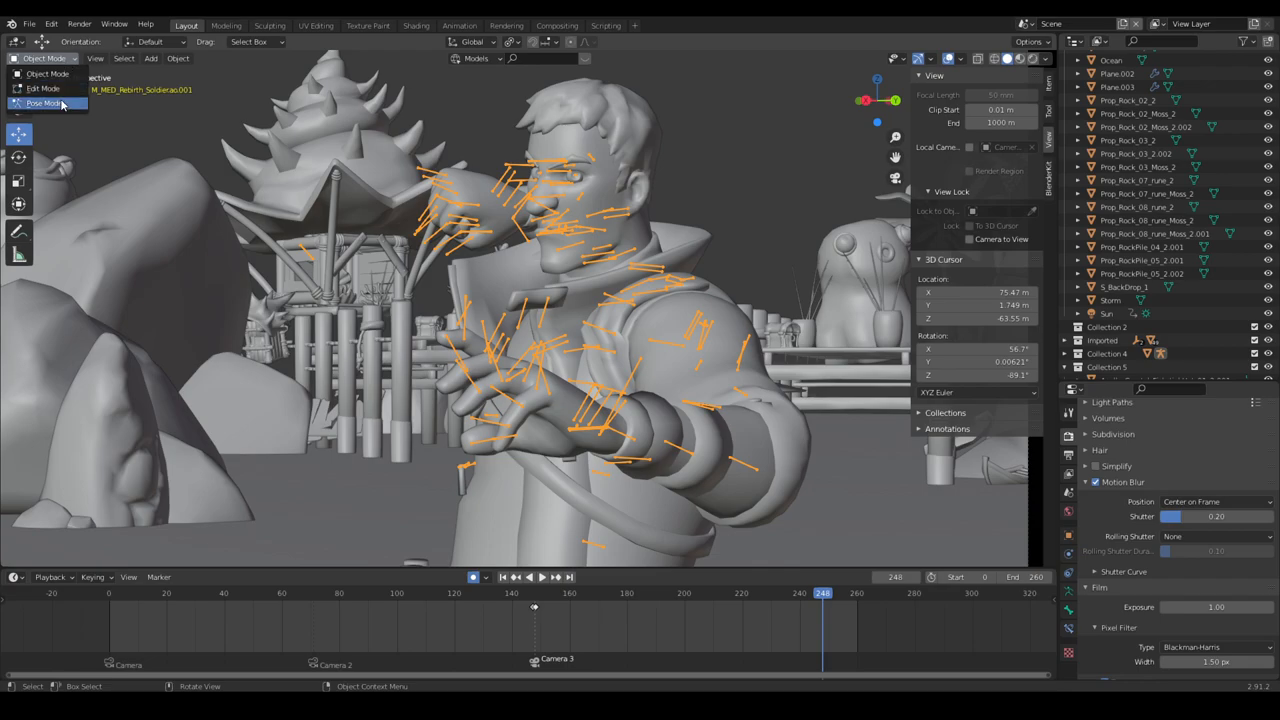
{"action": "left_click", "coordinate": [43, 103]}
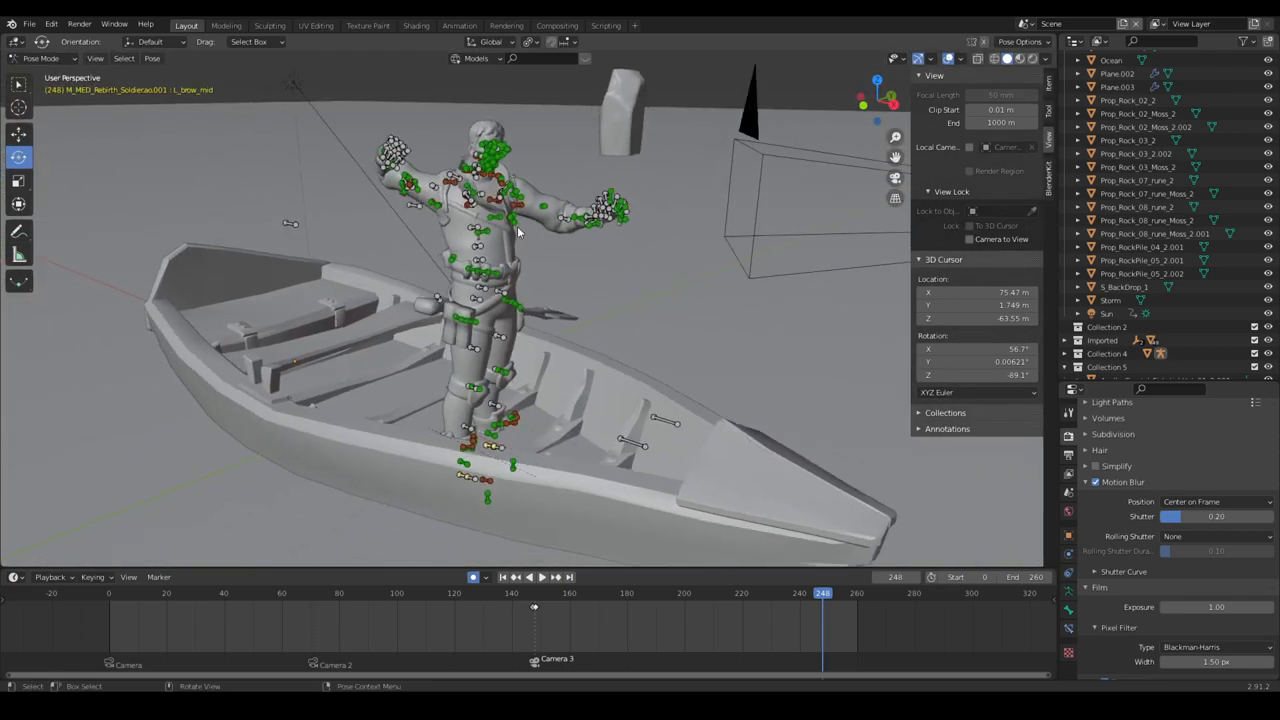
{"action": "left_click_drag", "start_coordinate": [520, 230], "coordinate": [540, 420]}
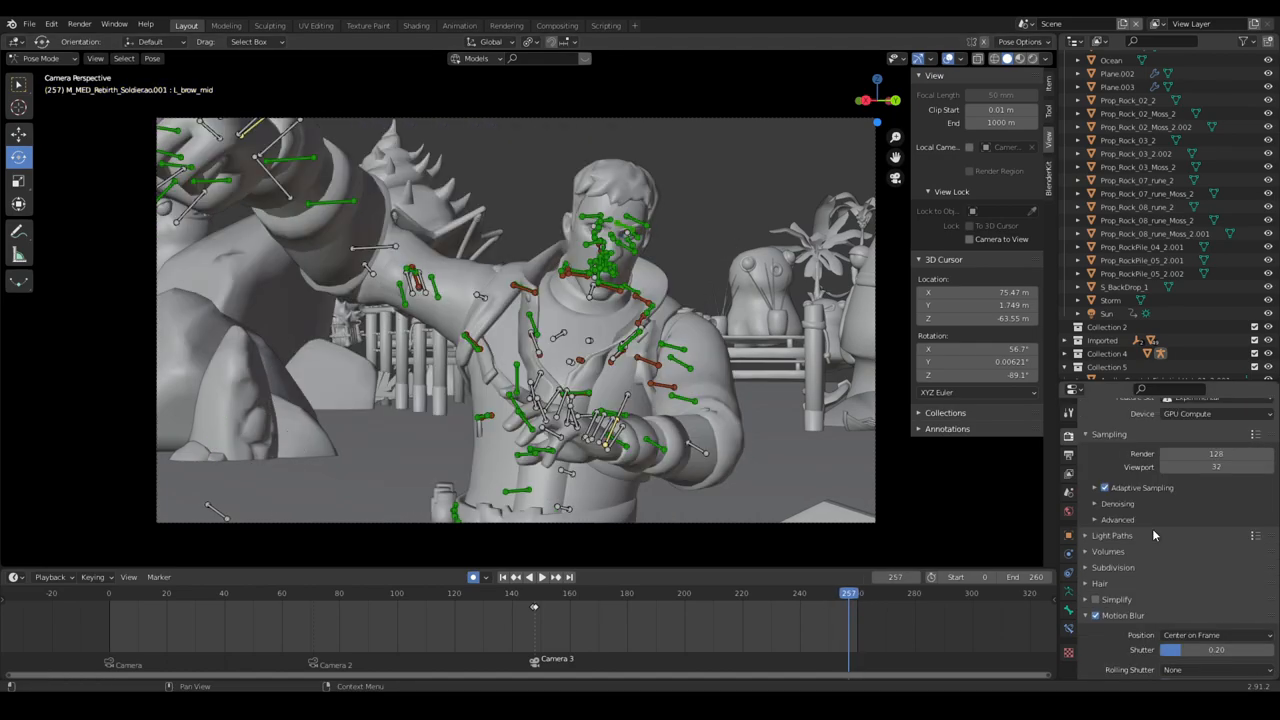
{"action": "scroll", "scroll_direction": "down", "scroll_amount": 3}
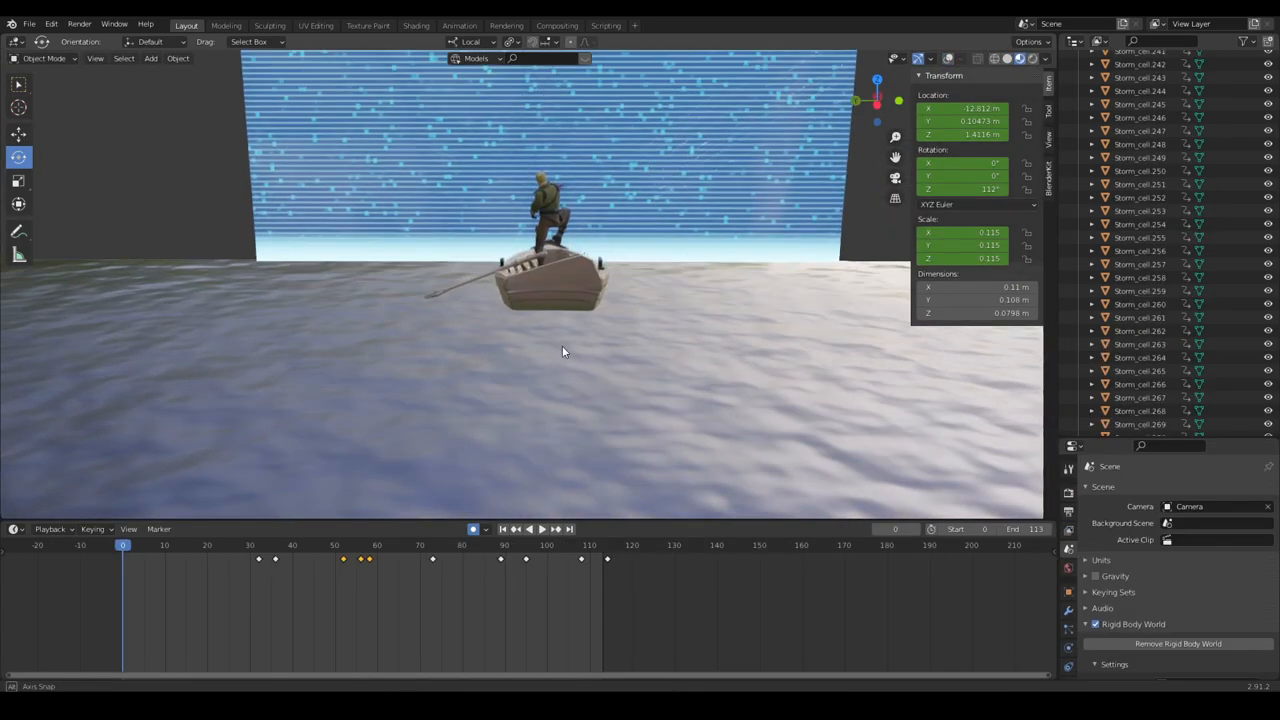
Orbit the boat scene, set Solid viewport shading, and scrub the storm animation frames
{"action": "left_click_drag", "start_coordinate": [565, 350], "coordinate": [883, 365]}
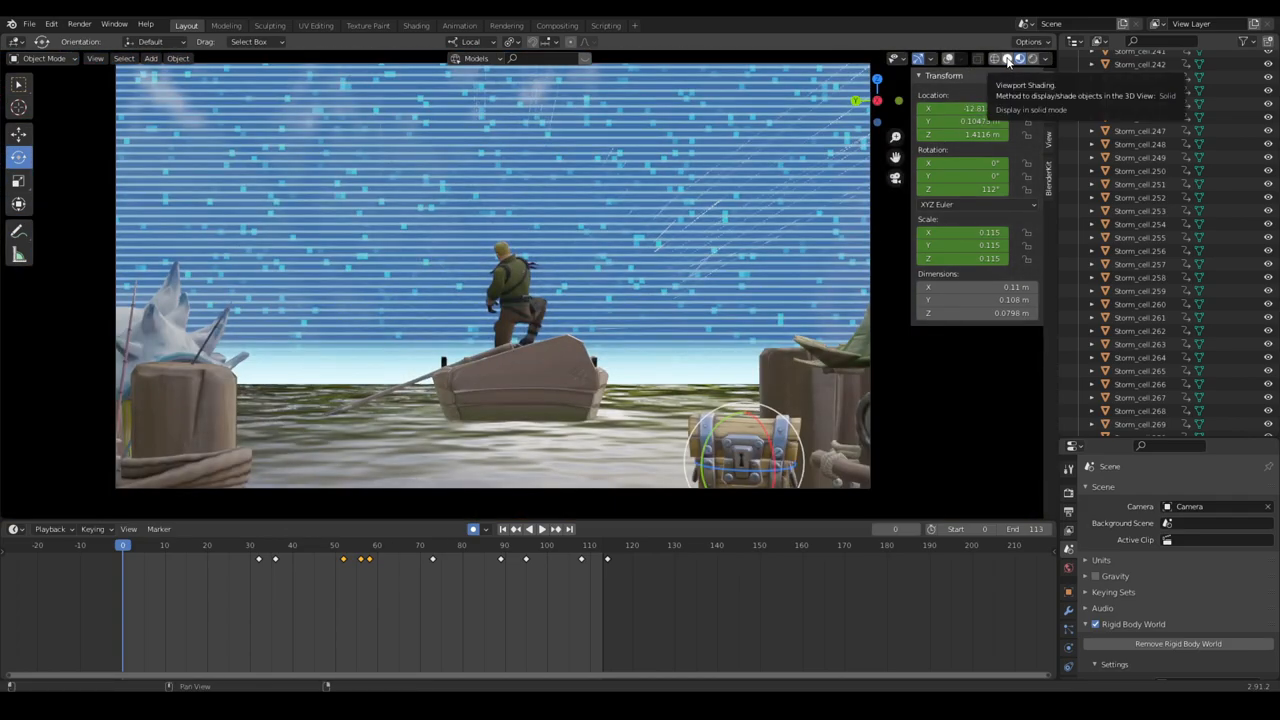
{"action": "left_click", "coordinate": [1006, 58]}
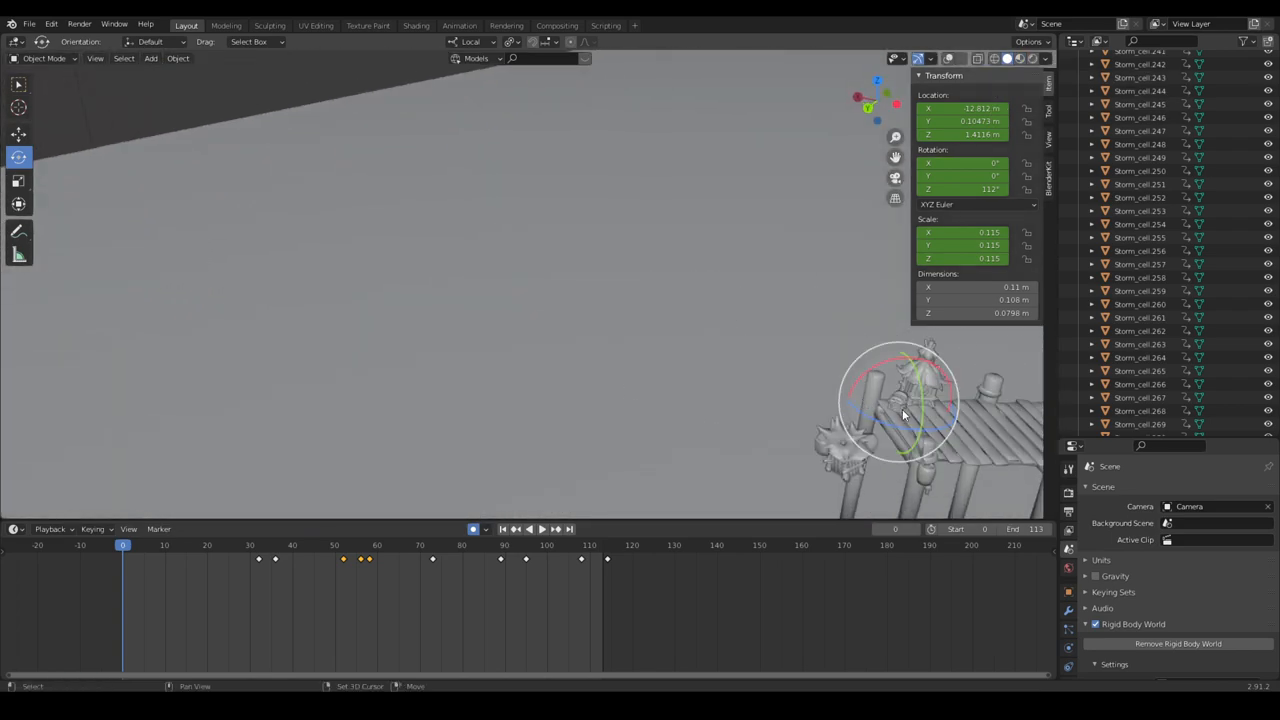
{"action": "left_click", "coordinate": [300, 545]}
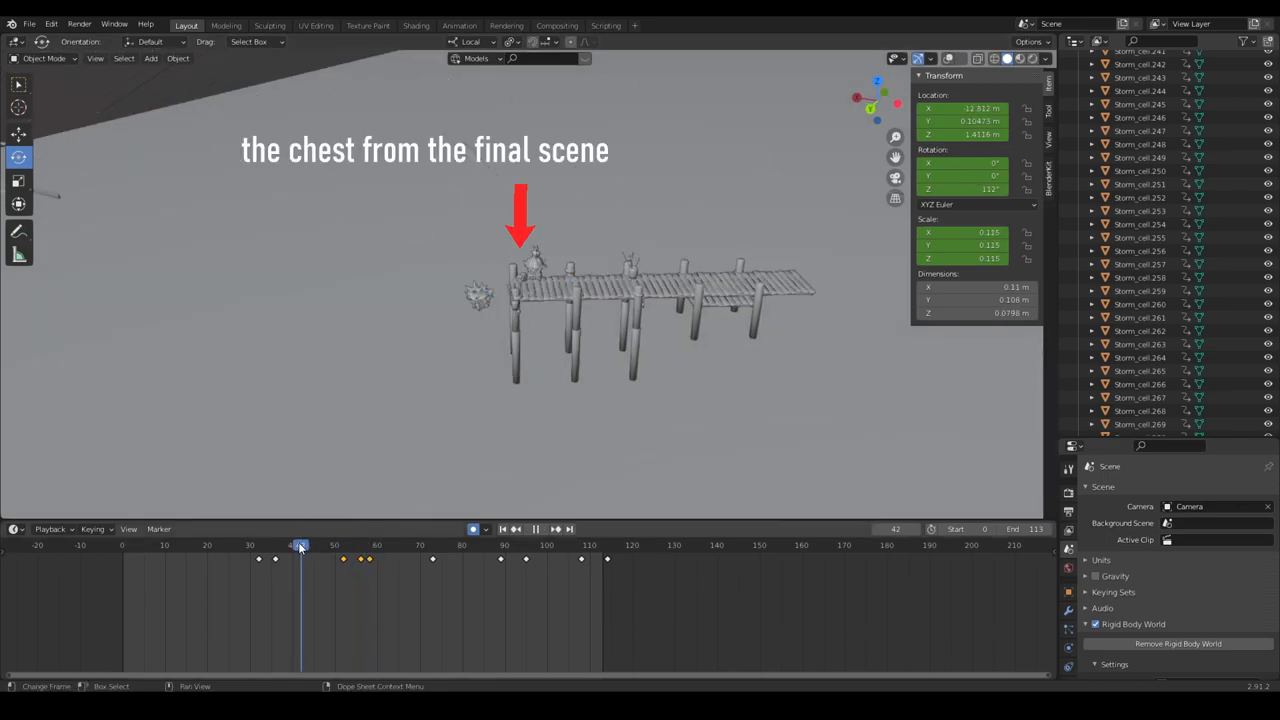
{"action": "left_click_drag", "start_coordinate": [300, 545], "coordinate": [275, 545]}
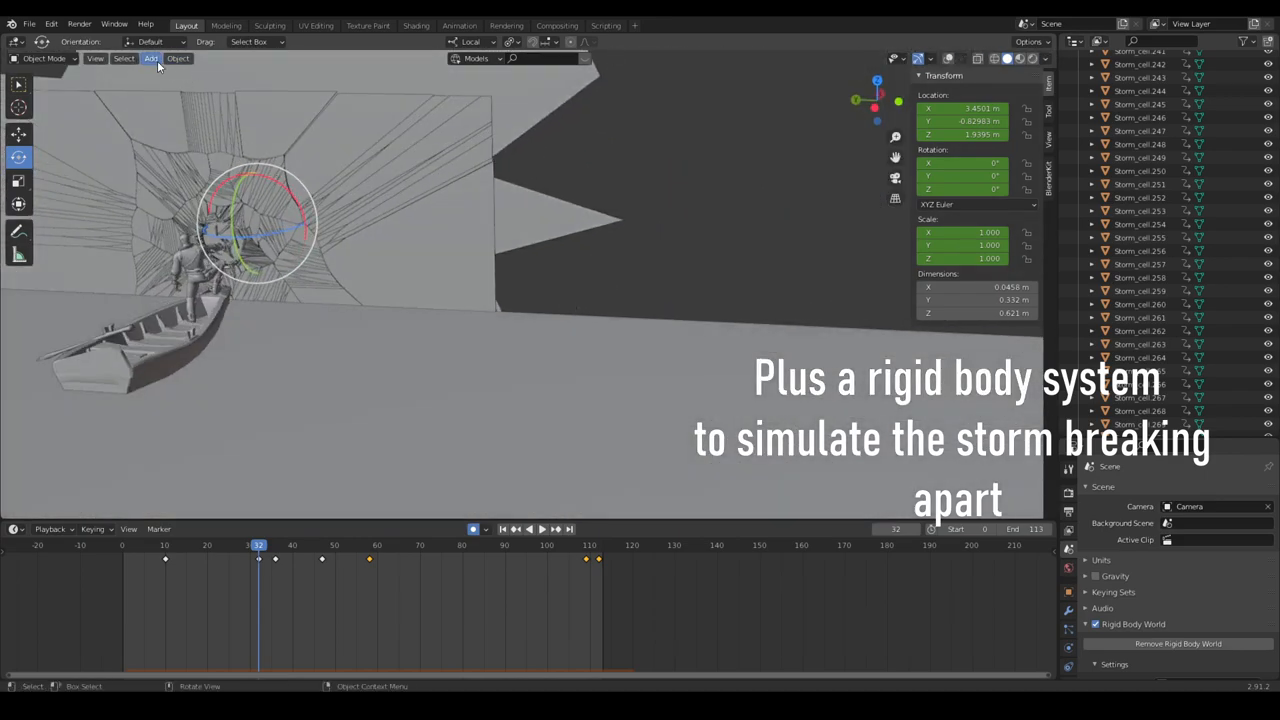
Draw annotation crack strokes across the middle of the slab
{"action": "left_click_drag", "start_coordinate": [260, 220], "coordinate": [505, 290]}
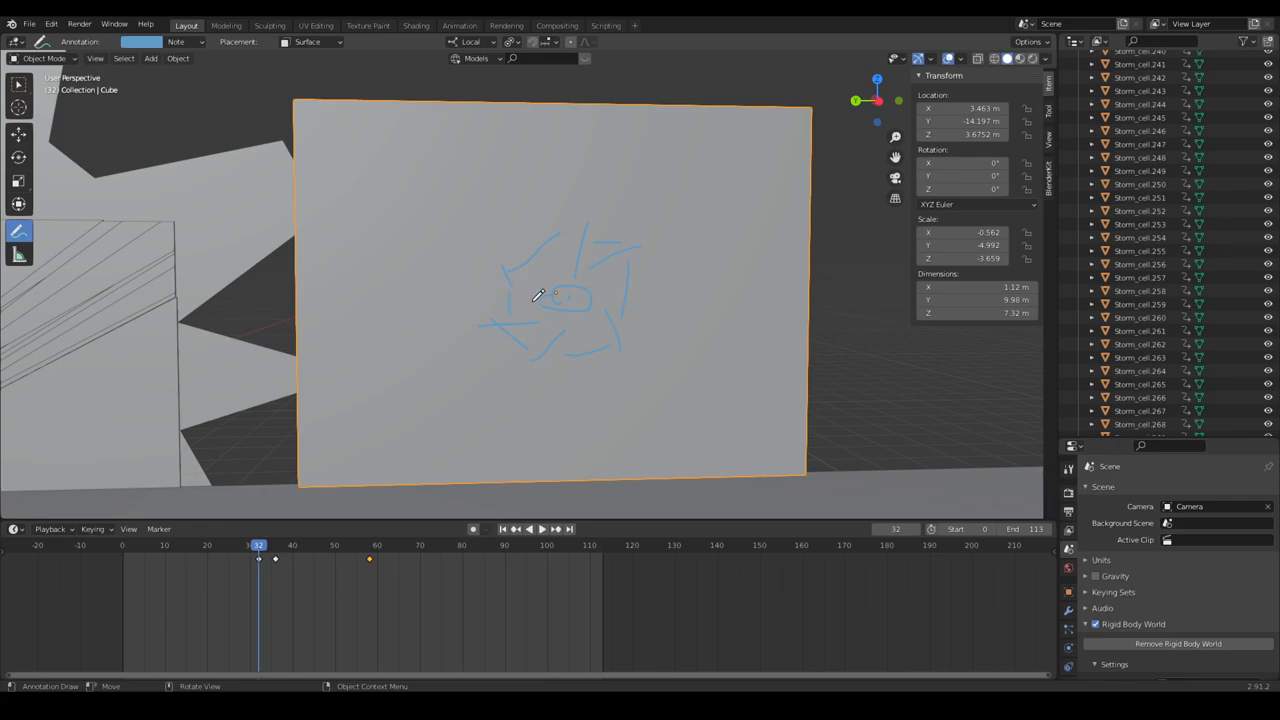
Subdivide the slab in Edit Mode and confirm Cell Fracture using the annotation strokes
{"action": "key", "text": "Tab"}
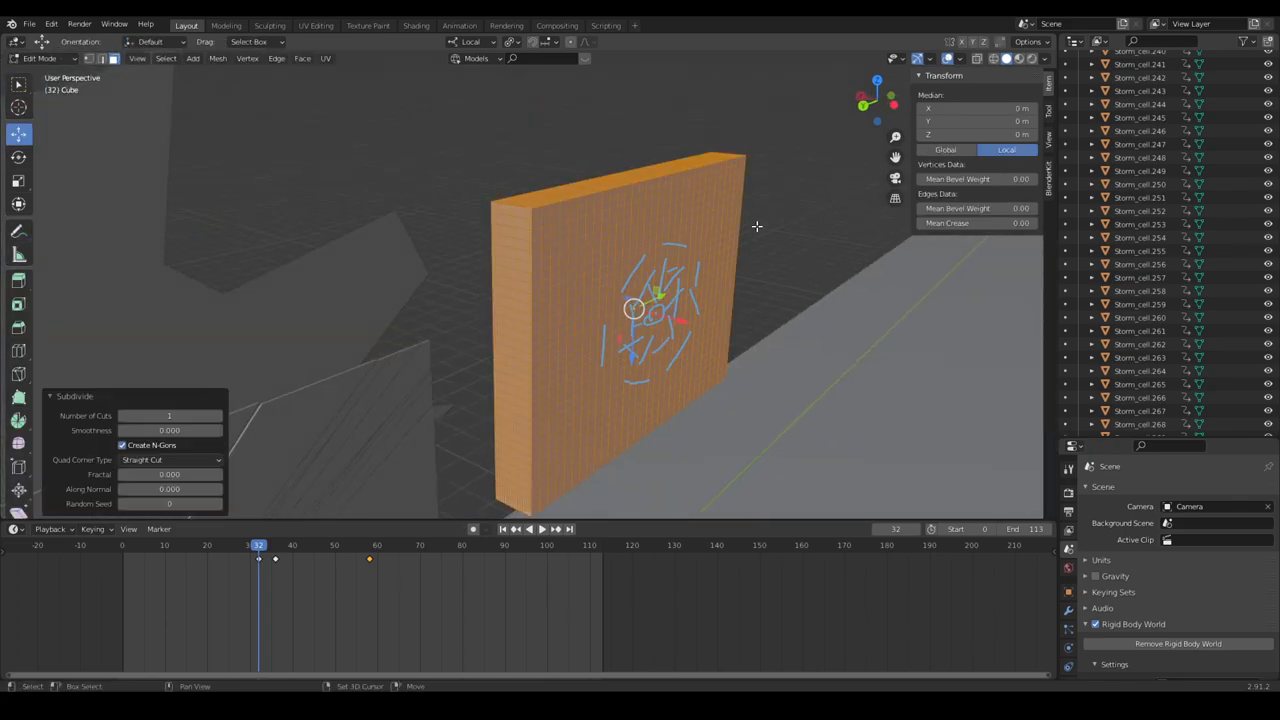
{"action": "left_click", "coordinate": [178, 58]}
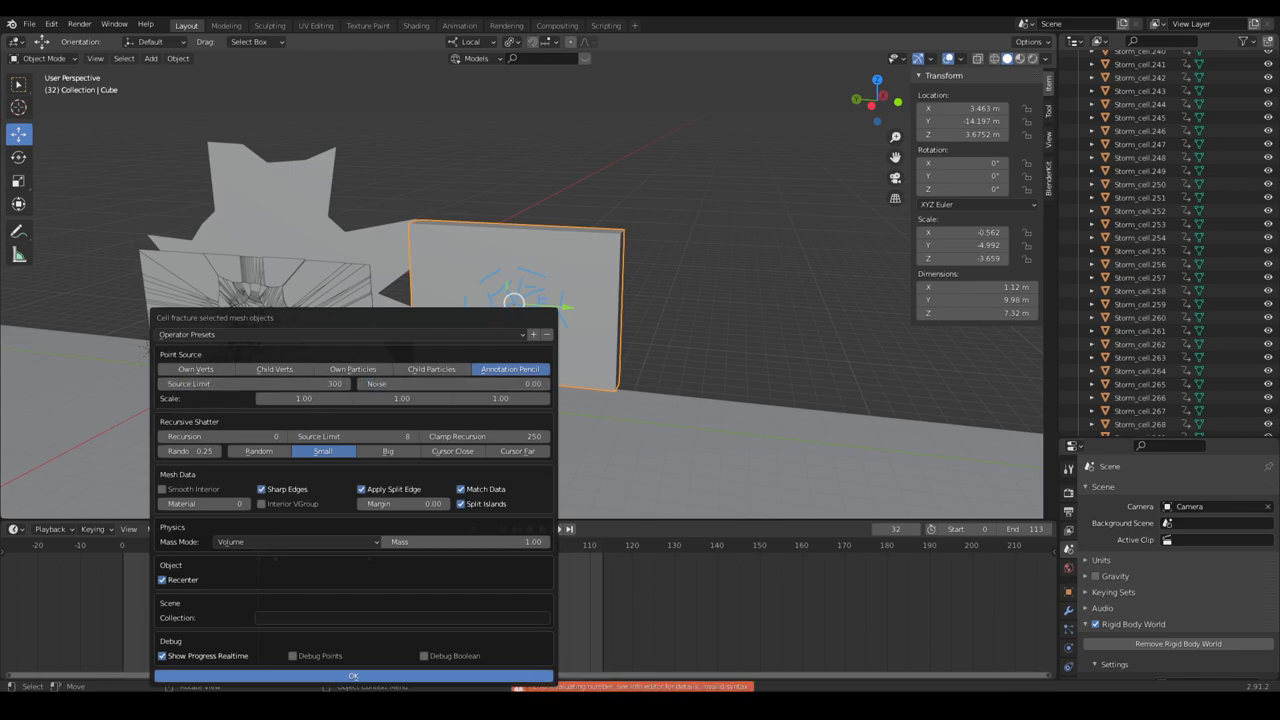
{"action": "left_click", "coordinate": [353, 675]}
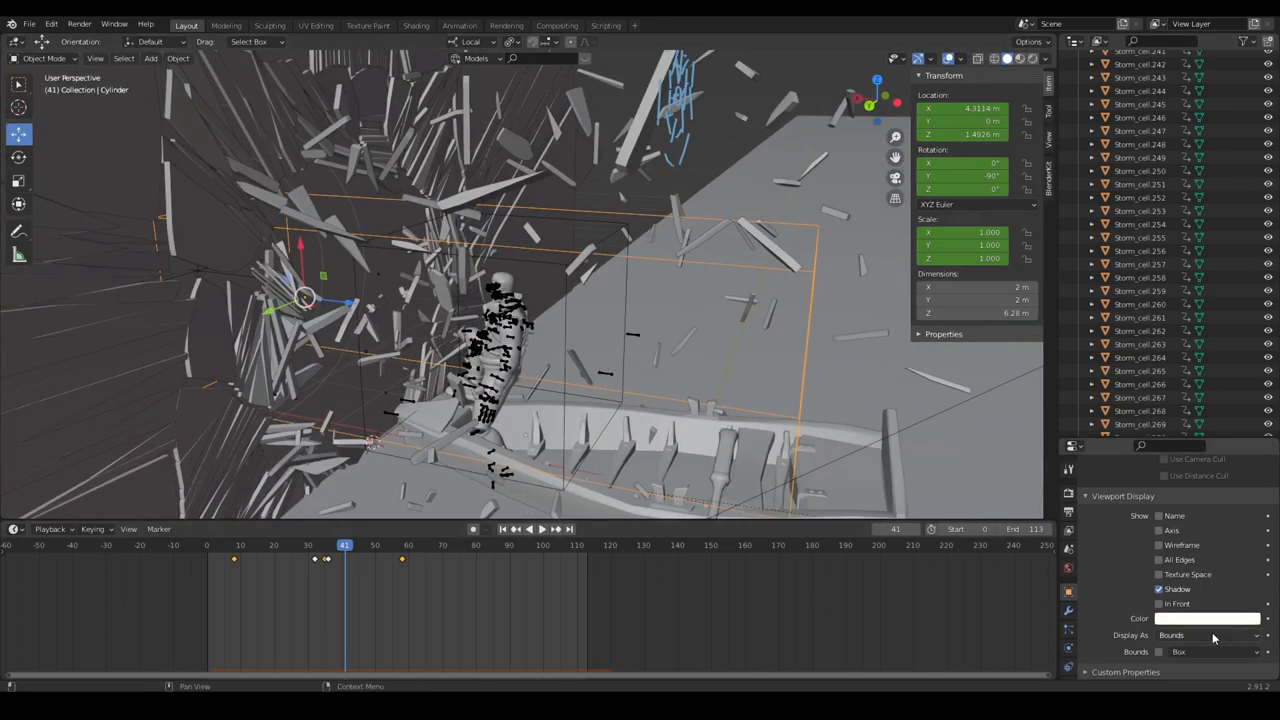
Change the cylinder's Display As option in Object Properties
{"action": "left_click", "coordinate": [1160, 603]}
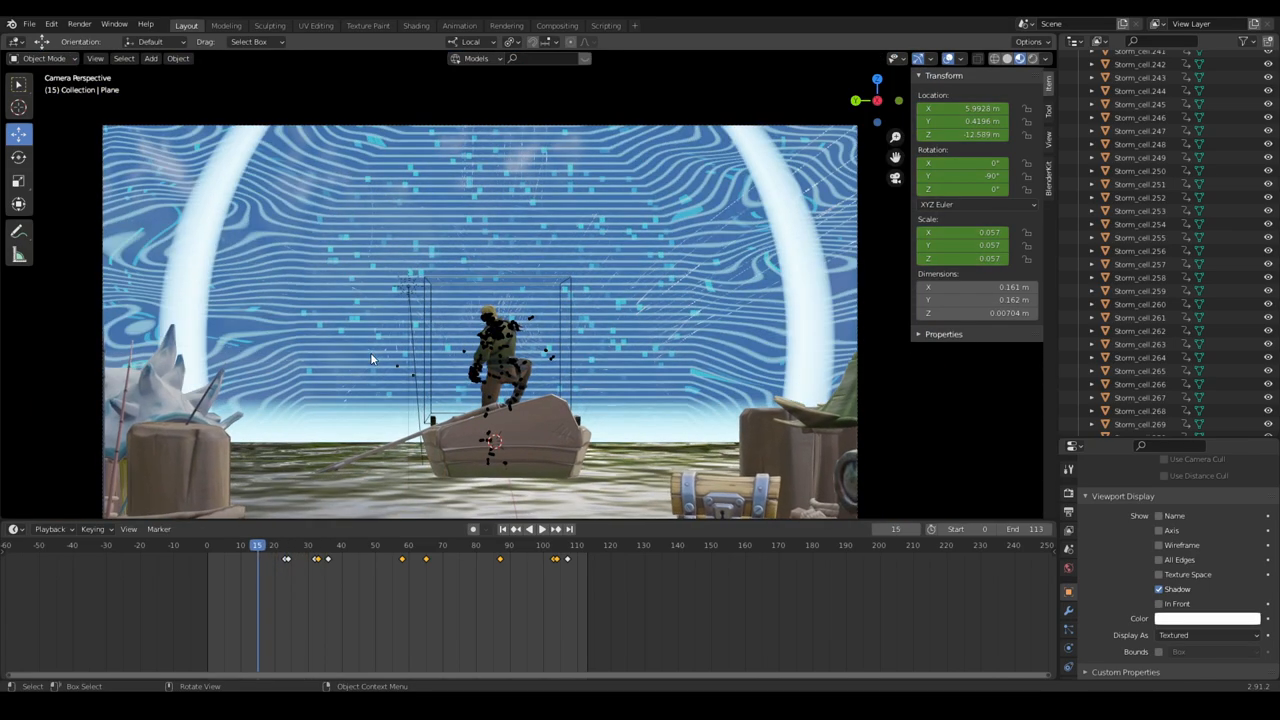
Inspect the storm material nodes in the Shading workspace, then return to Layout
{"action": "left_click", "coordinate": [247, 544]}
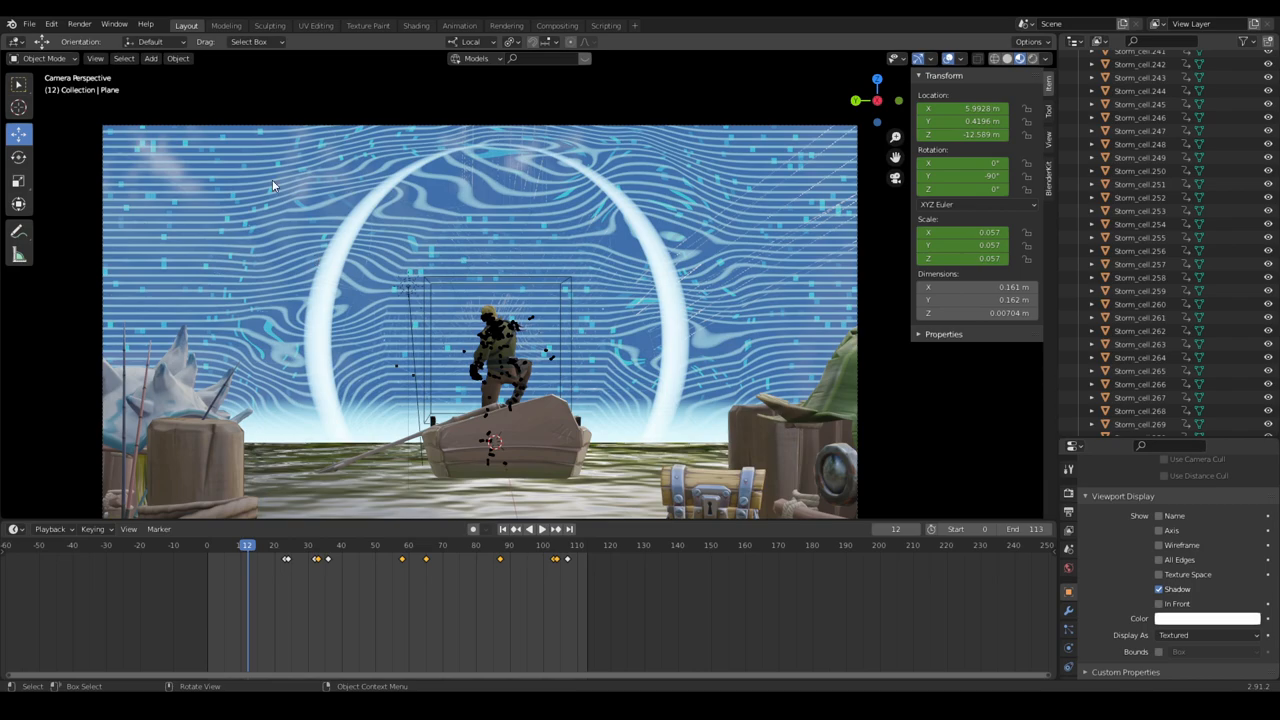
{"action": "left_click", "coordinate": [416, 25]}
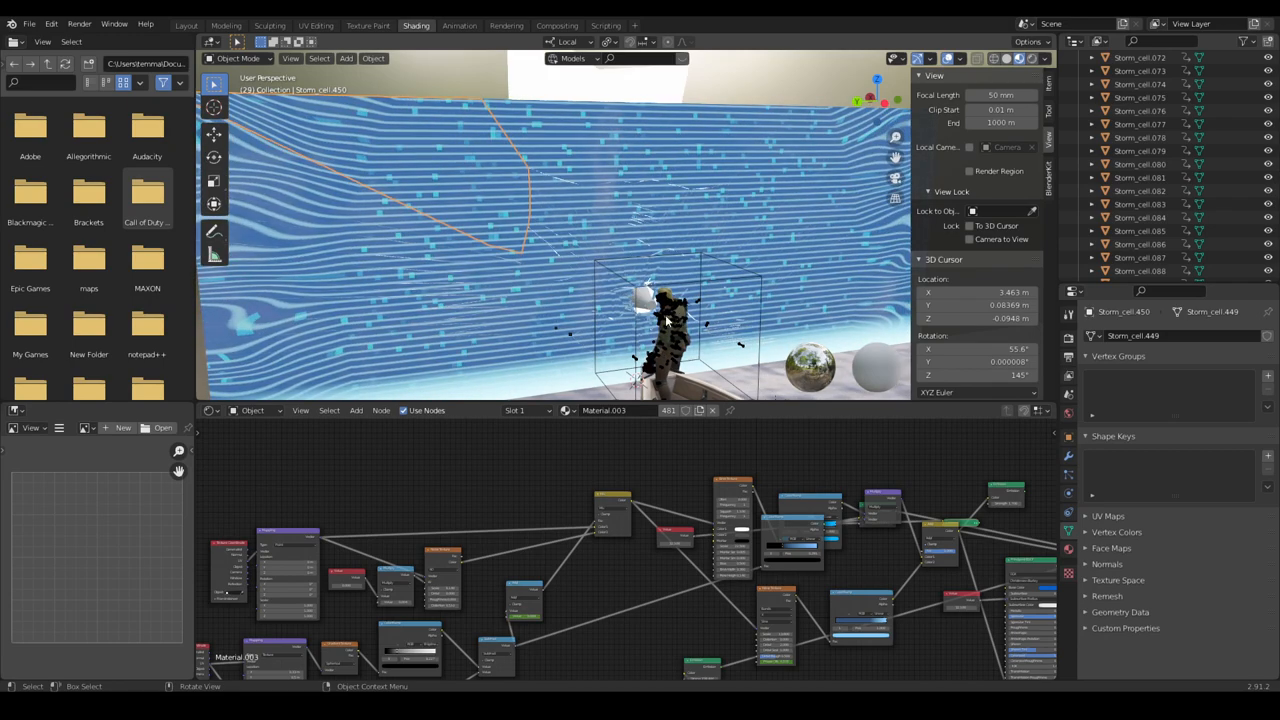
{"action": "left_click", "coordinate": [186, 25]}
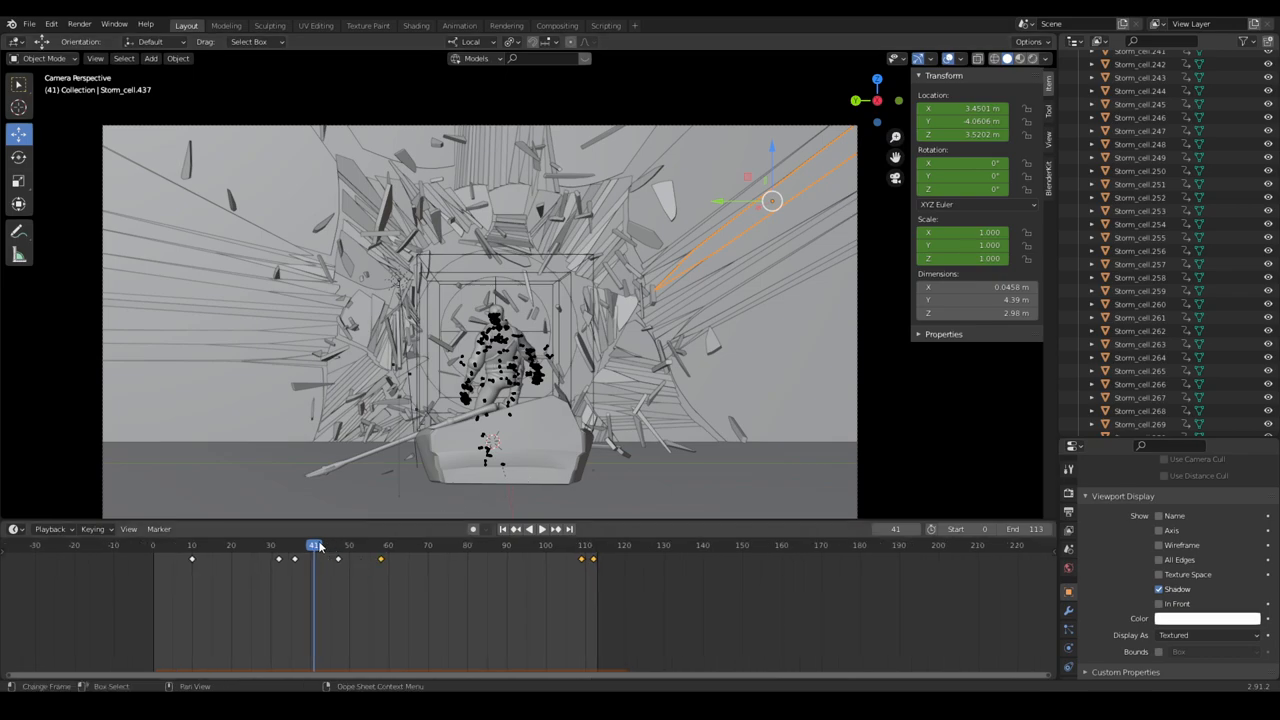
{"action": "left_click", "coordinate": [513, 529]}
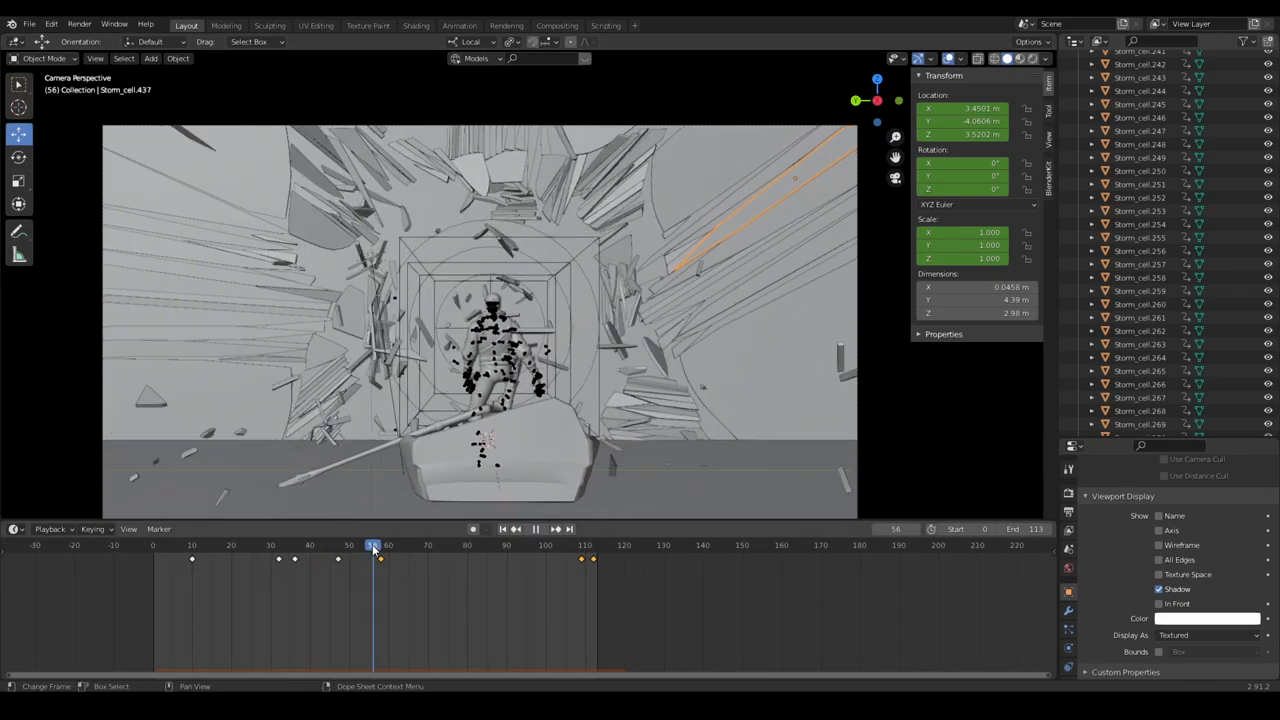
{"action": "left_click", "coordinate": [396, 544]}
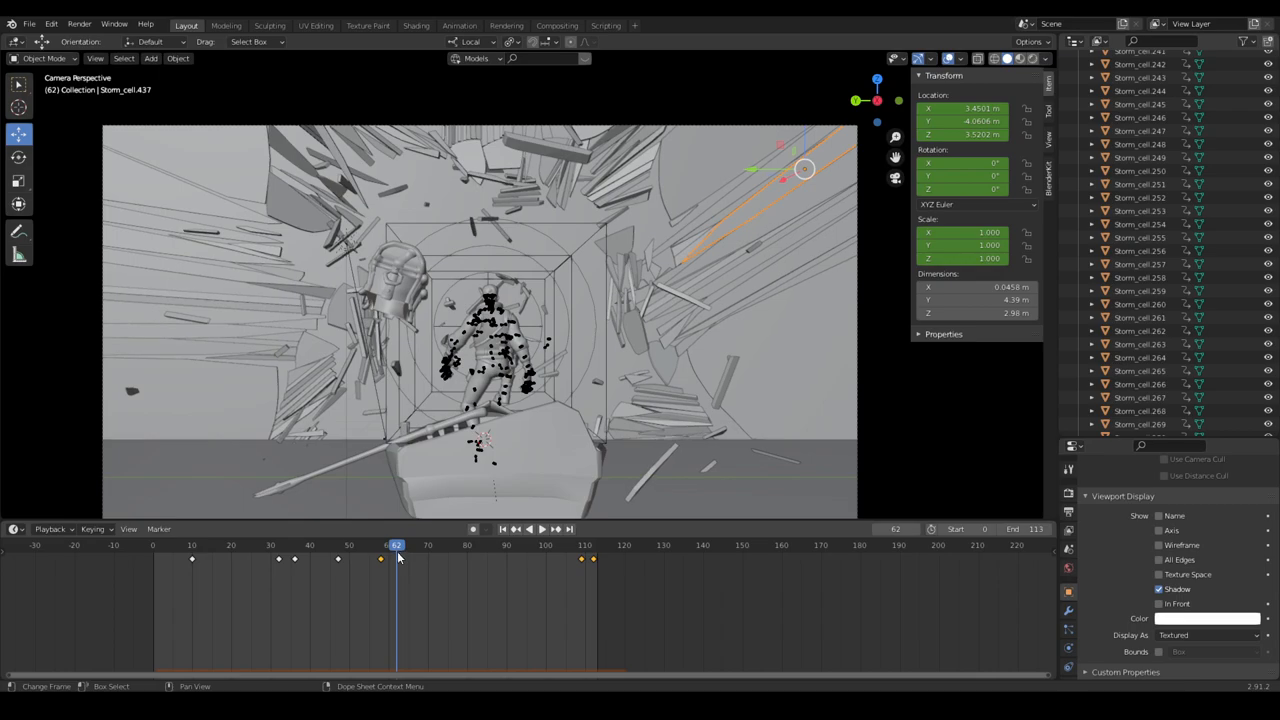
{"action": "mouse_move", "coordinate": [379, 618]}
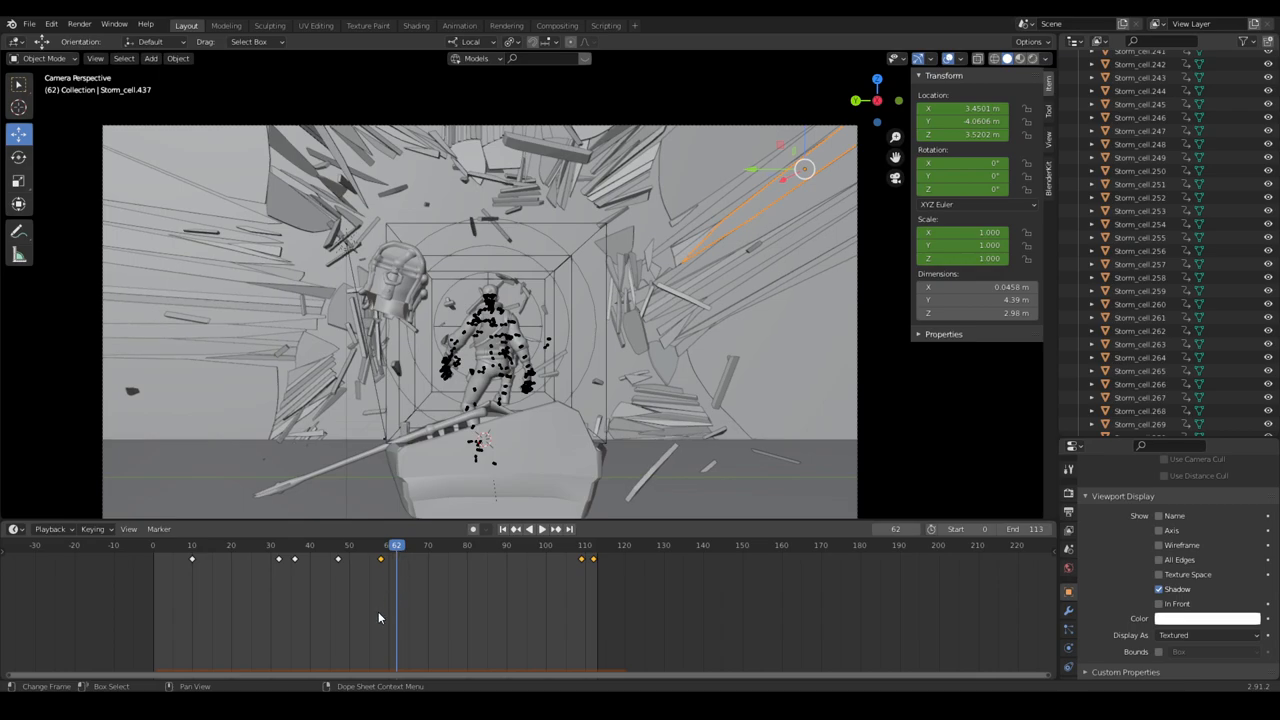
{"action": "mouse_move", "coordinate": [398, 558]}
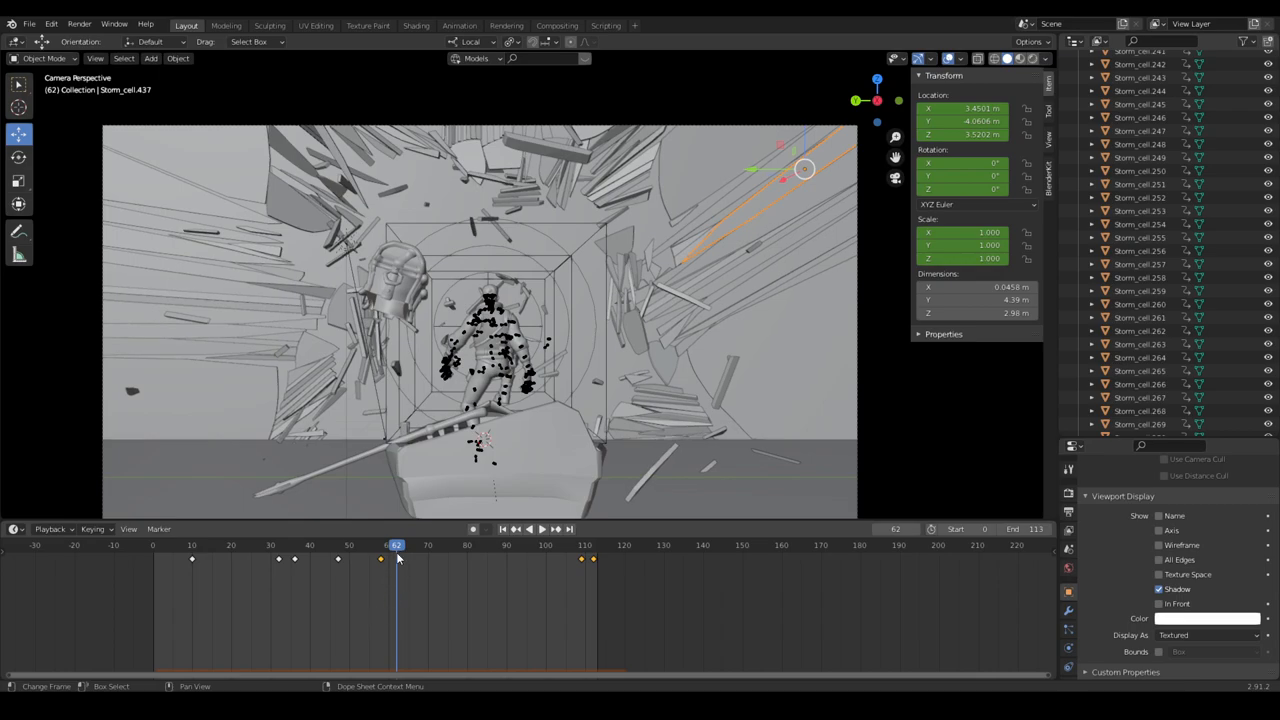
{"action": "left_click", "coordinate": [515, 529]}
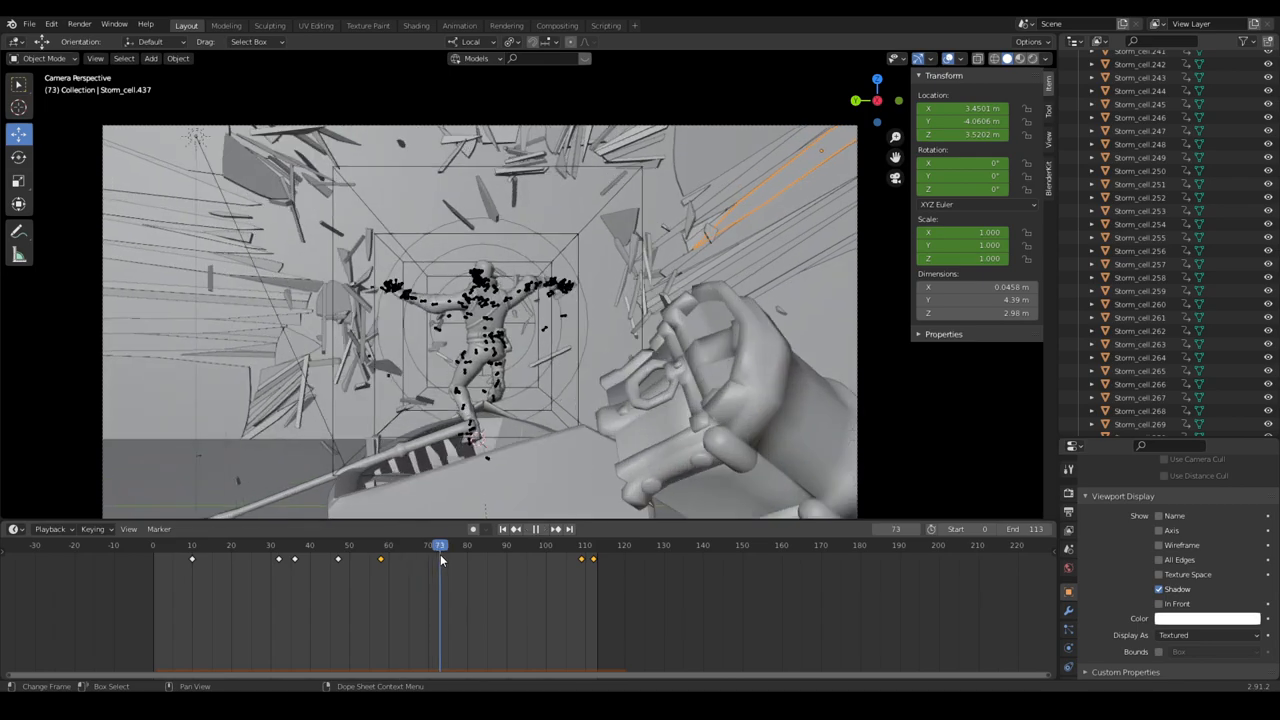
{"action": "left_click_drag", "start_coordinate": [438, 545], "coordinate": [493, 545]}
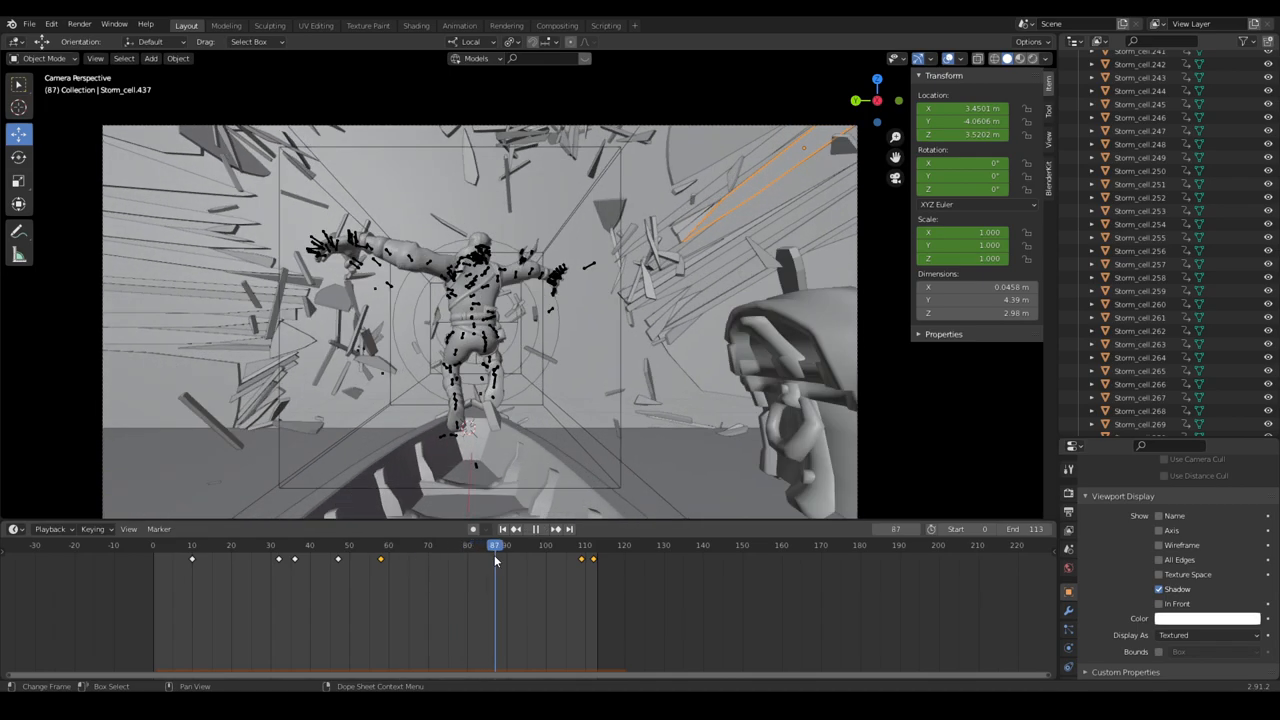
{"action": "left_click_drag", "start_coordinate": [493, 545], "coordinate": [553, 545]}
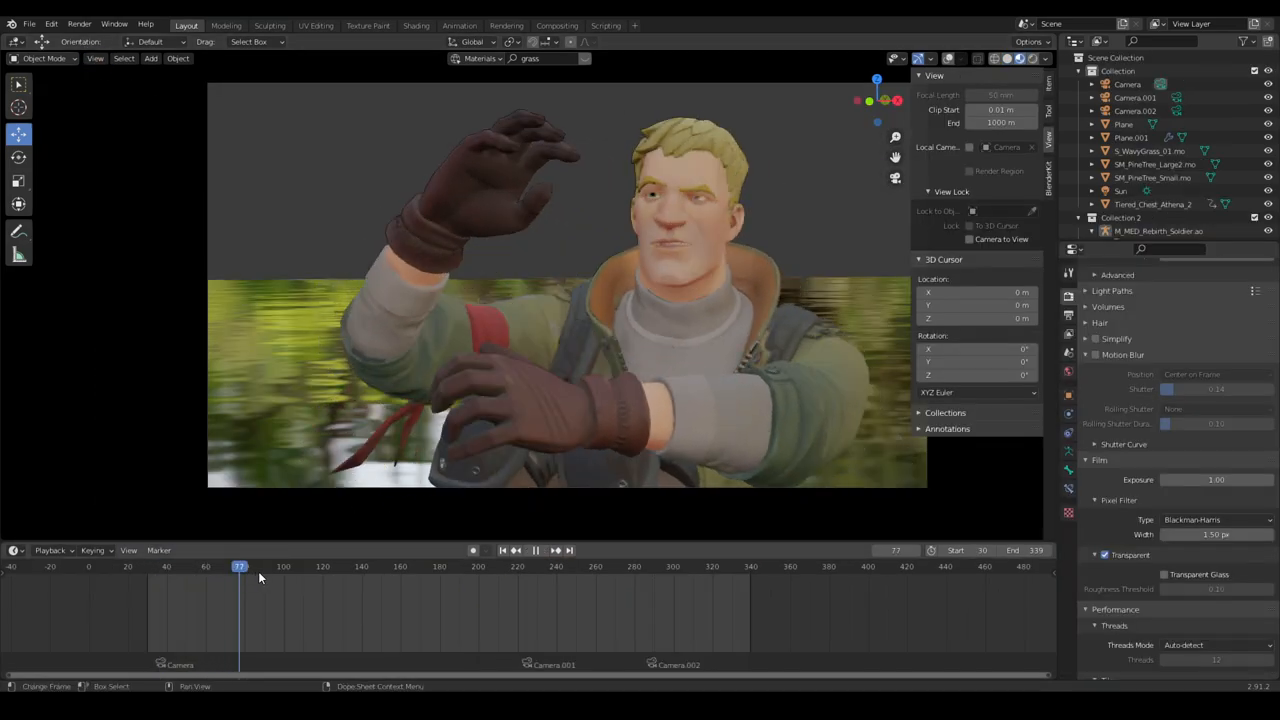
Scrub and play the waving Jonesy shot over the blurred grass
{"action": "left_click", "coordinate": [322, 566]}
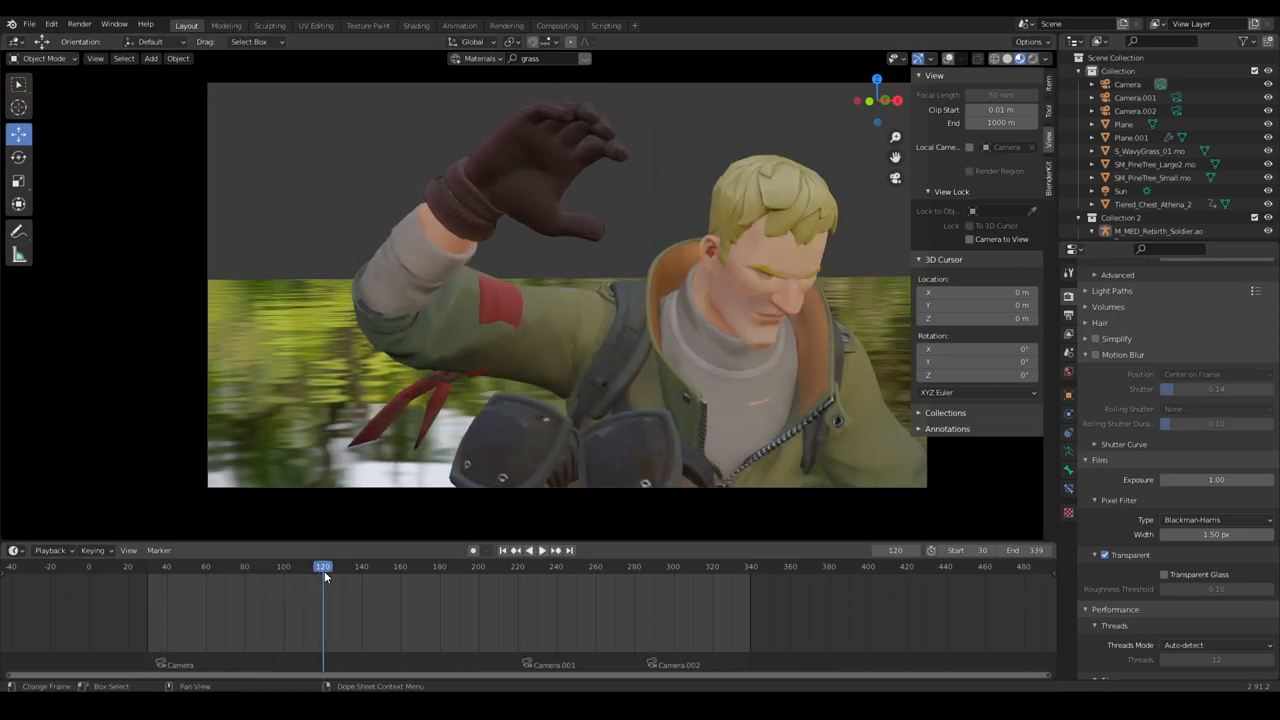
{"action": "left_click_drag", "start_coordinate": [323, 567], "coordinate": [356, 567]}
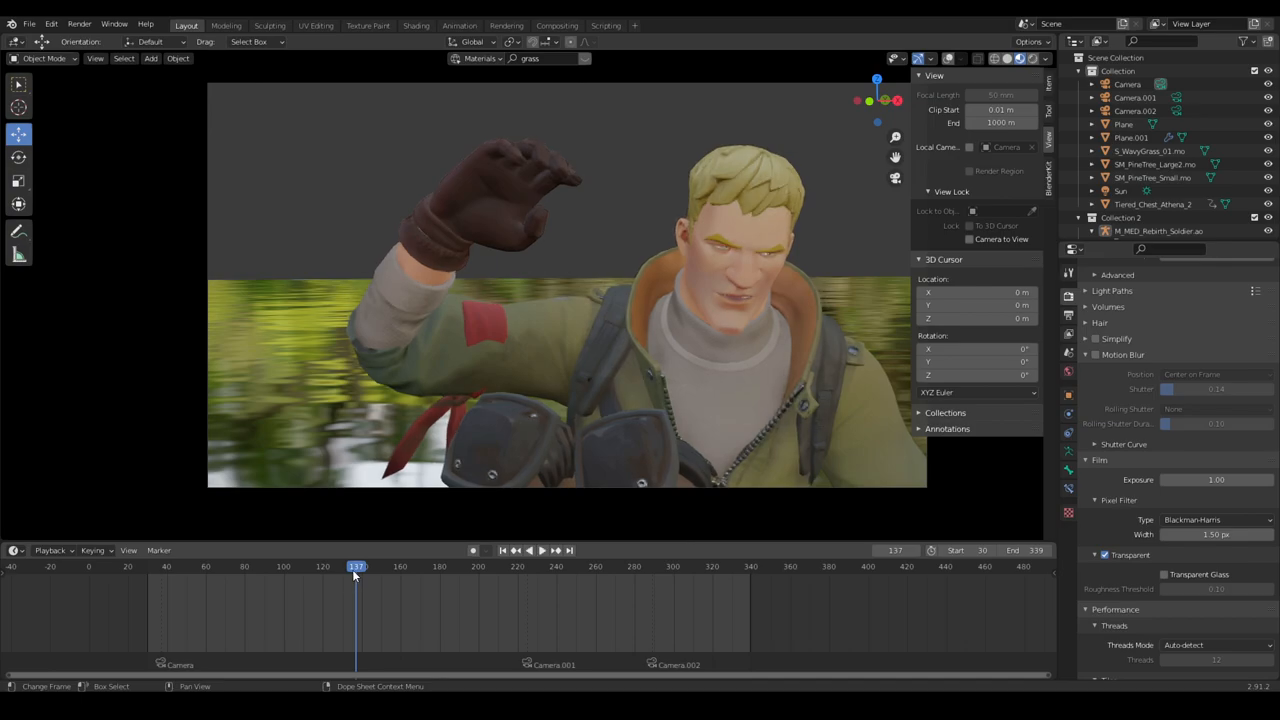
{"action": "left_click", "coordinate": [516, 550]}
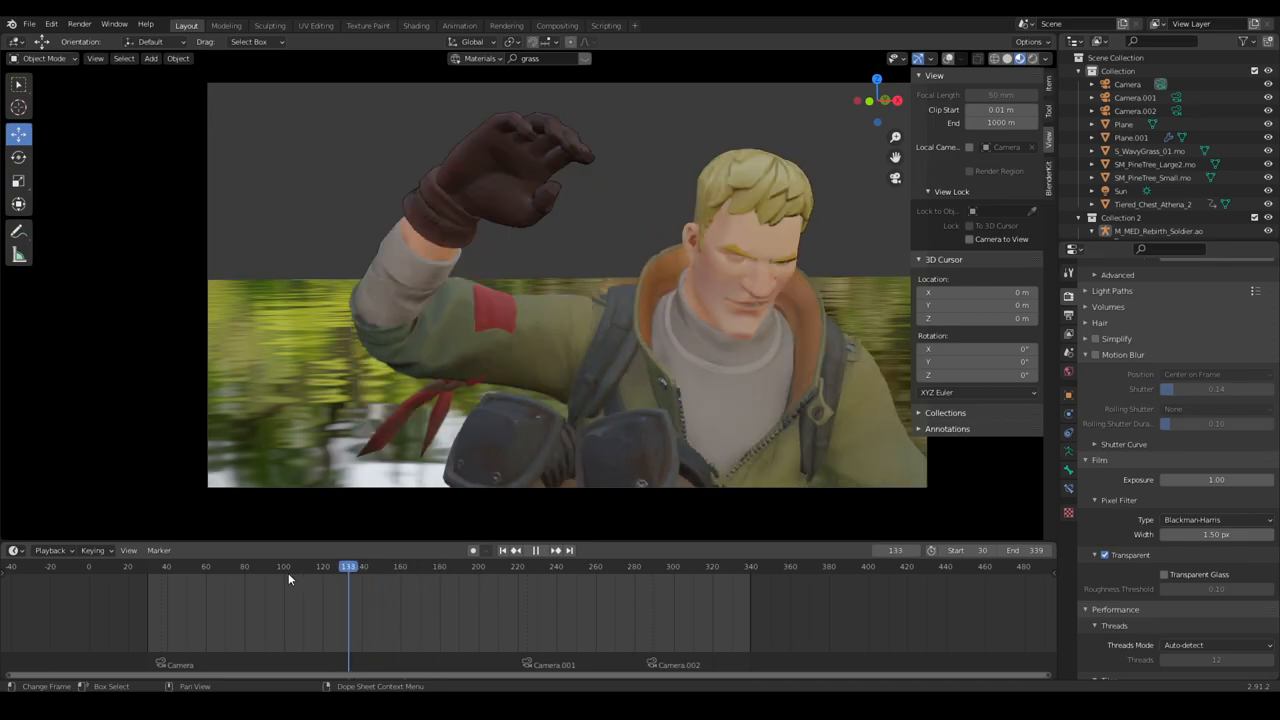
{"action": "left_click", "coordinate": [160, 566]}
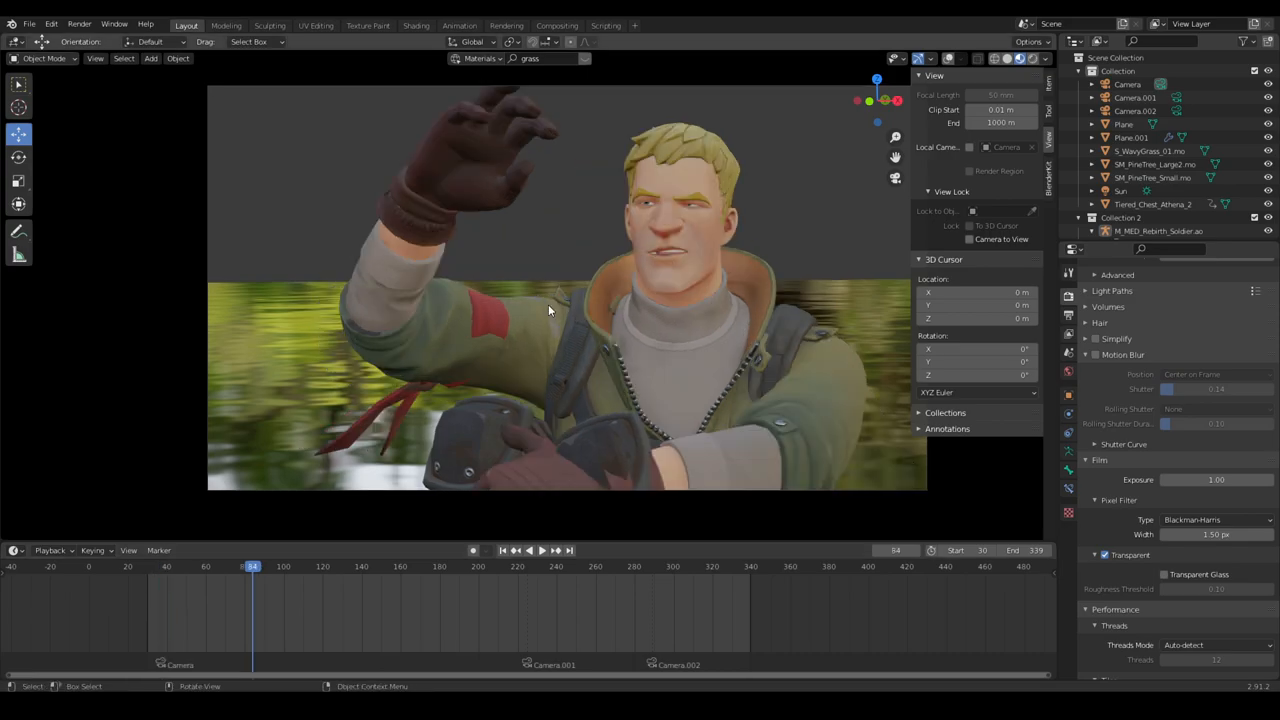
{"action": "mouse_move", "coordinate": [515, 360]}
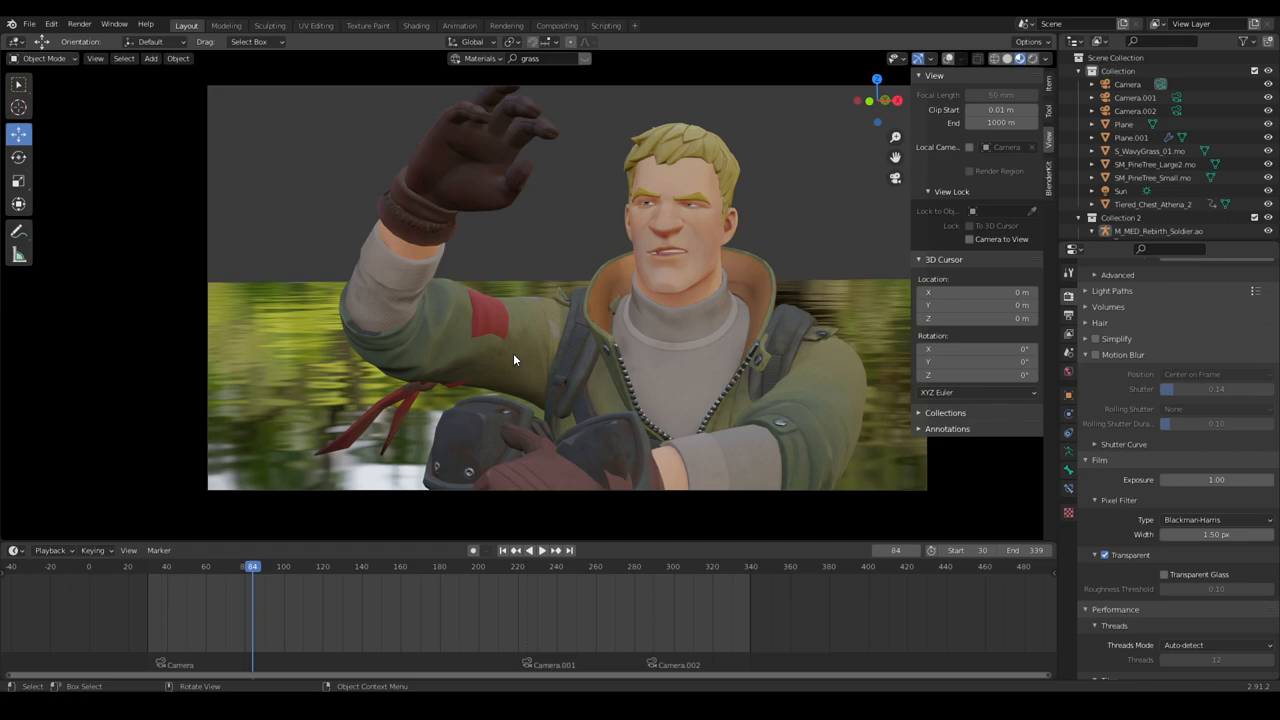
Replay and scrub later in the shot, then orbit out to see both characters
{"action": "left_click", "coordinate": [280, 566]}
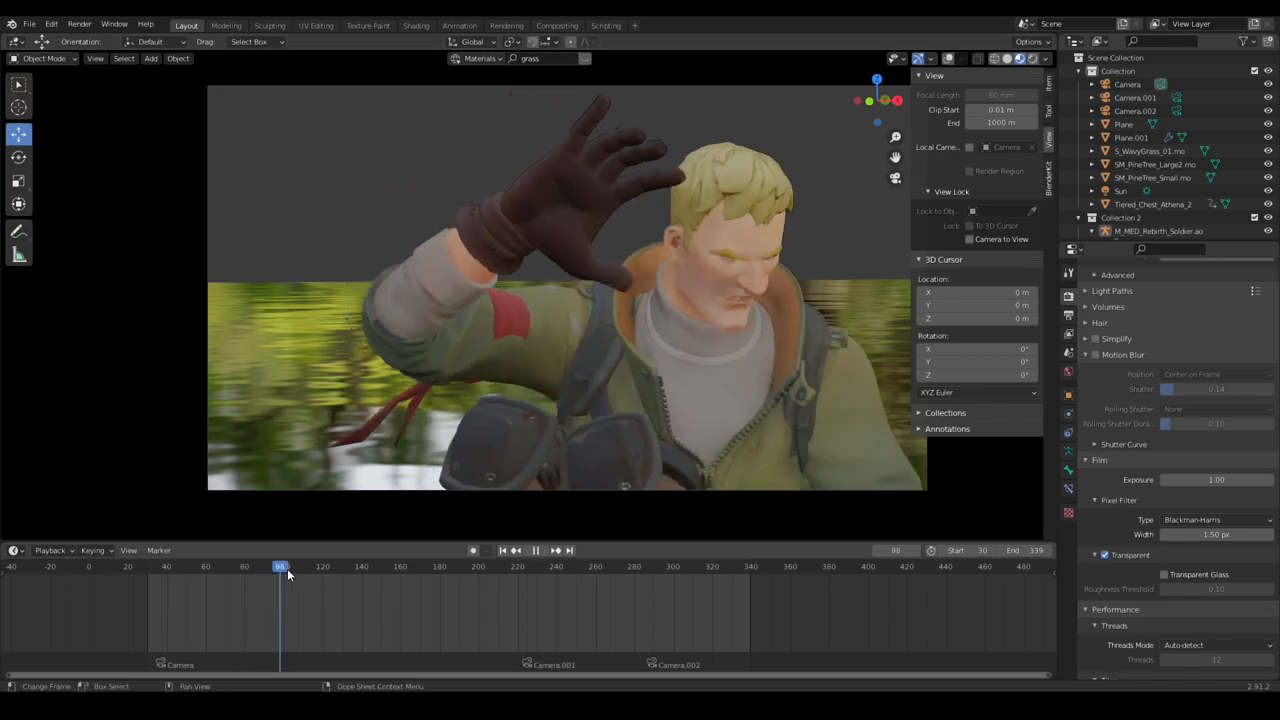
{"action": "left_click_drag", "start_coordinate": [280, 567], "coordinate": [372, 567]}
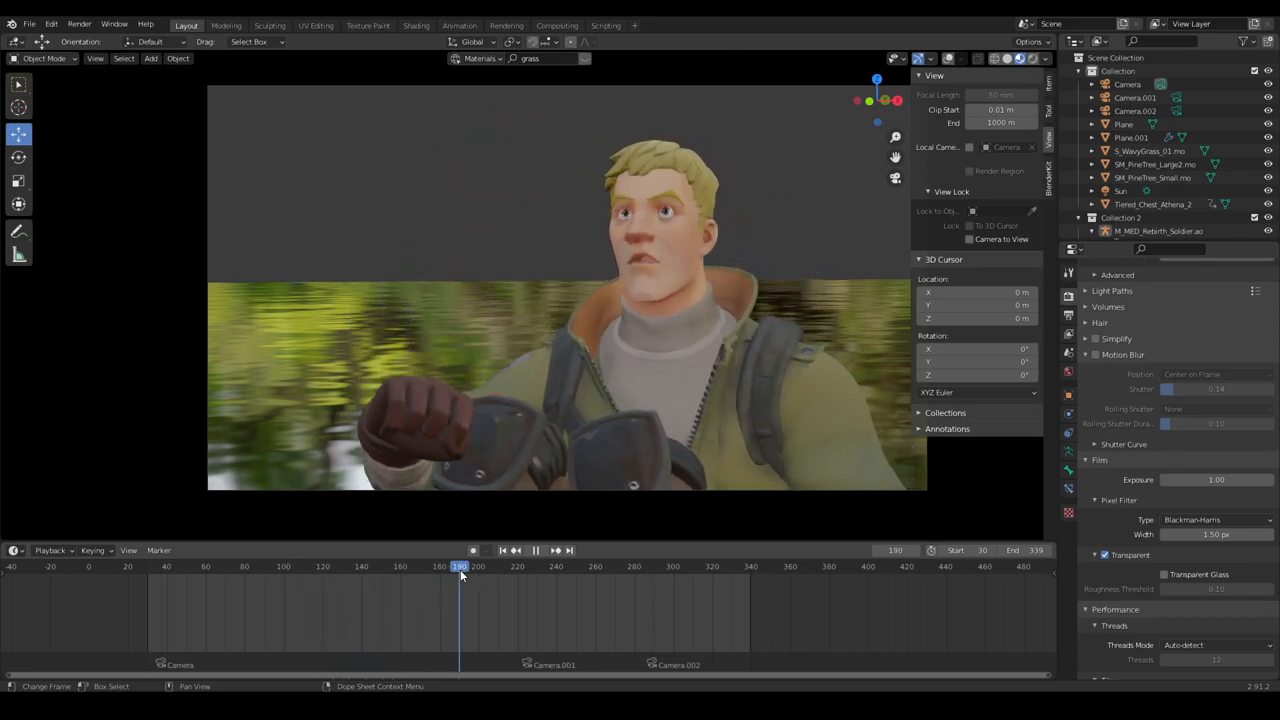
{"action": "left_click_drag", "start_coordinate": [460, 566], "coordinate": [253, 566]}
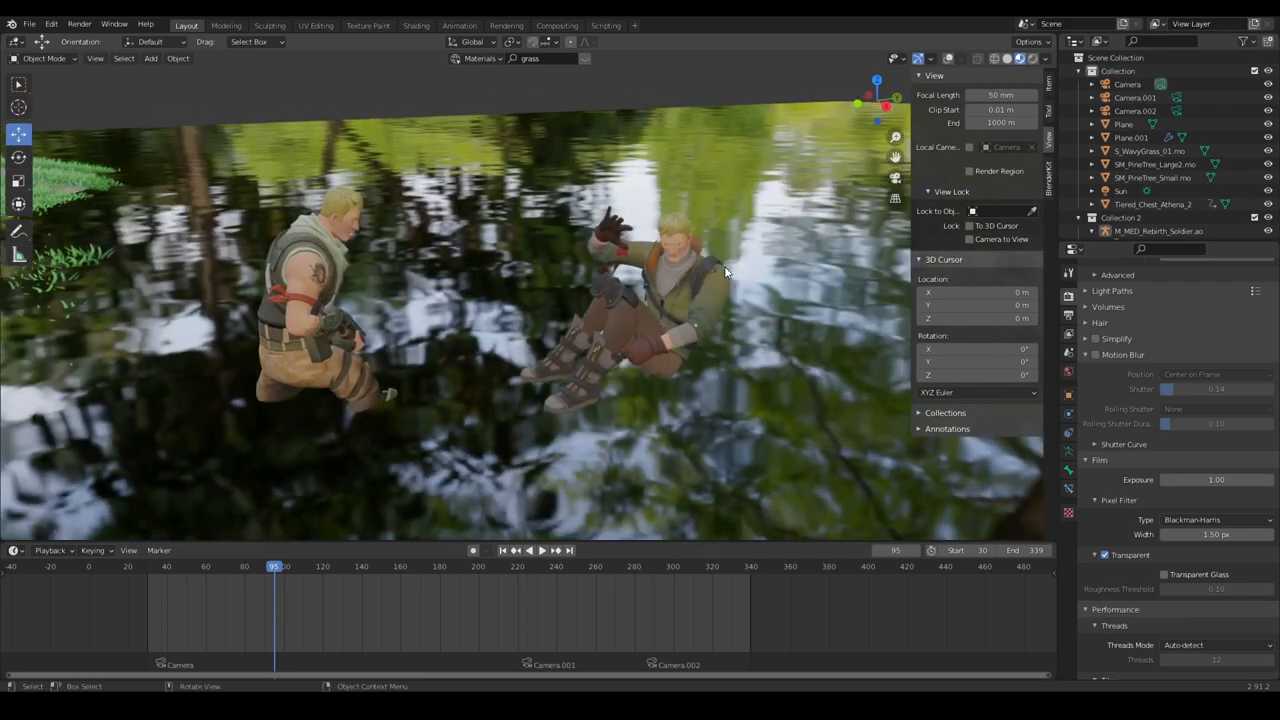
{"action": "left_click_drag", "start_coordinate": [275, 566], "coordinate": [337, 566]}
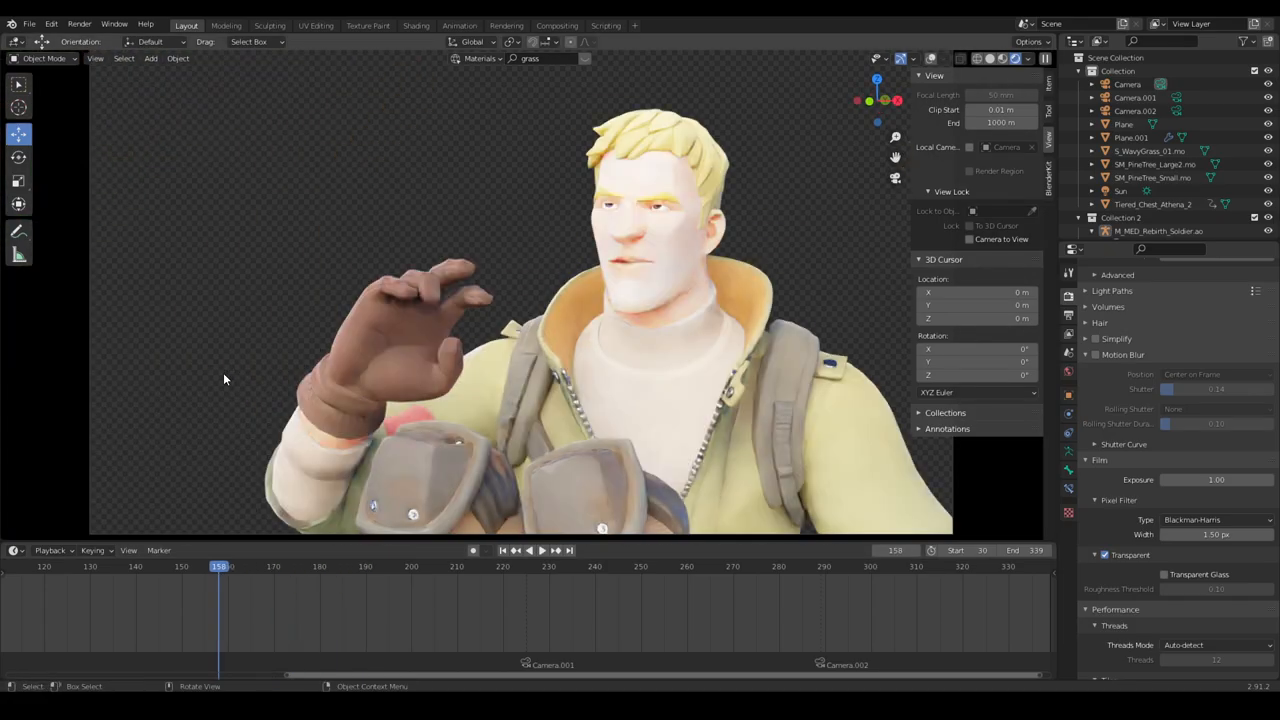
Scrub the waving Jonesy close-up forward and view it as a plain grey model
{"action": "left_click_drag", "start_coordinate": [218, 566], "coordinate": [145, 566]}
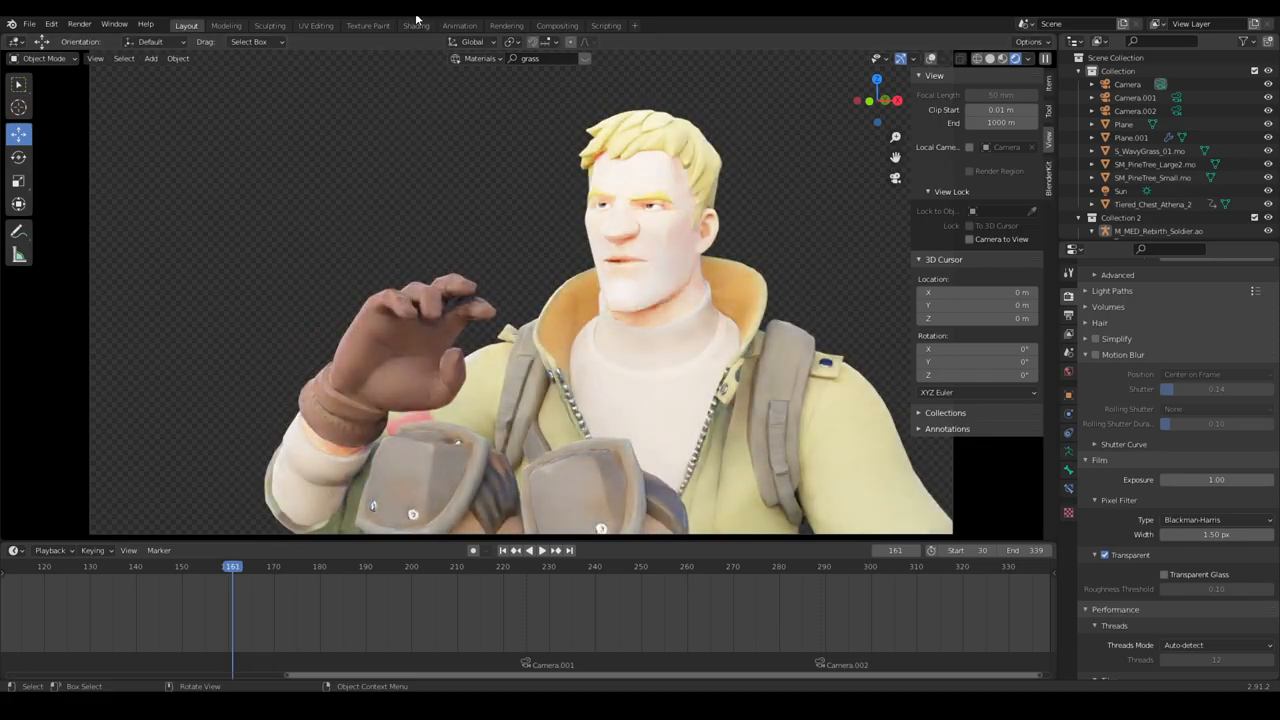
{"action": "left_click", "coordinate": [415, 25]}
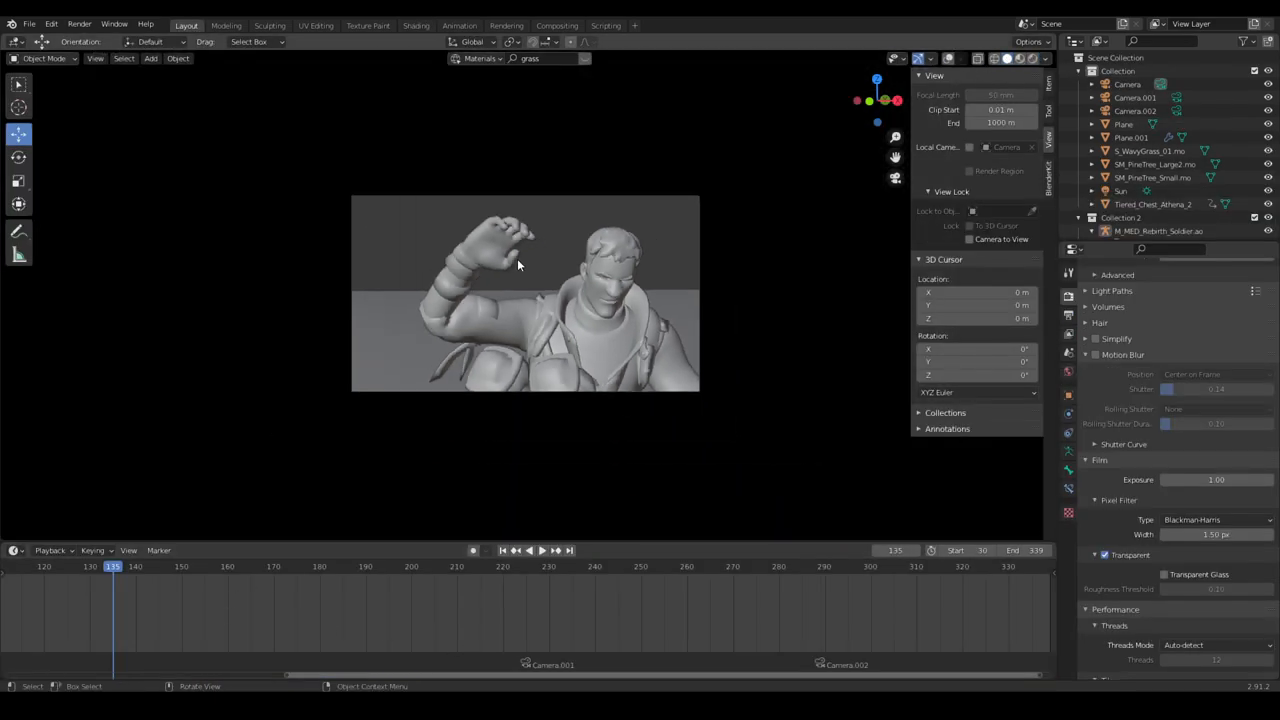
Jump to the Camera.001 shot and check the Nishita Sky Texture node, returning to Layout
{"action": "left_click", "coordinate": [525, 566]}
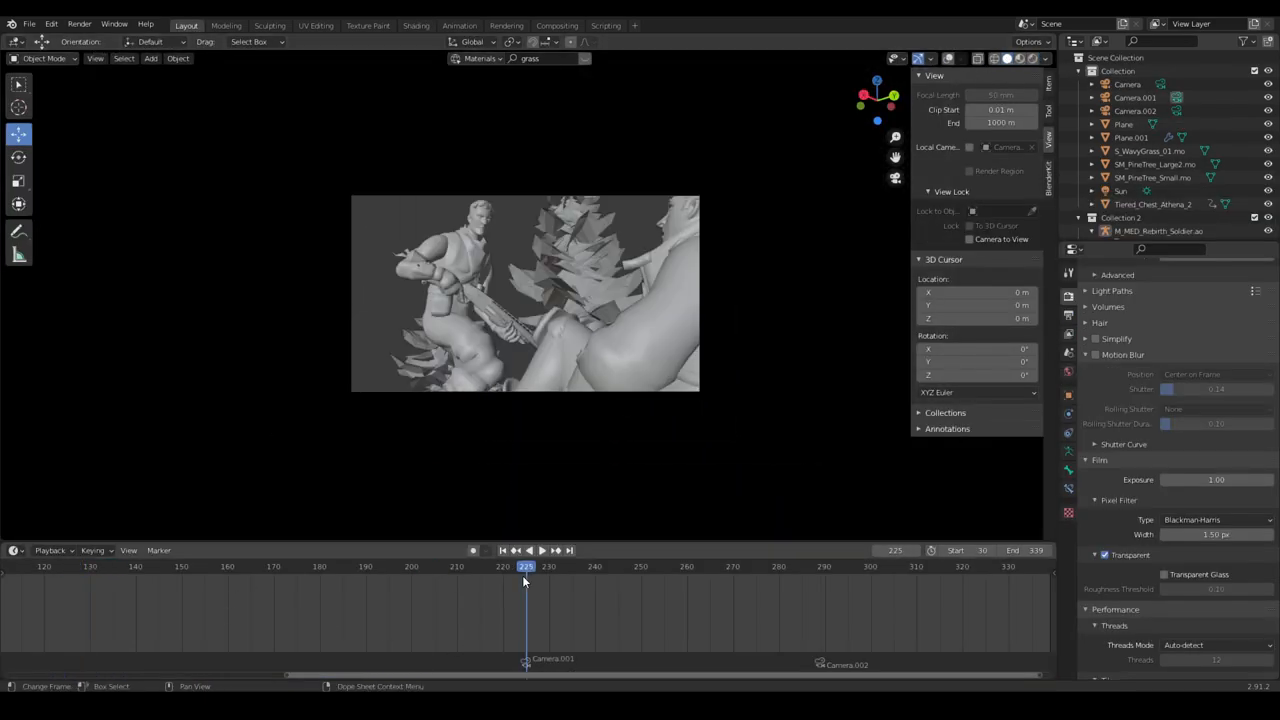
{"action": "left_click", "coordinate": [416, 25]}
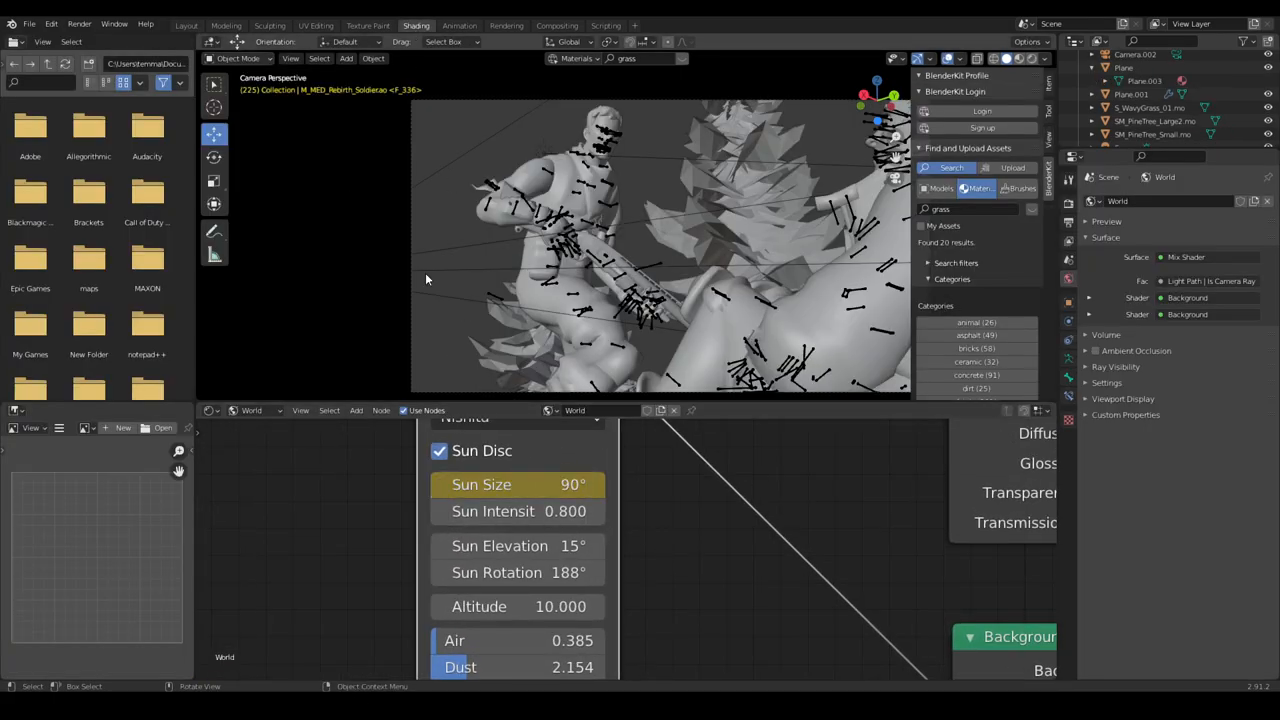
{"action": "left_click", "coordinate": [186, 25]}
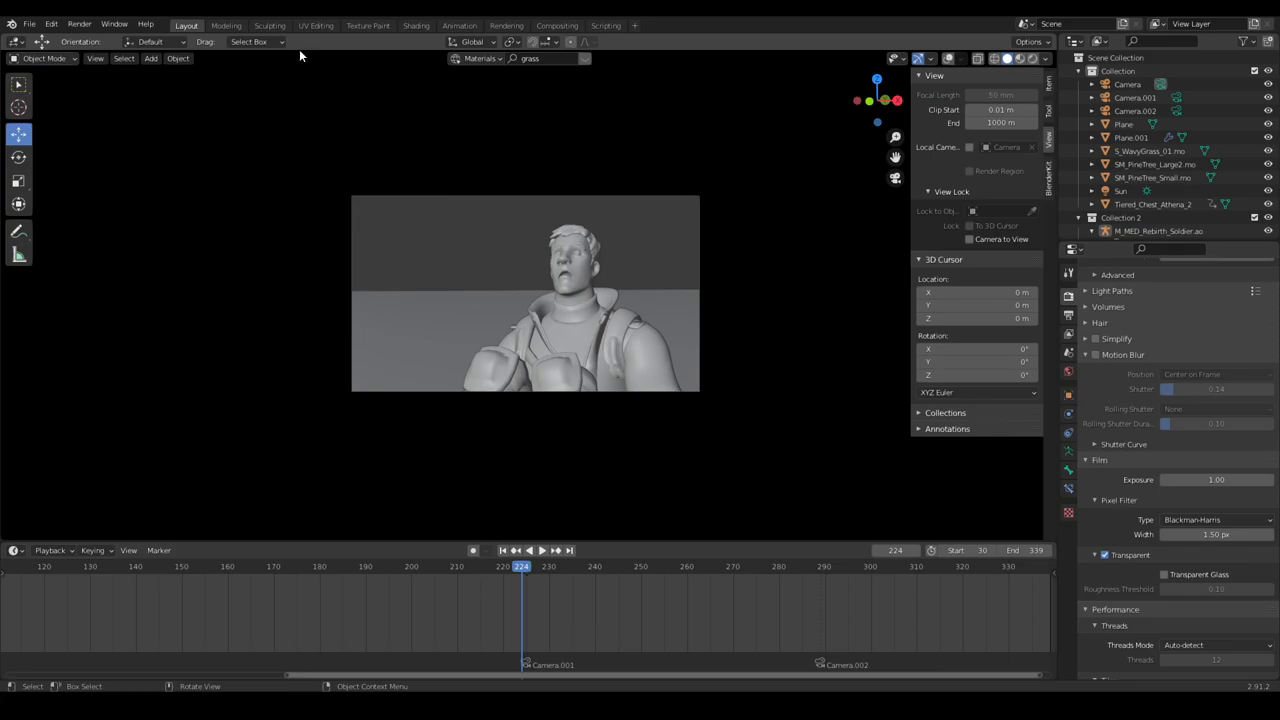
{"action": "left_click", "coordinate": [415, 25]}
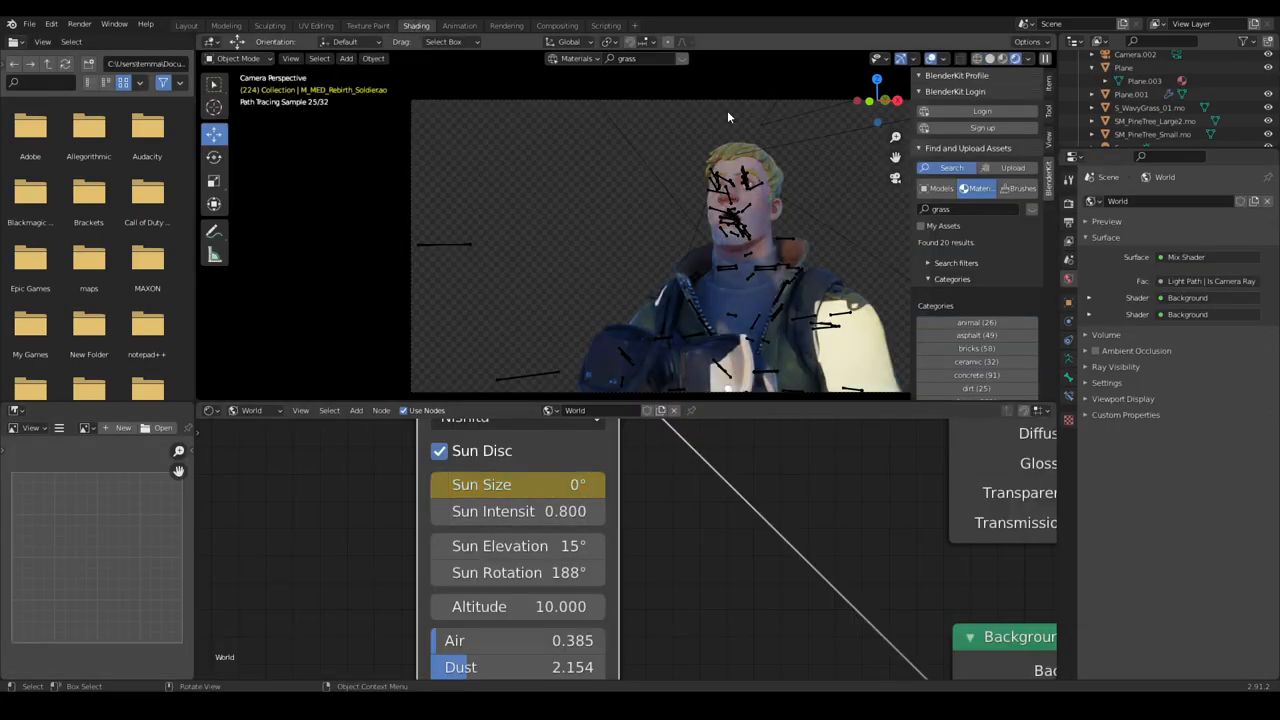
{"action": "left_click", "coordinate": [186, 25]}
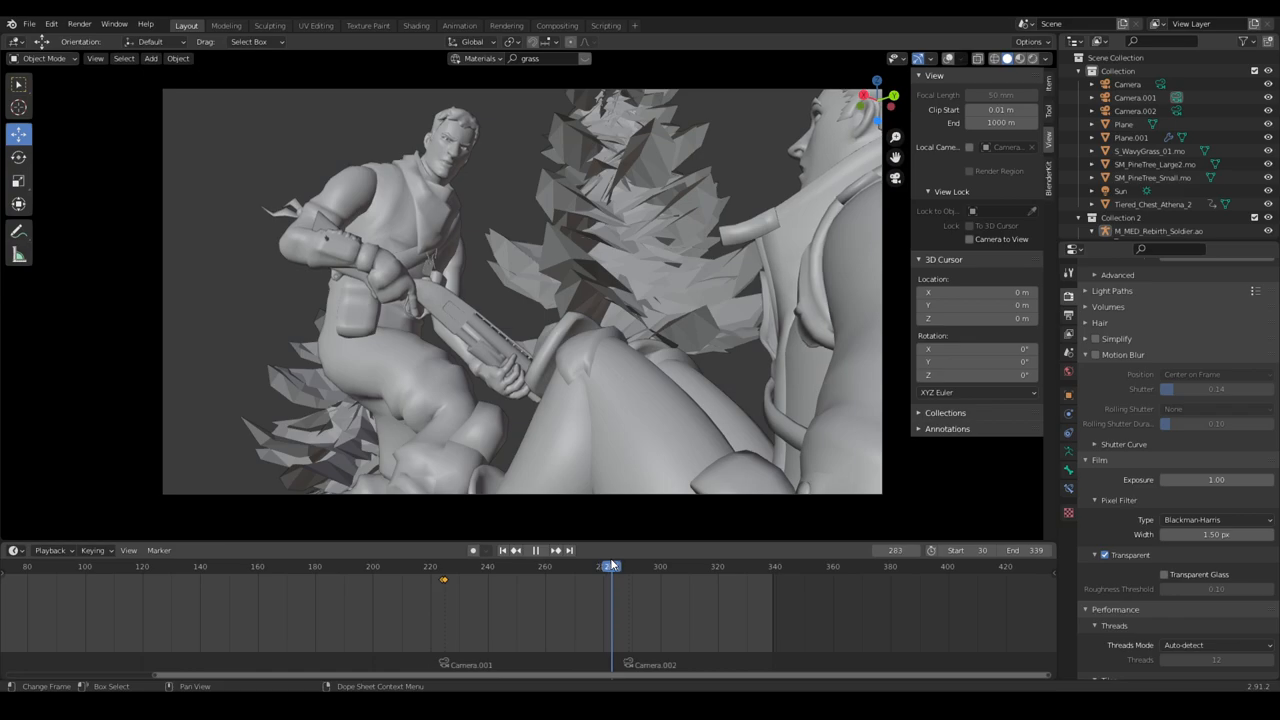
Orbit around the two soldiers and play through the final shot's end frames
{"action": "left_click_drag", "start_coordinate": [610, 566], "coordinate": [450, 566]}
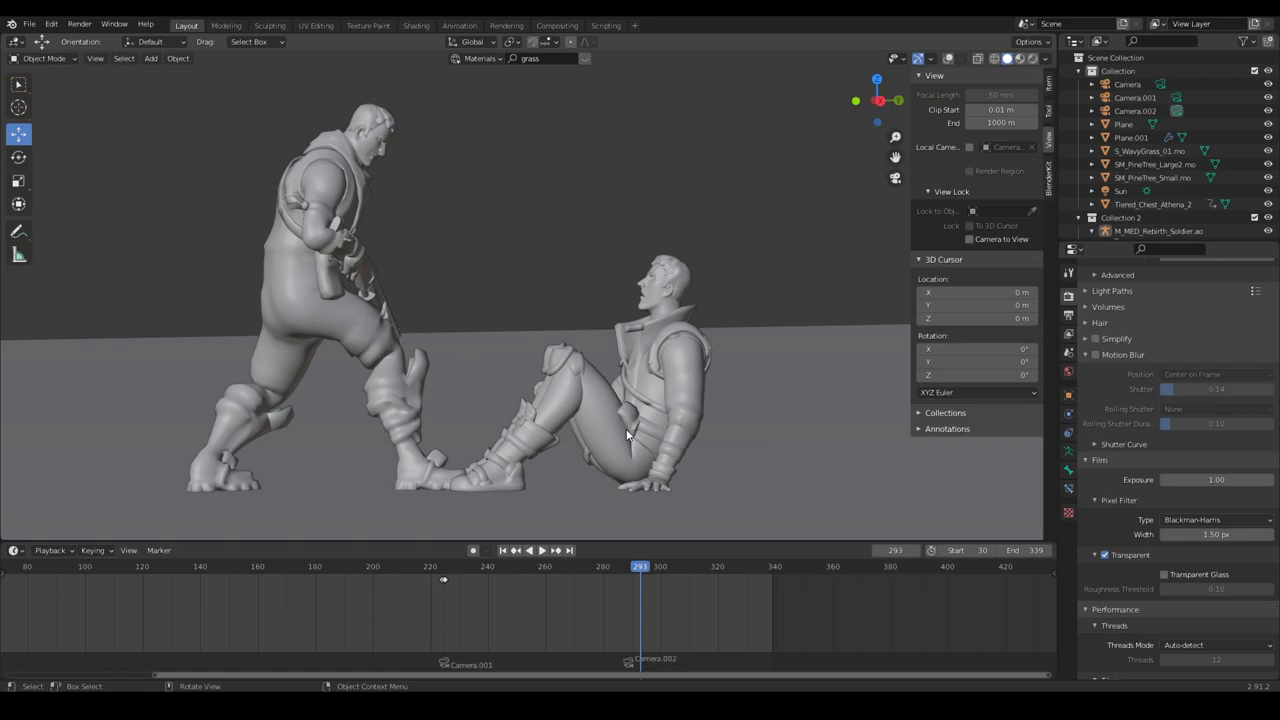
{"action": "mouse_move", "coordinate": [580, 545]}
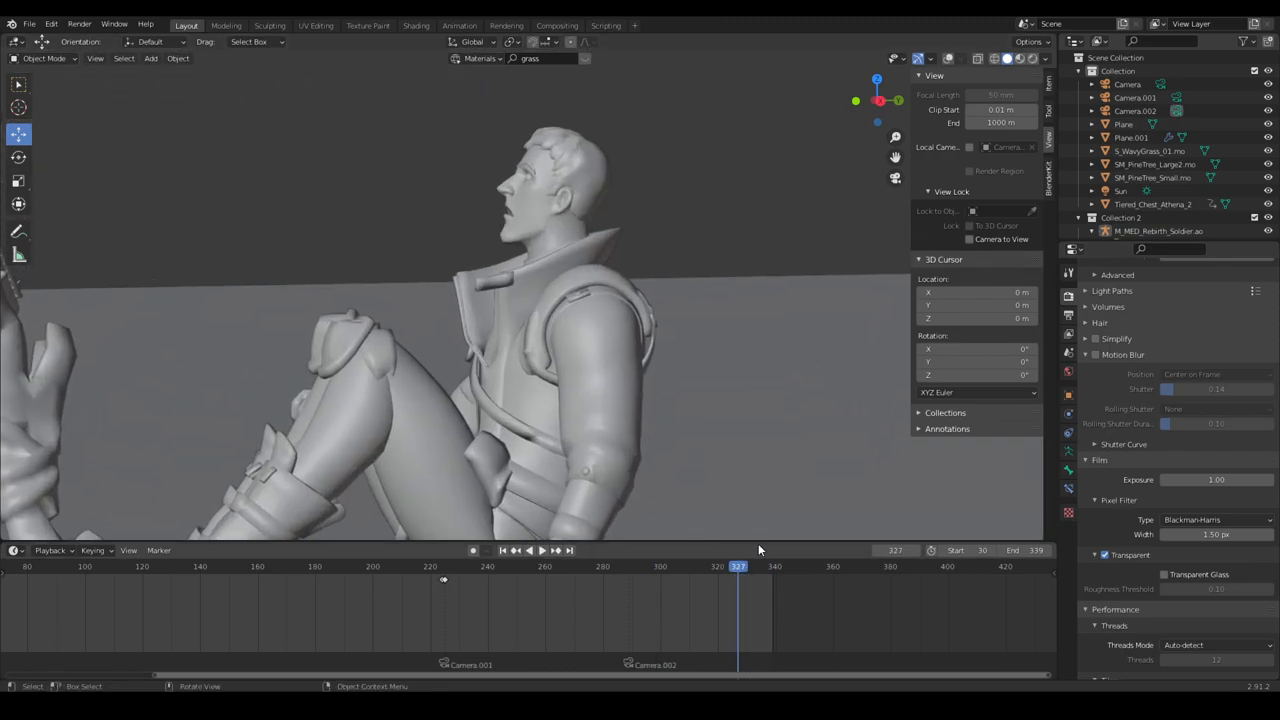
{"action": "left_click", "coordinate": [738, 566]}
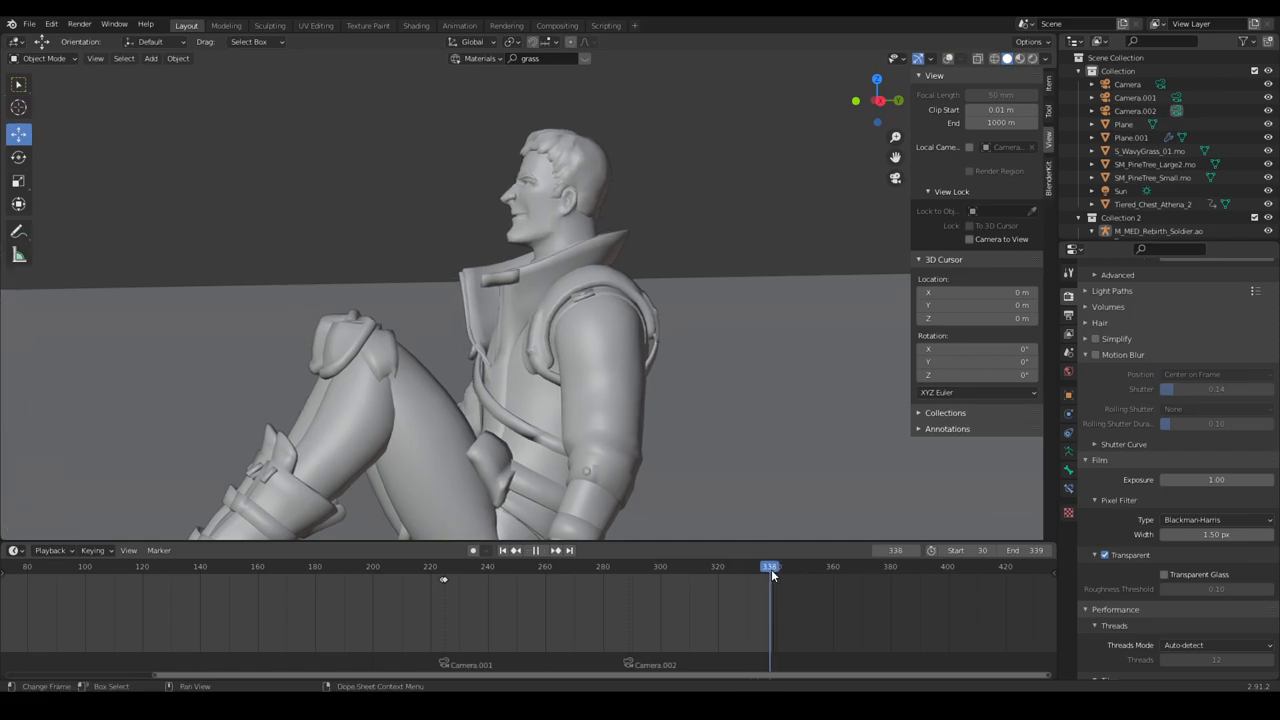
{"action": "left_click", "coordinate": [660, 566]}
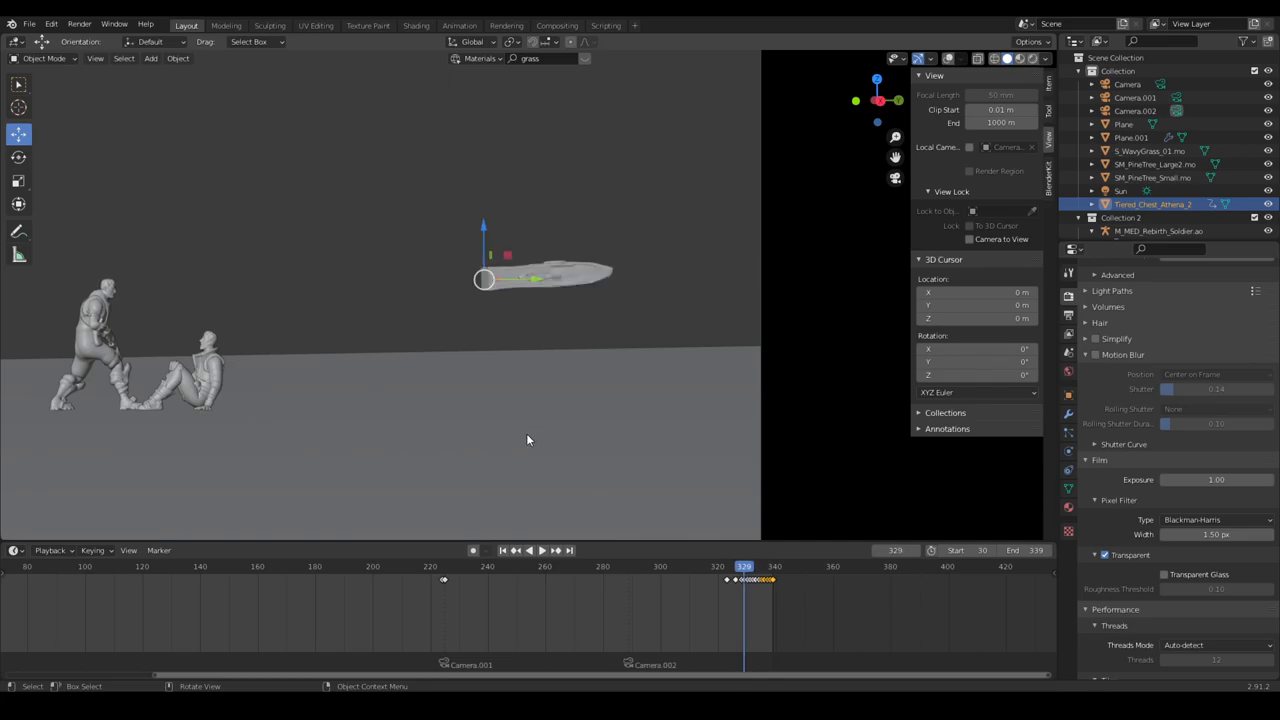
{"action": "mouse_move", "coordinate": [528, 475]}
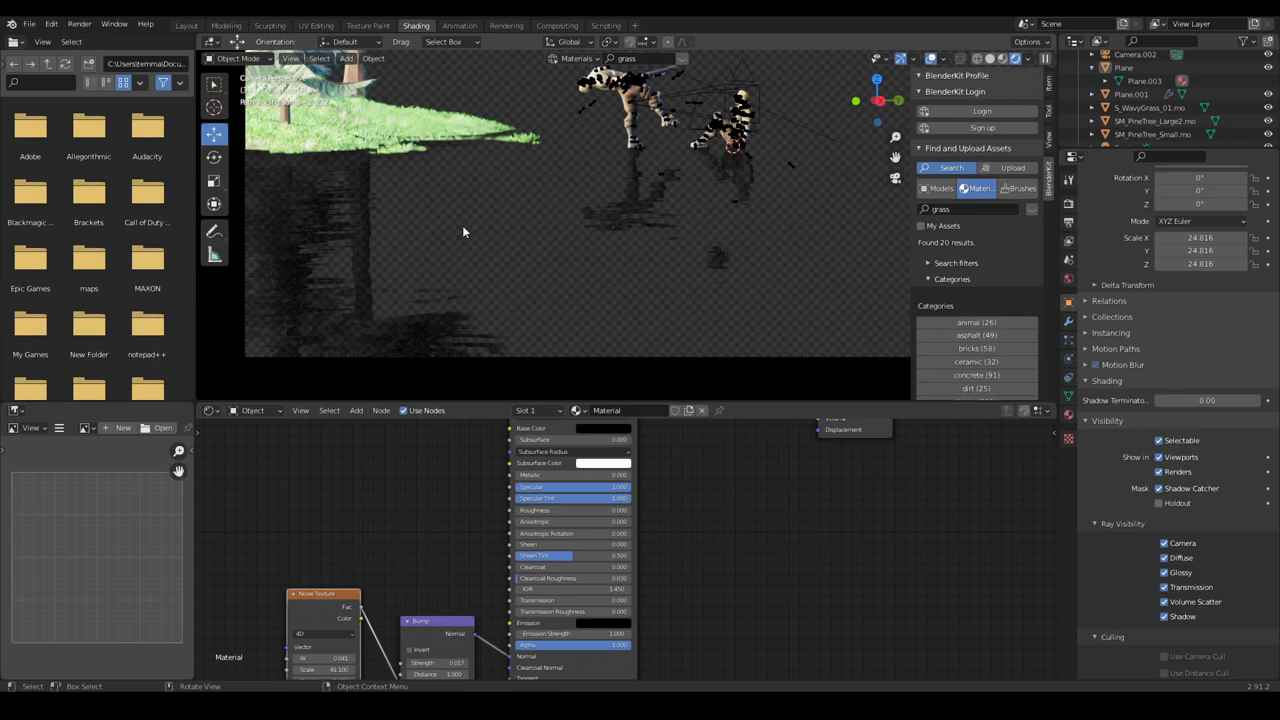
{"action": "mouse_move", "coordinate": [479, 209]}
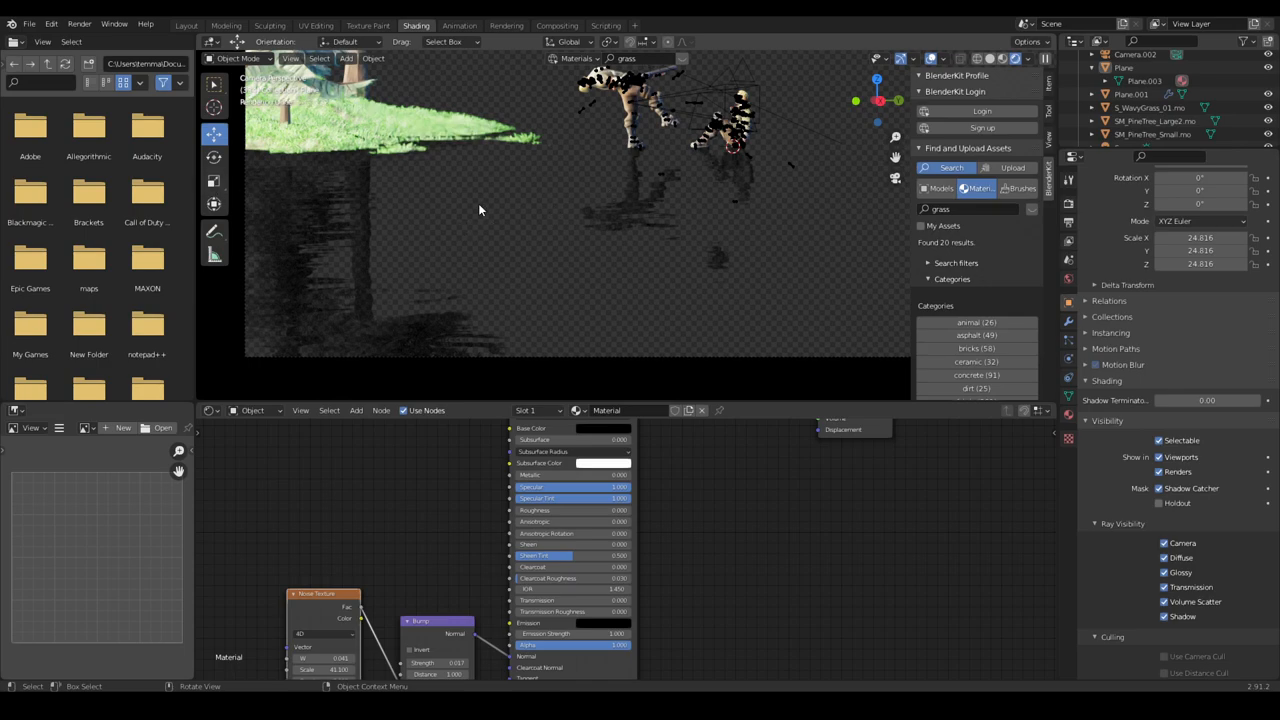
{"action": "mouse_move", "coordinate": [557, 25]}
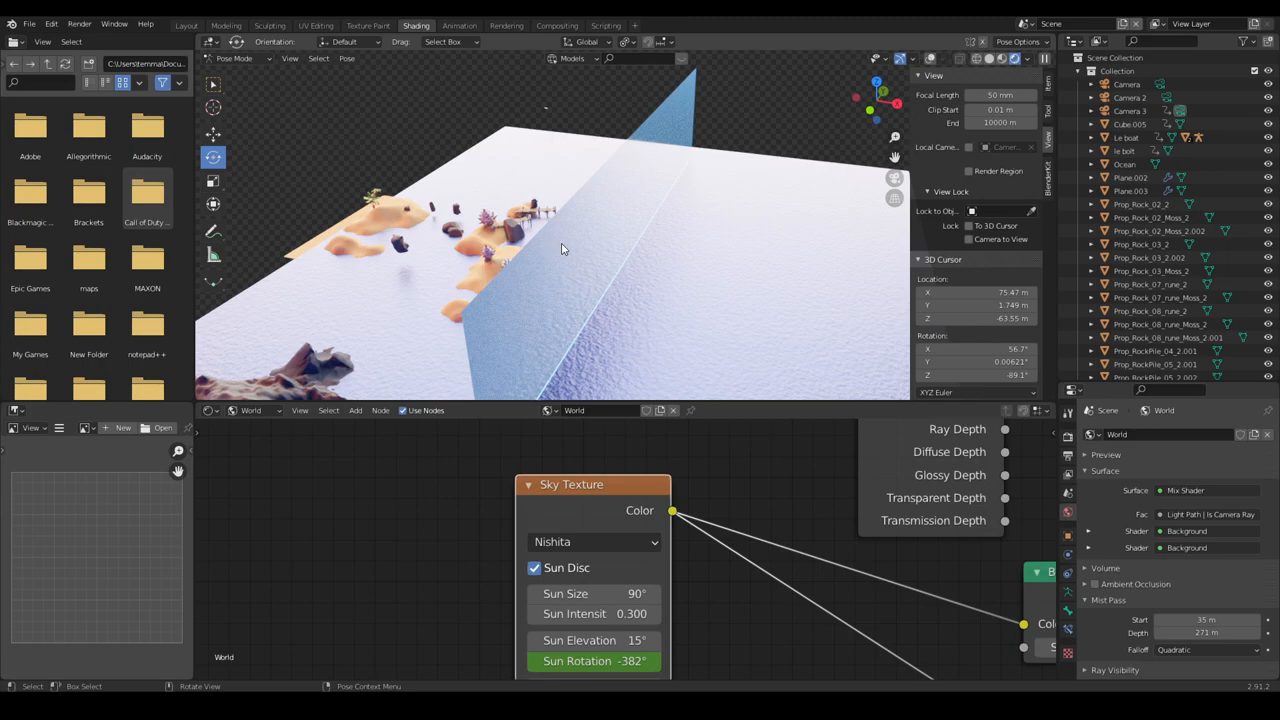
{"action": "mouse_move", "coordinate": [353, 140]}
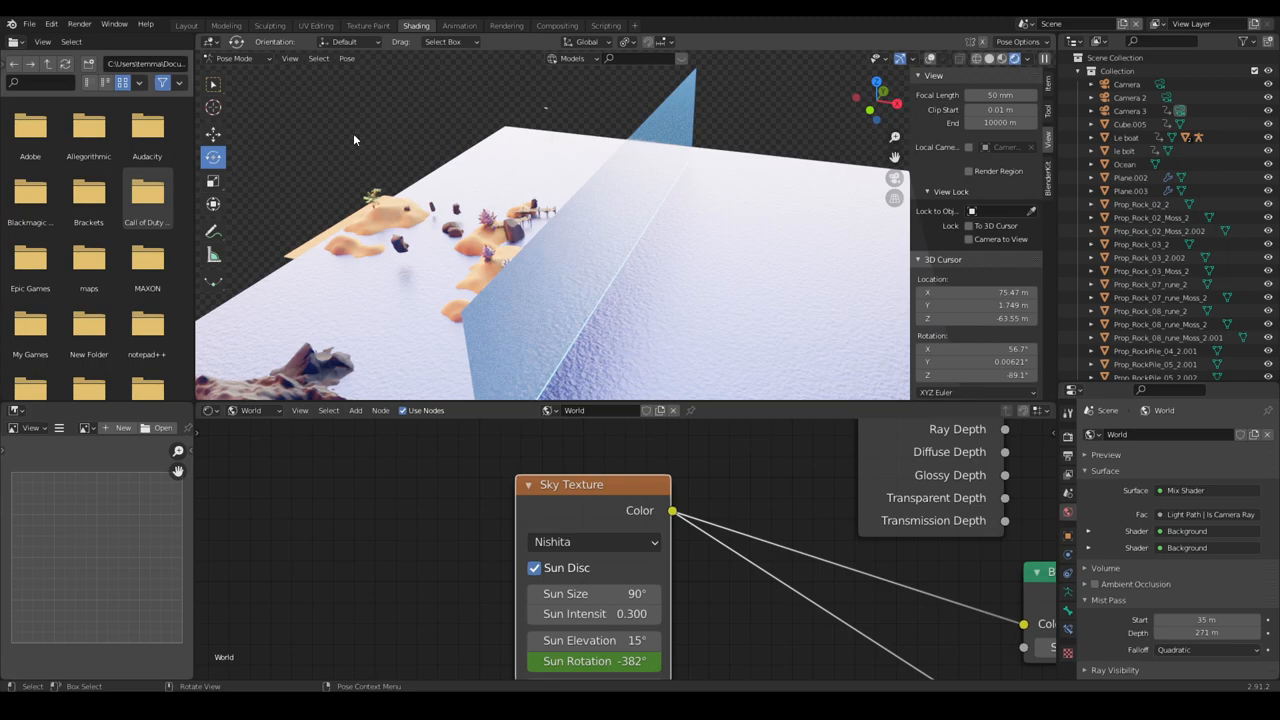
Switch to Layout to view the storm wall camera shot with the boat and rocks on the water
{"action": "left_click", "coordinate": [186, 25]}
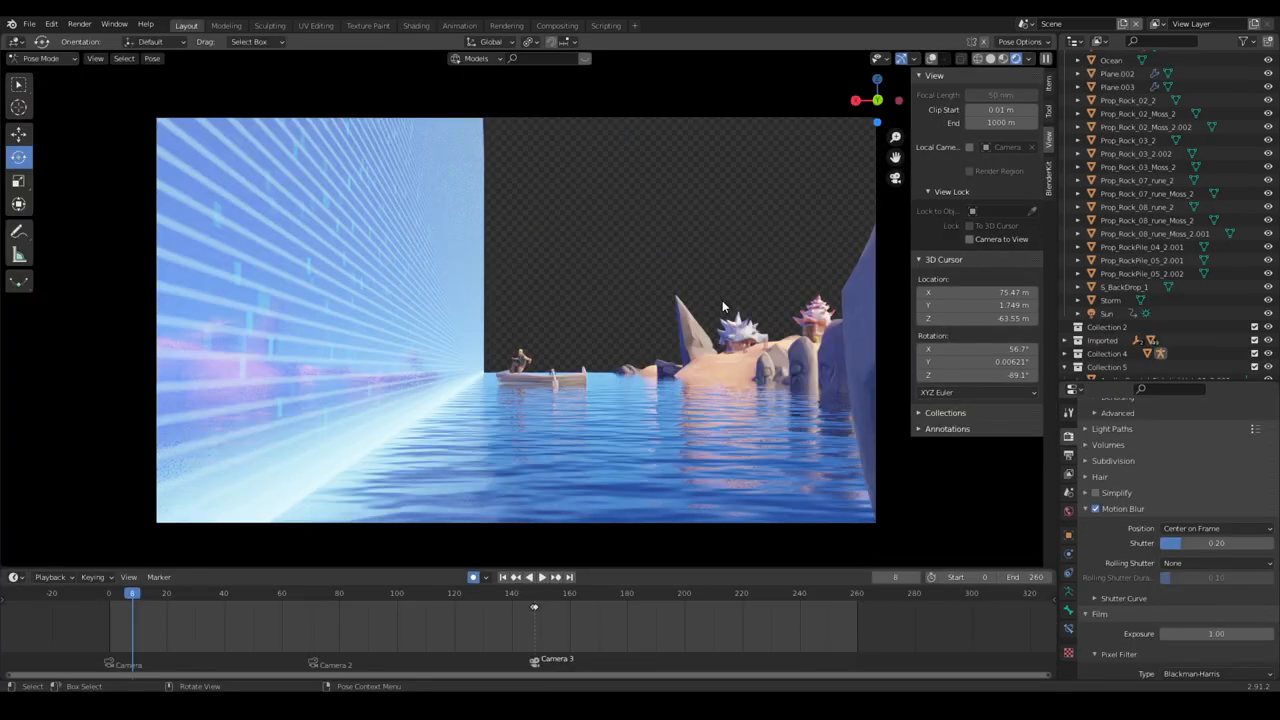